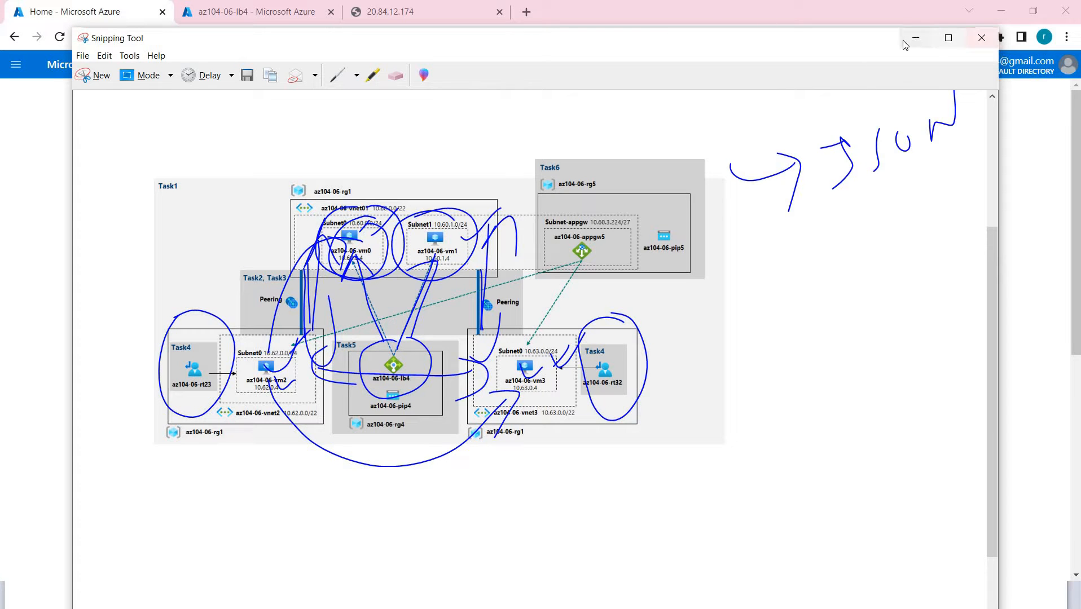
Step: Minimize the Snipping Tool diagram to reveal the Azure portal home page
left_click(981, 39)
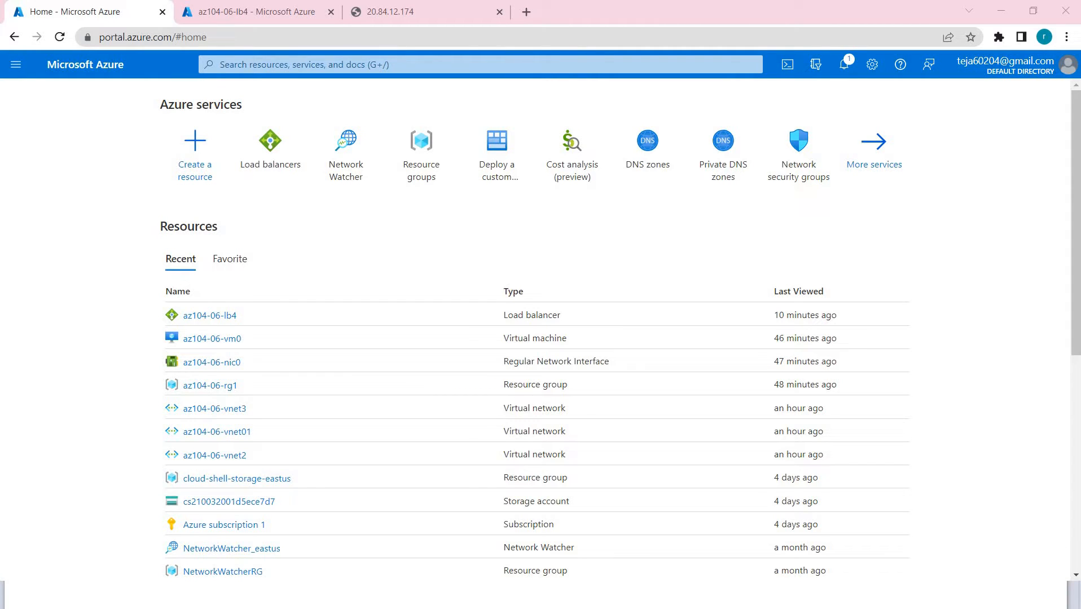
mouse_move(369, 296)
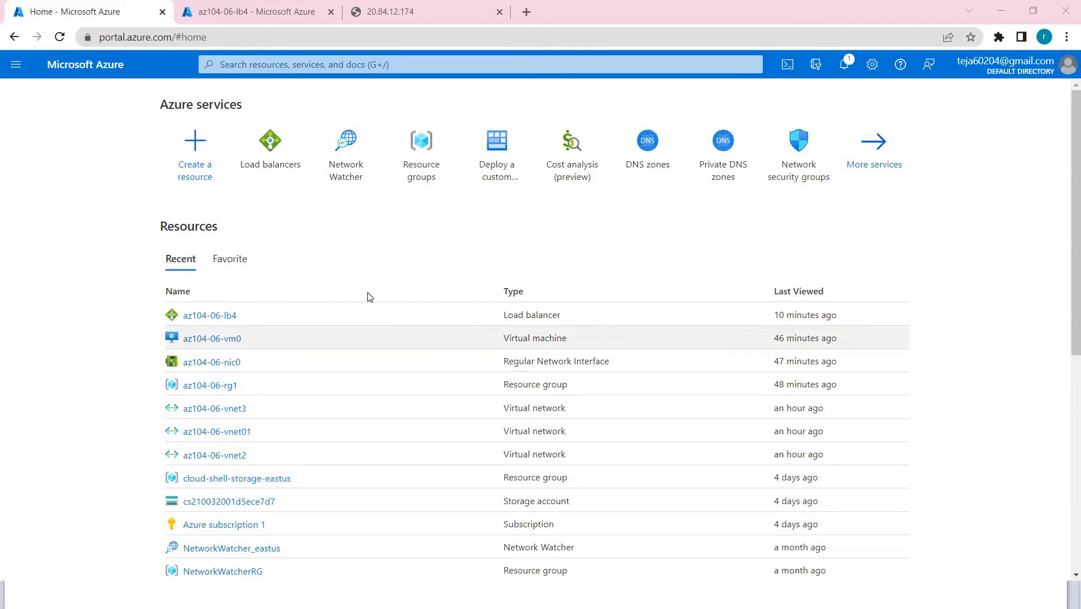
mouse_move(433, 285)
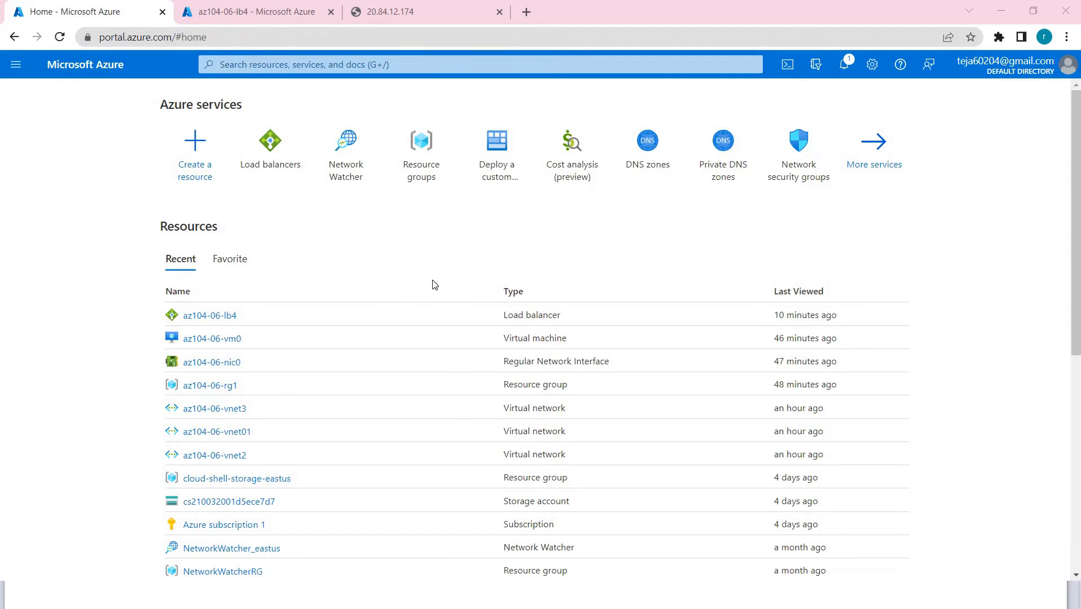
mouse_move(492, 254)
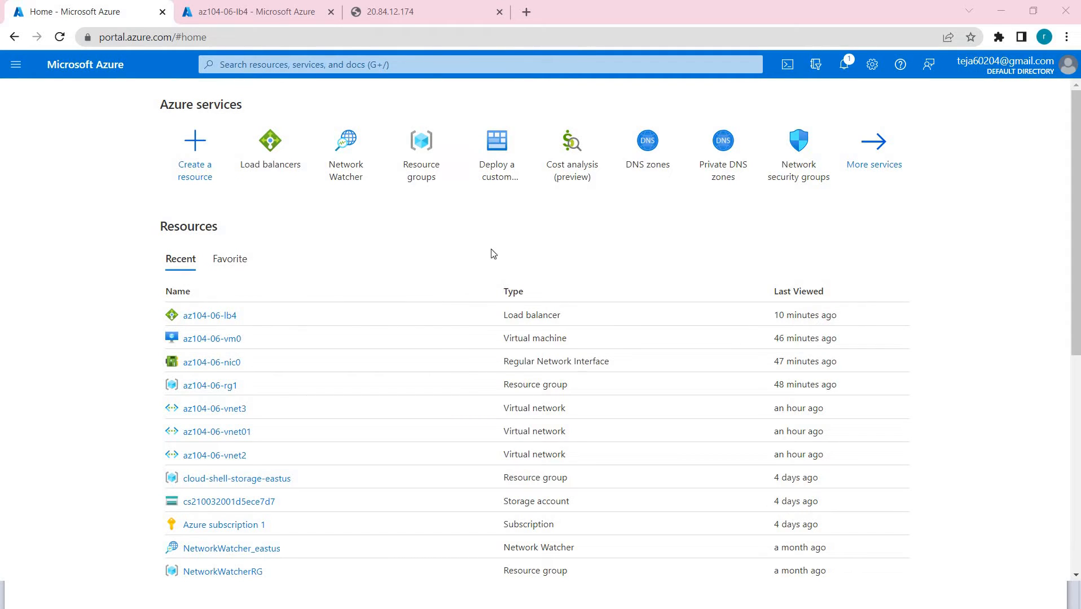
Step: Navigate via resource group az104-06-rg1 to az104-06-vnet01 and list its subnets (subnet0, subnet1)
left_click(421, 150)
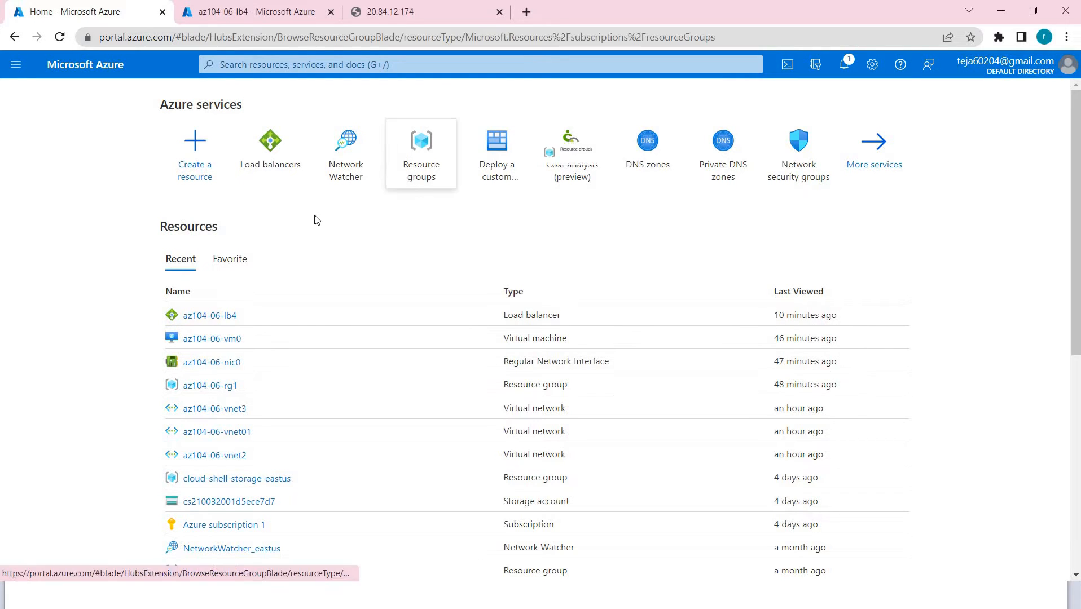
left_click(421, 151)
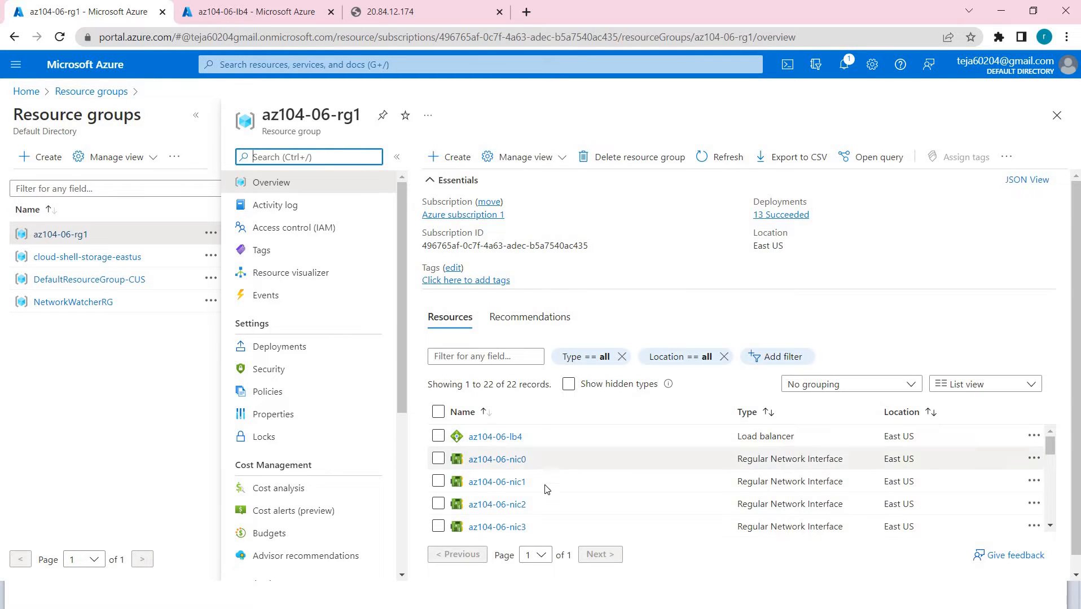
scroll("down", 3)
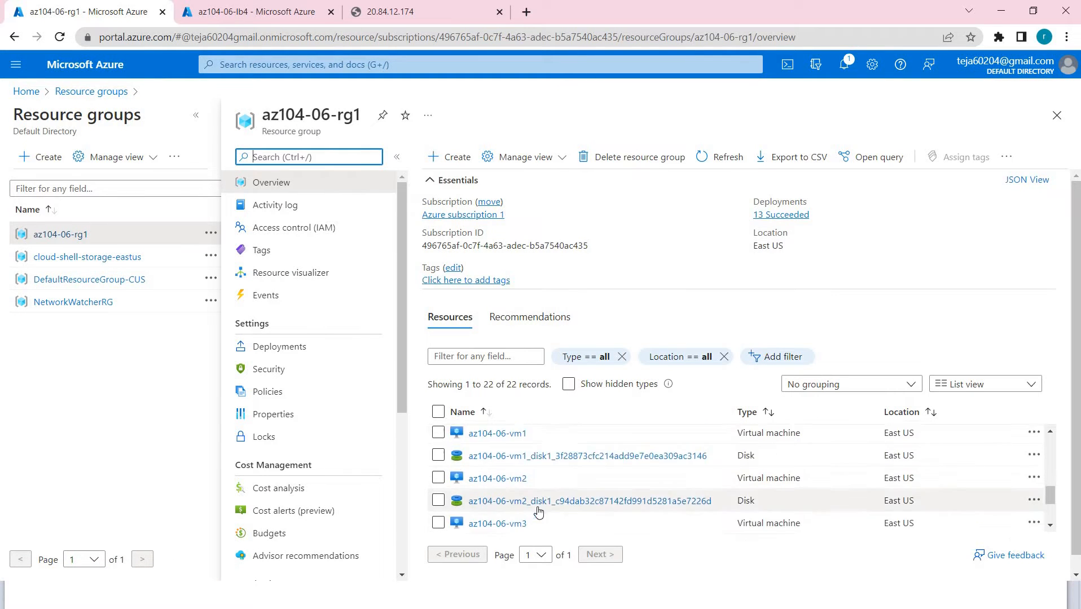
scroll("down", 3)
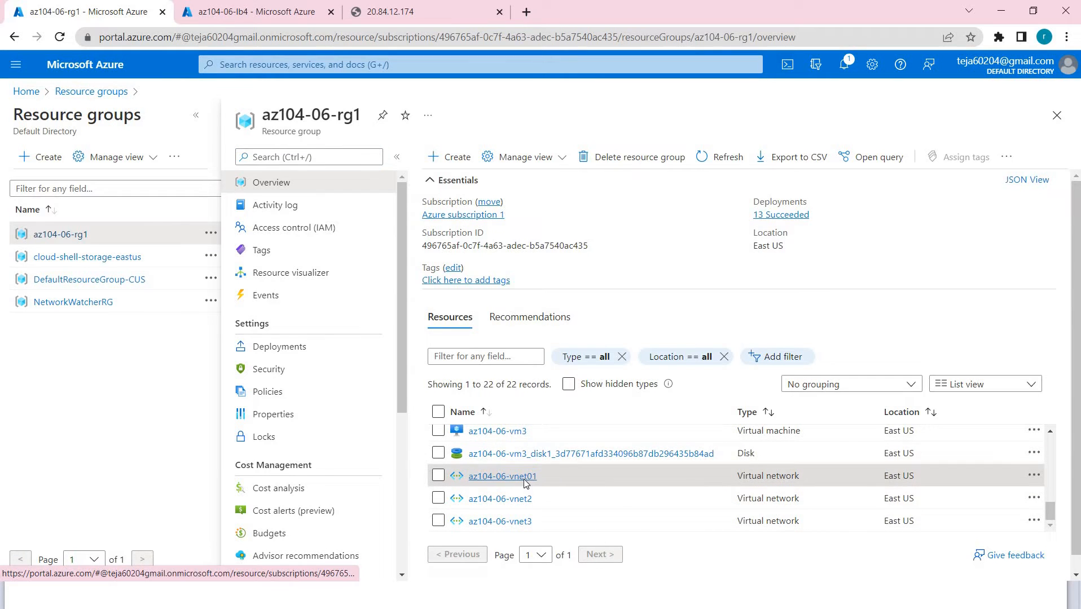
left_click(502, 475)
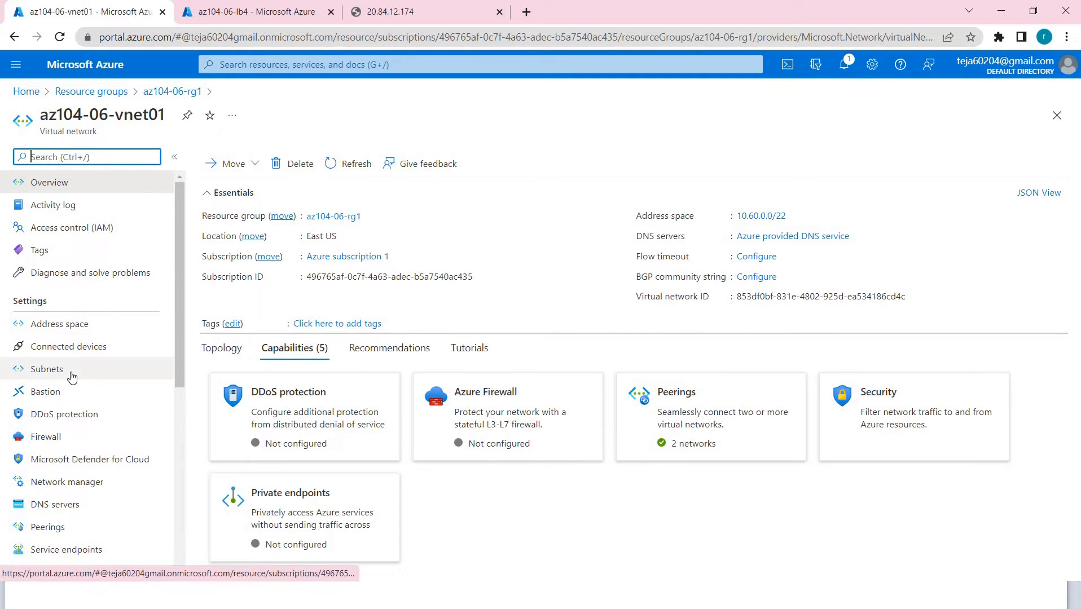
mouse_move(46, 369)
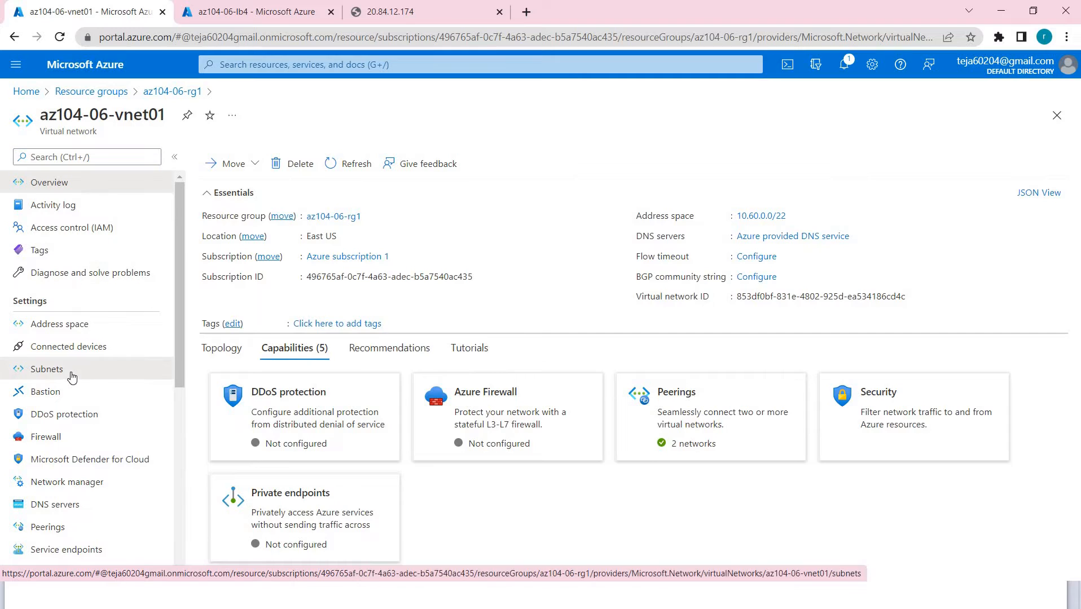
left_click(46, 369)
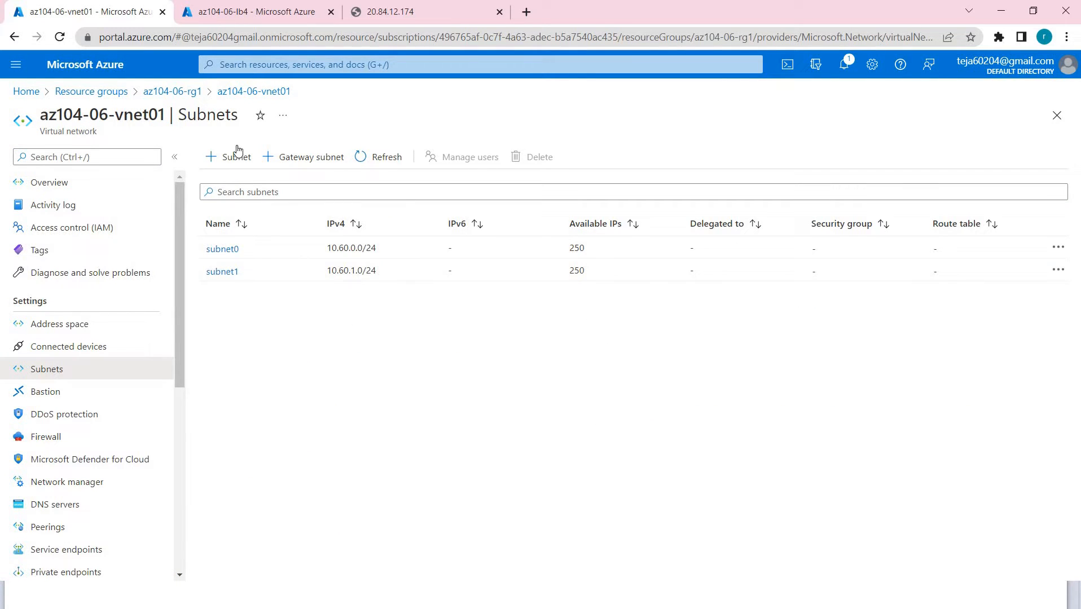
Step: Define a new subnet named subnet-appgw with address range 10.60.3.224/27
left_click(228, 157)
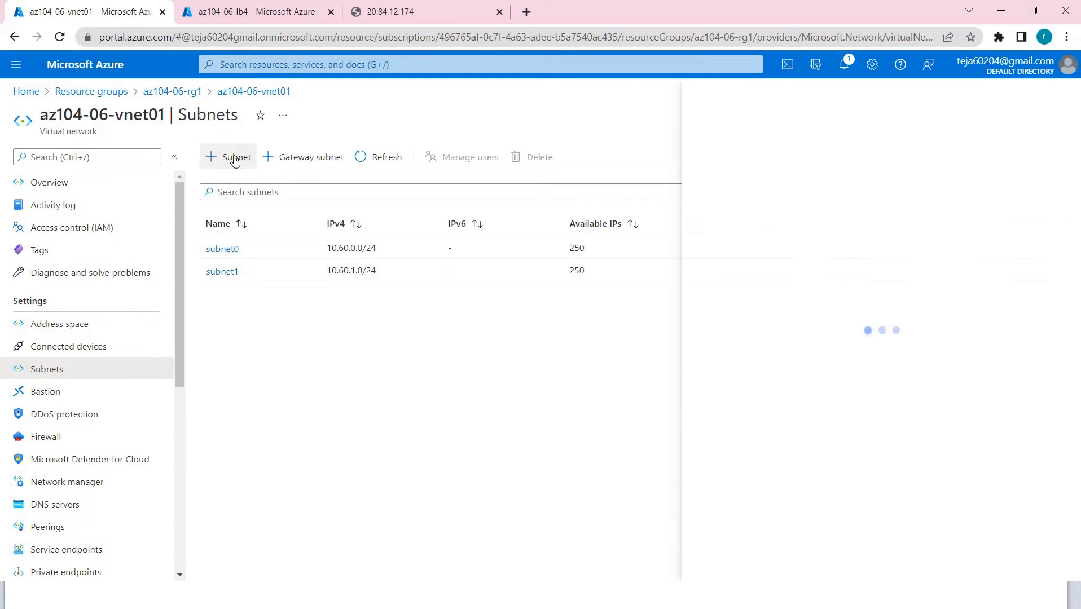
left_click(237, 157)
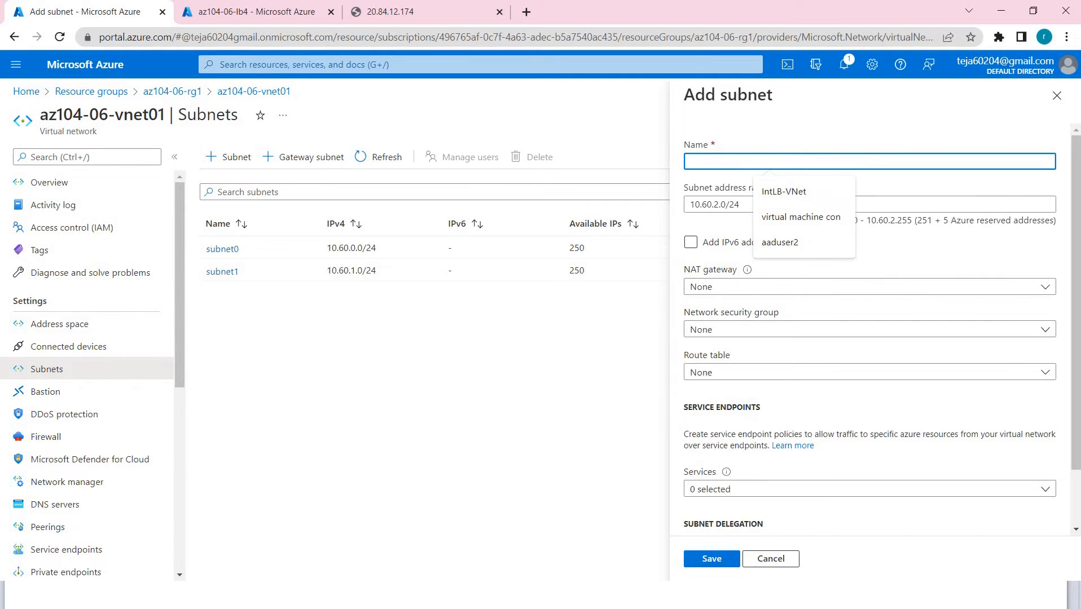
mouse_move(636, 299)
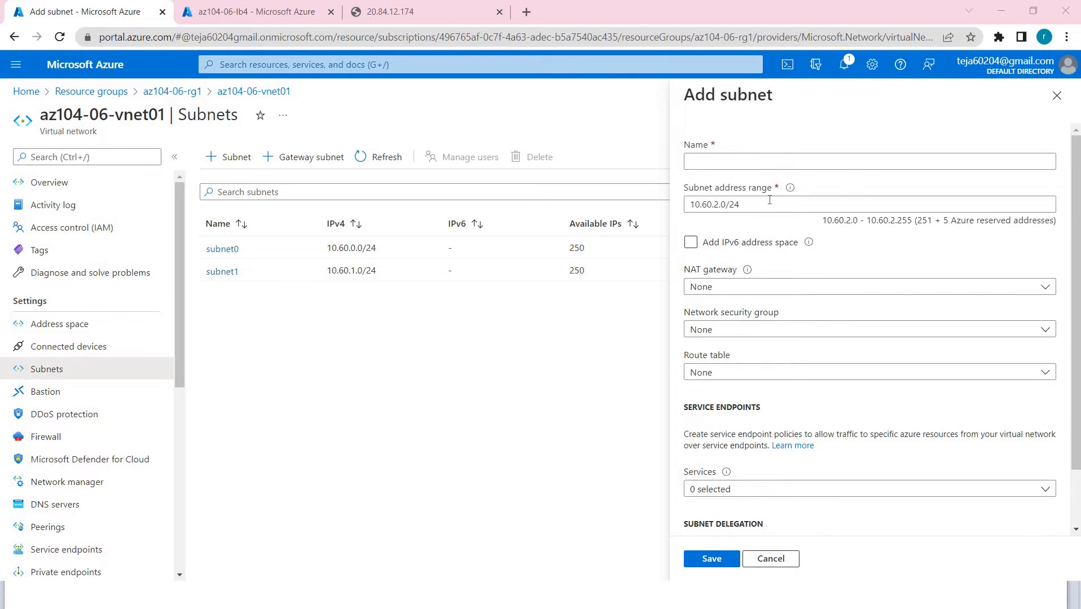
left_click(868, 161)
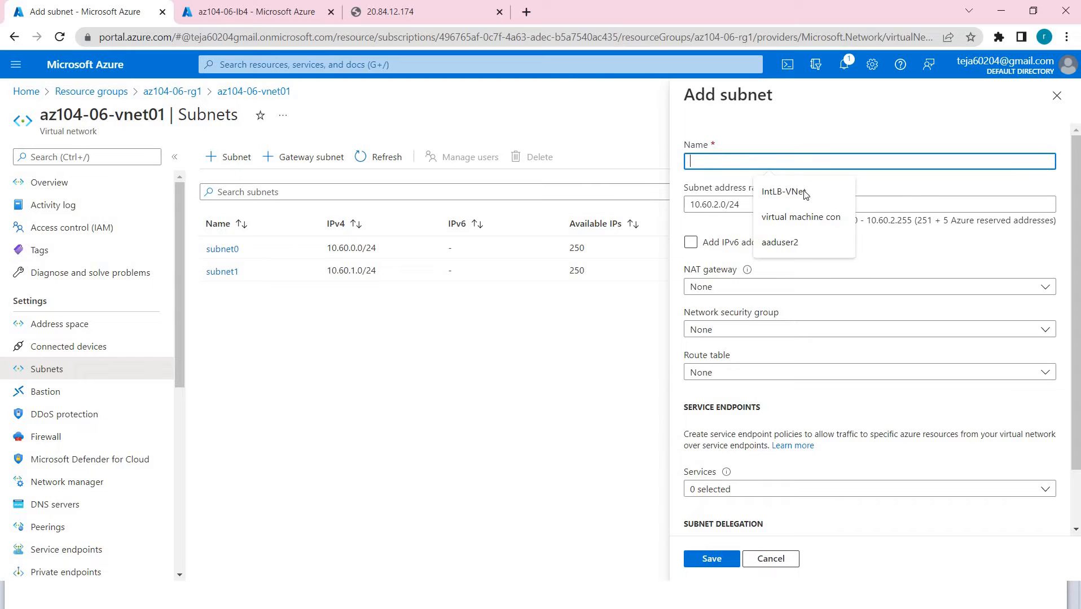
type("subnet-appgw")
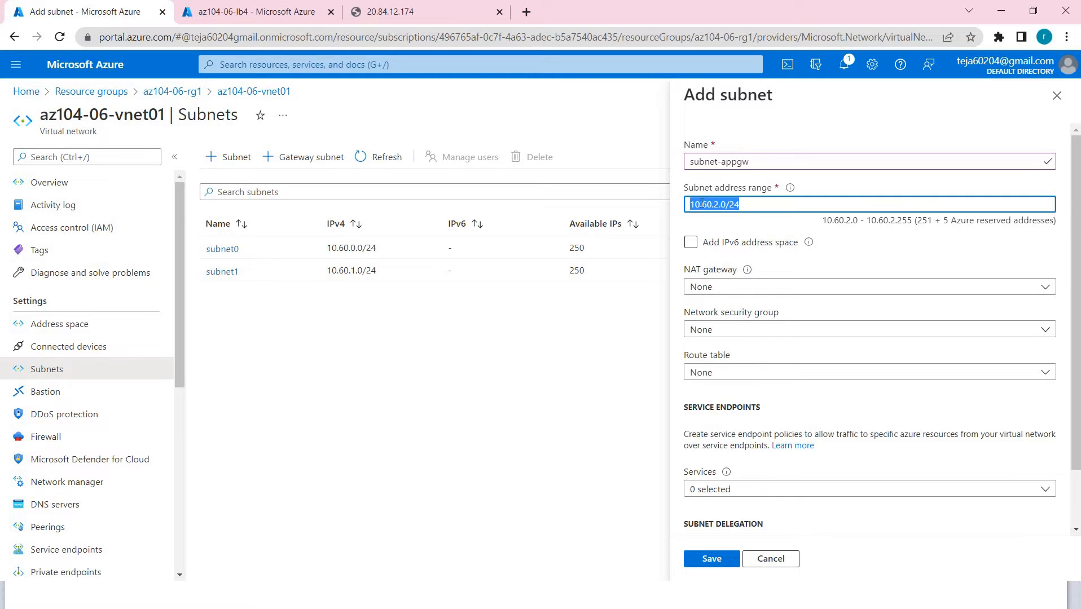
type("10.60.3.224/27")
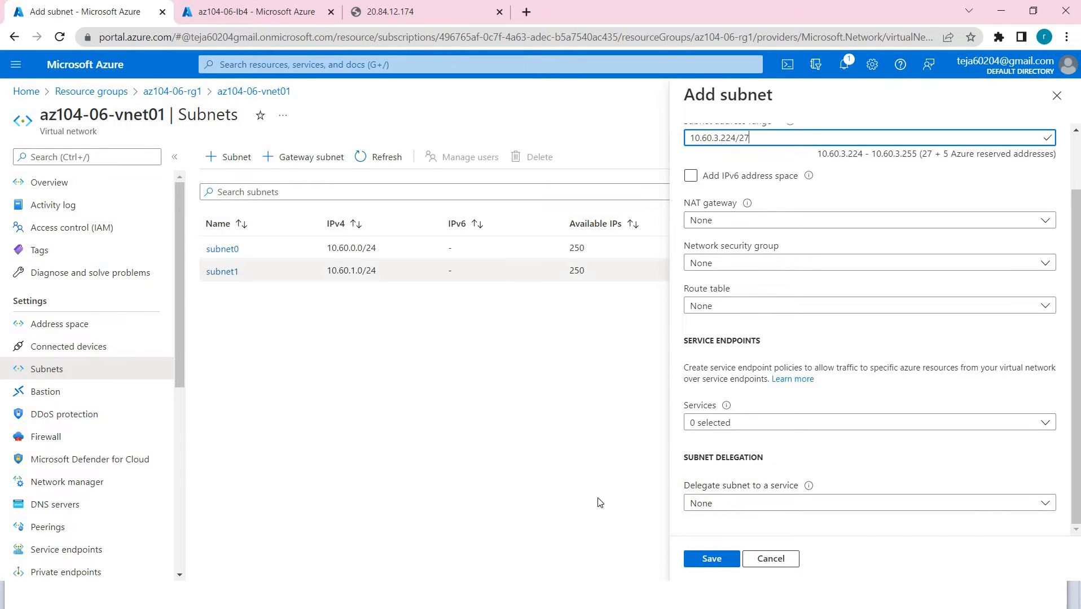
Step: Save subnet-appgw so it appears alongside subnet0 and subnet1
left_click(711, 559)
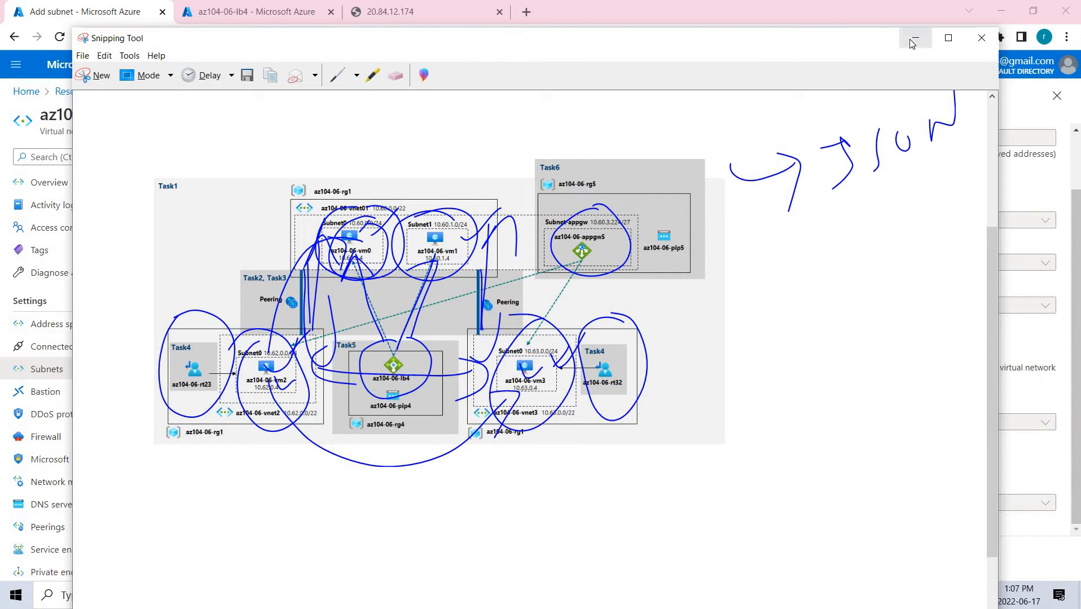
mouse_move(916, 39)
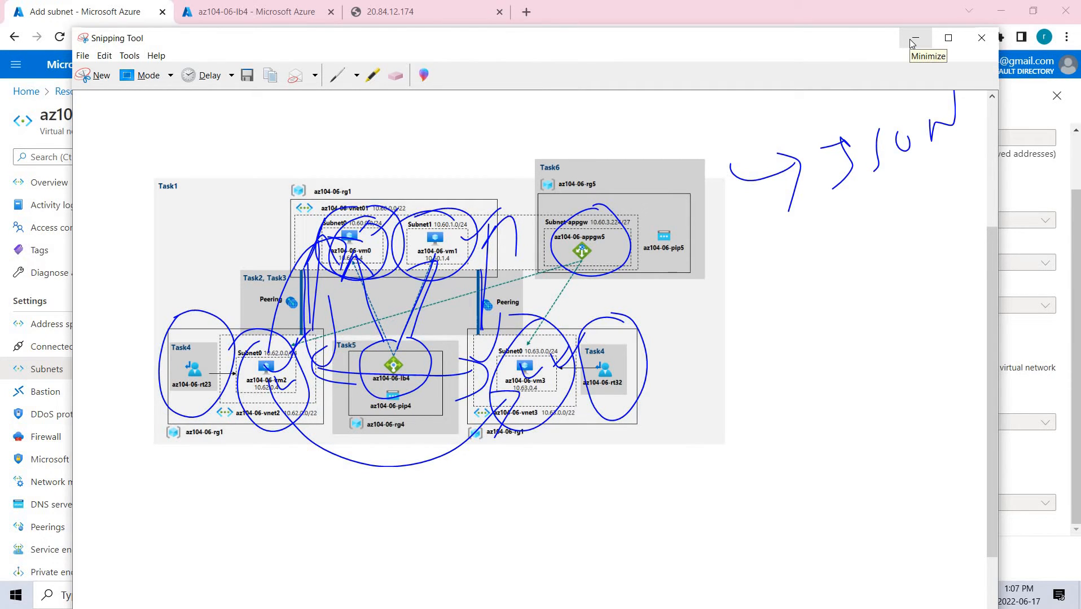
left_click(915, 38)
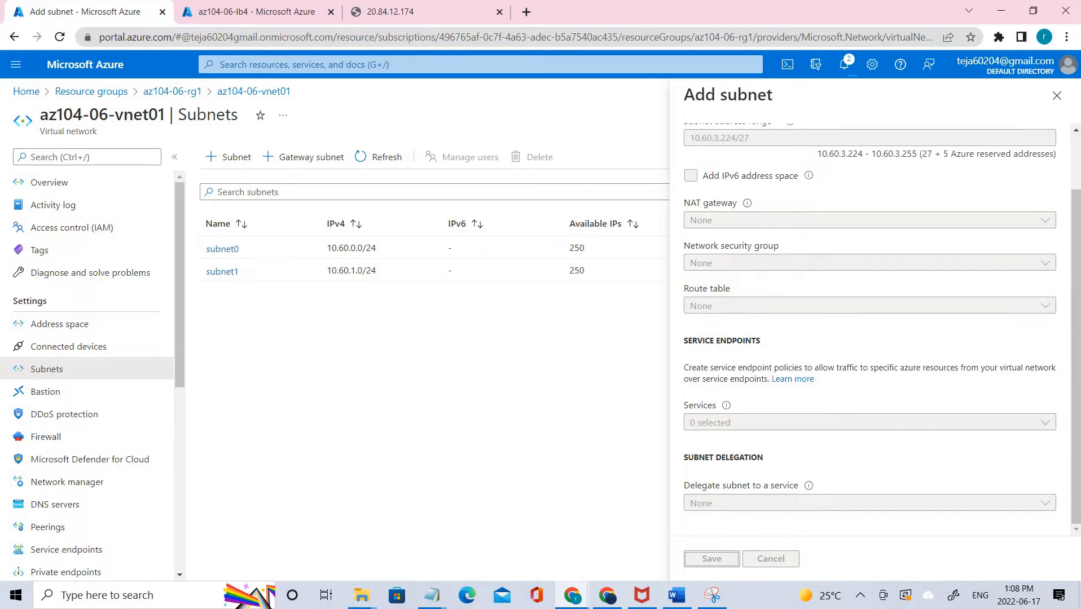
left_click(711, 559)
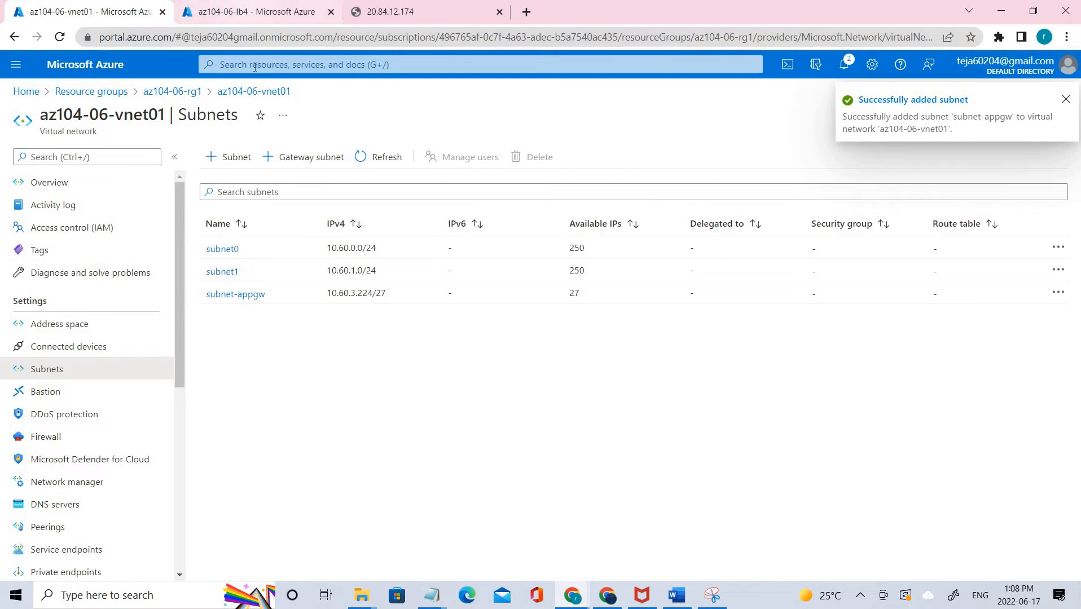
Step: Search for Application gateways and start creating a new gateway
left_click(479, 64)
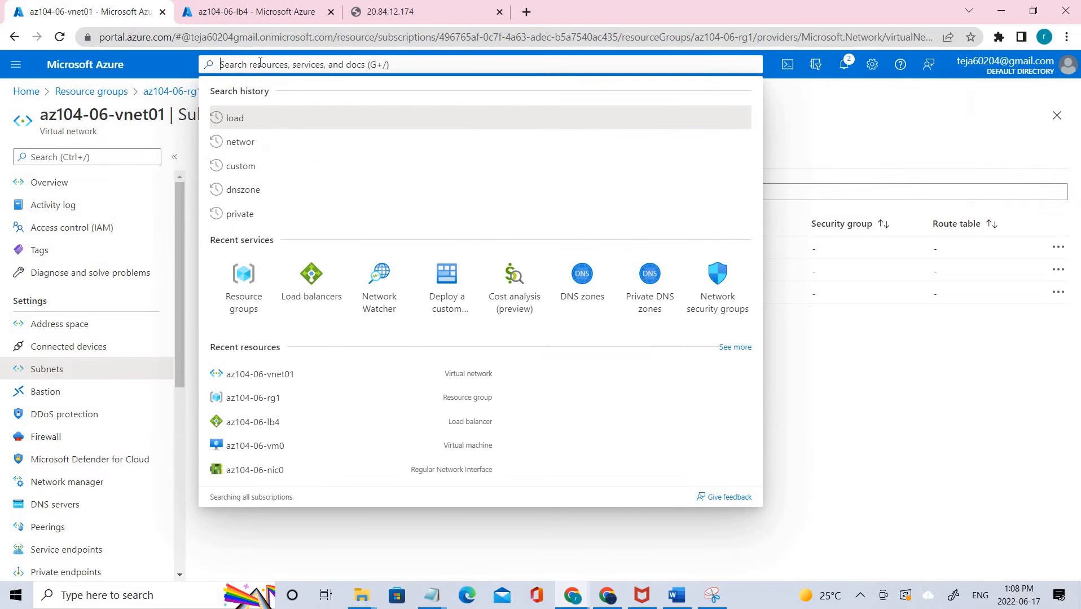
type("application ga")
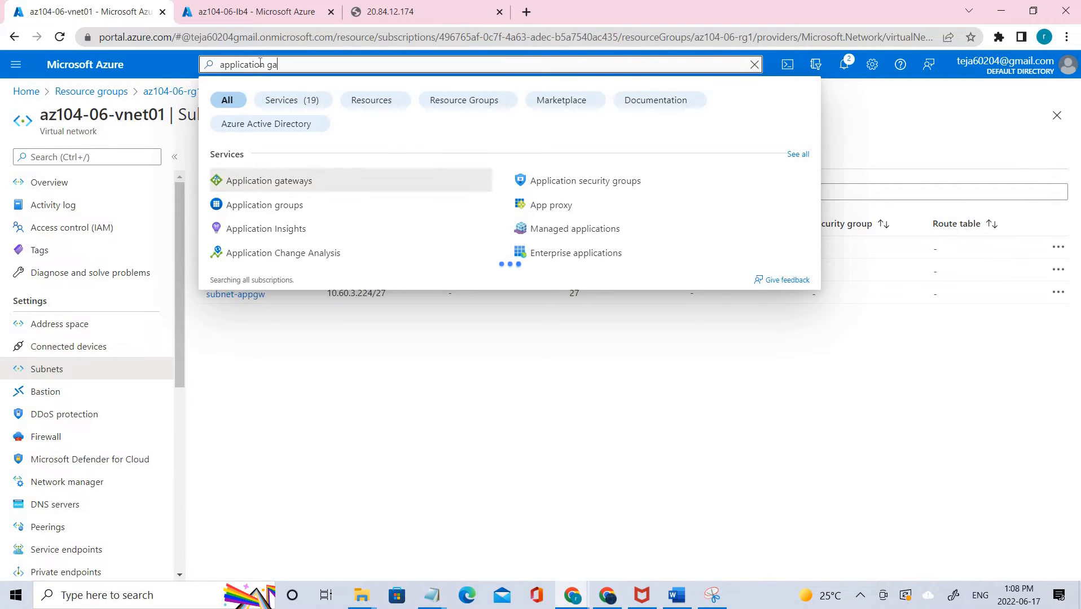
type("teww")
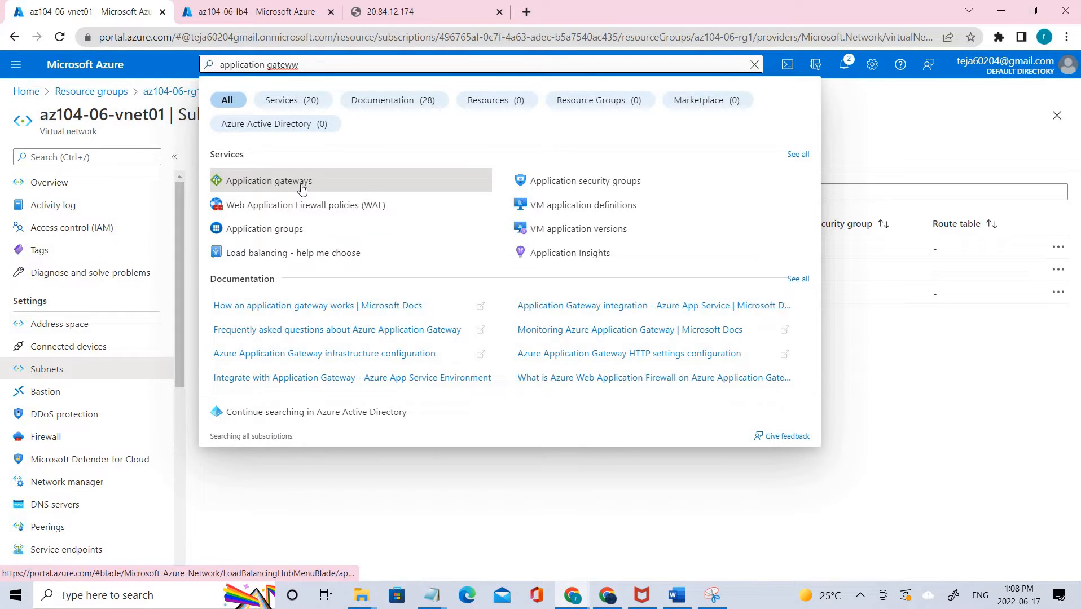
left_click(268, 180)
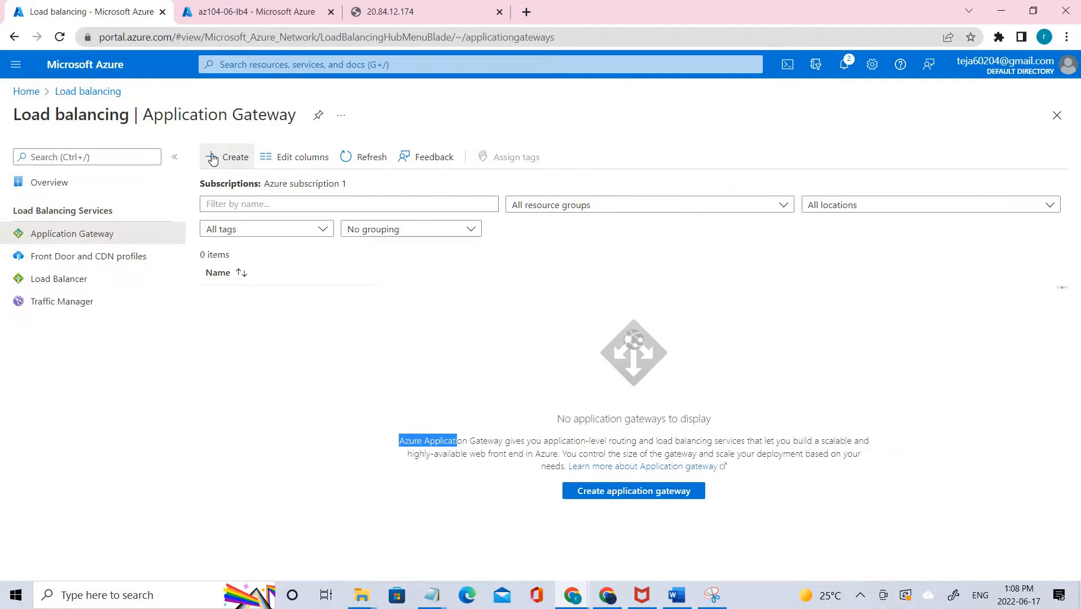
left_click(227, 157)
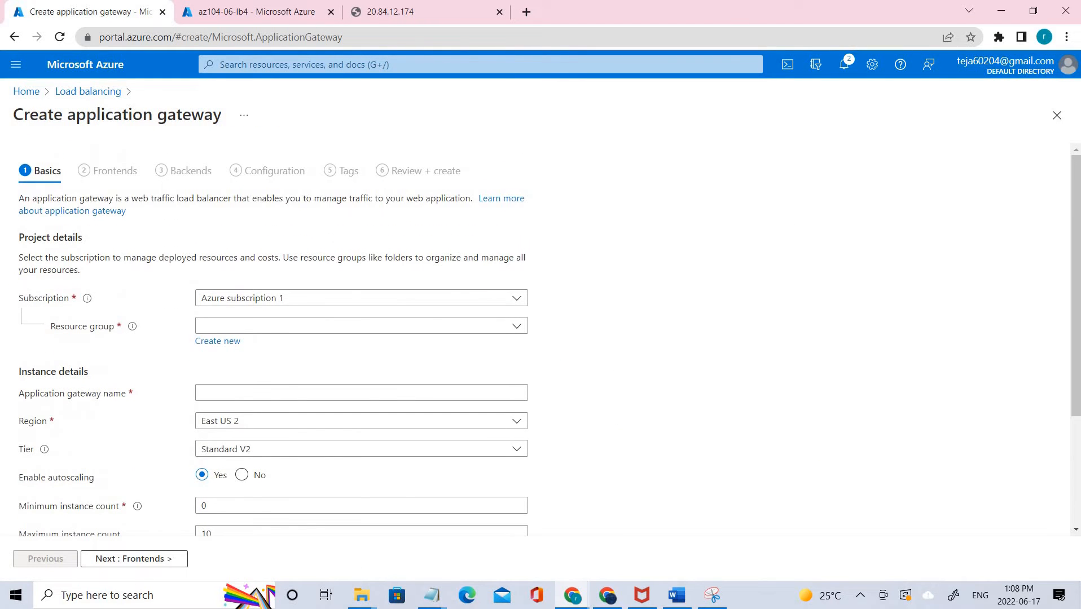
mouse_move(328, 333)
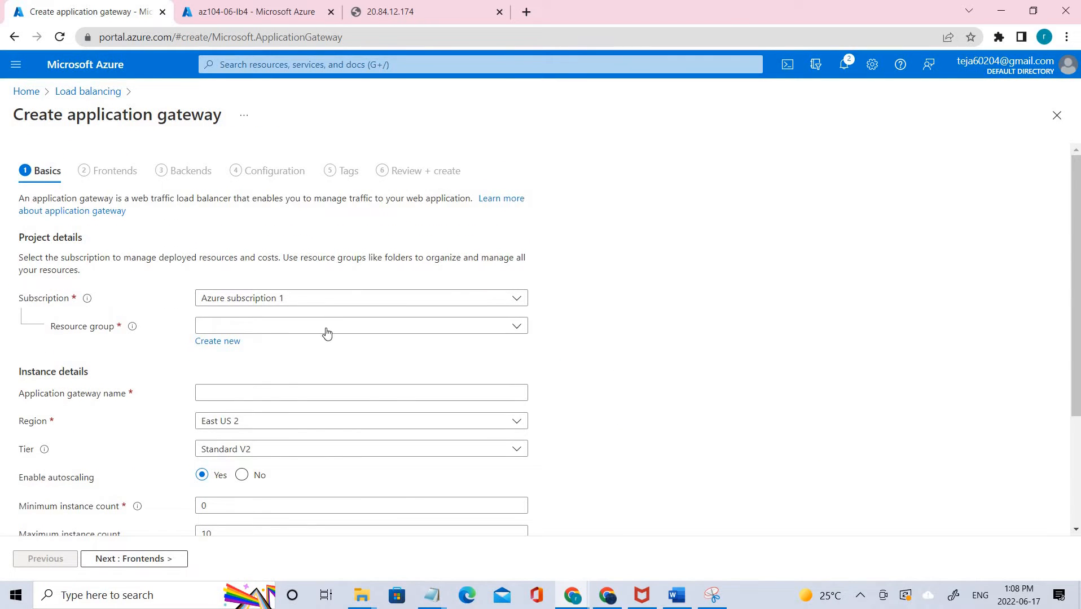
Step: Place the gateway in az104-06-rg1, name it az104-06-appgw5, and disable autoscaling at two instances
left_click(360, 325)
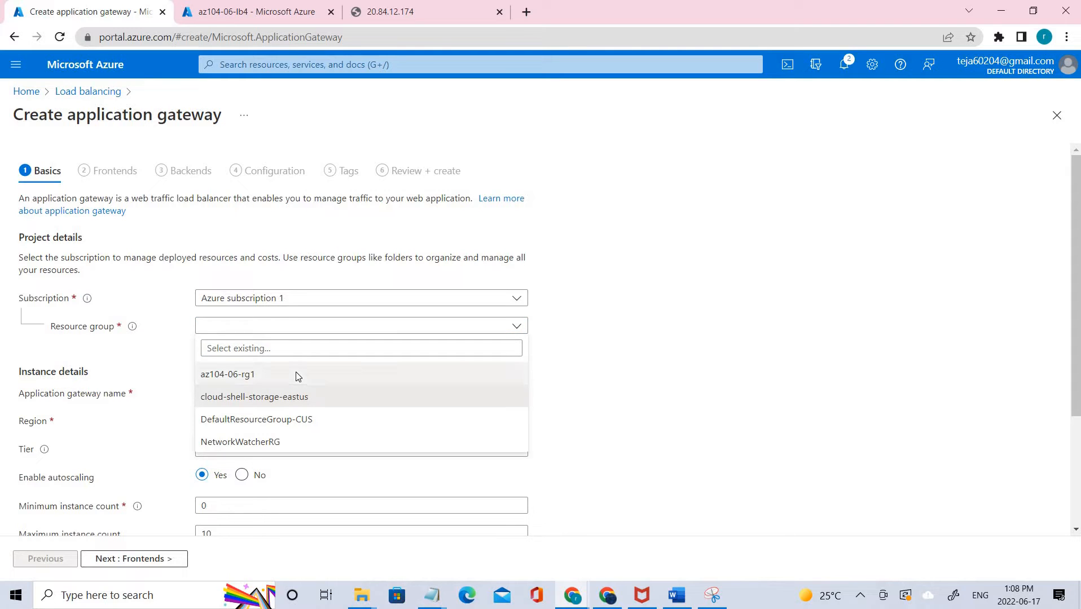
left_click(228, 375)
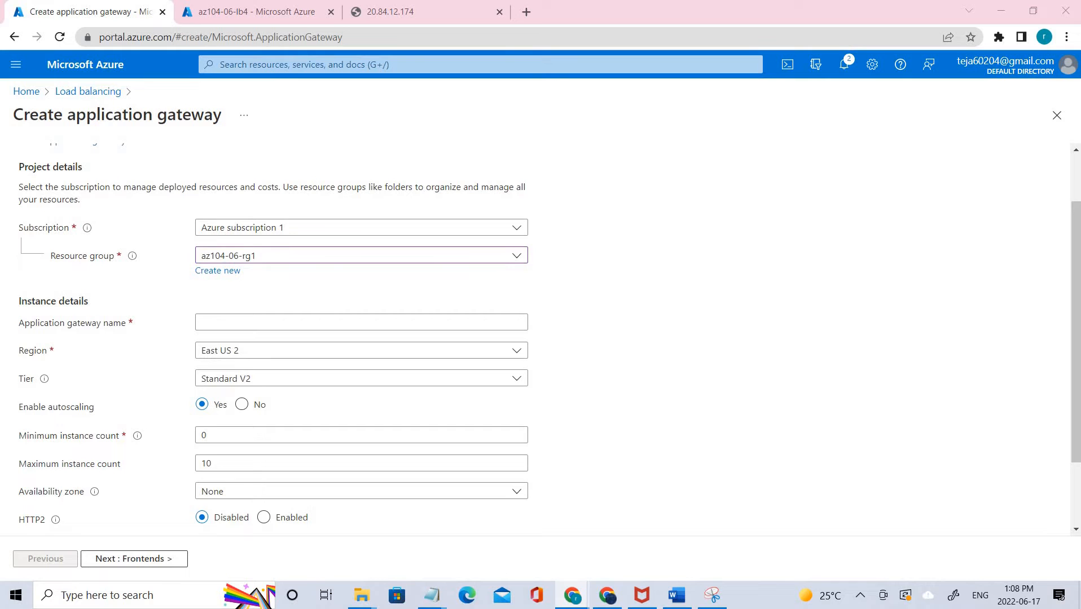
left_click(360, 321)
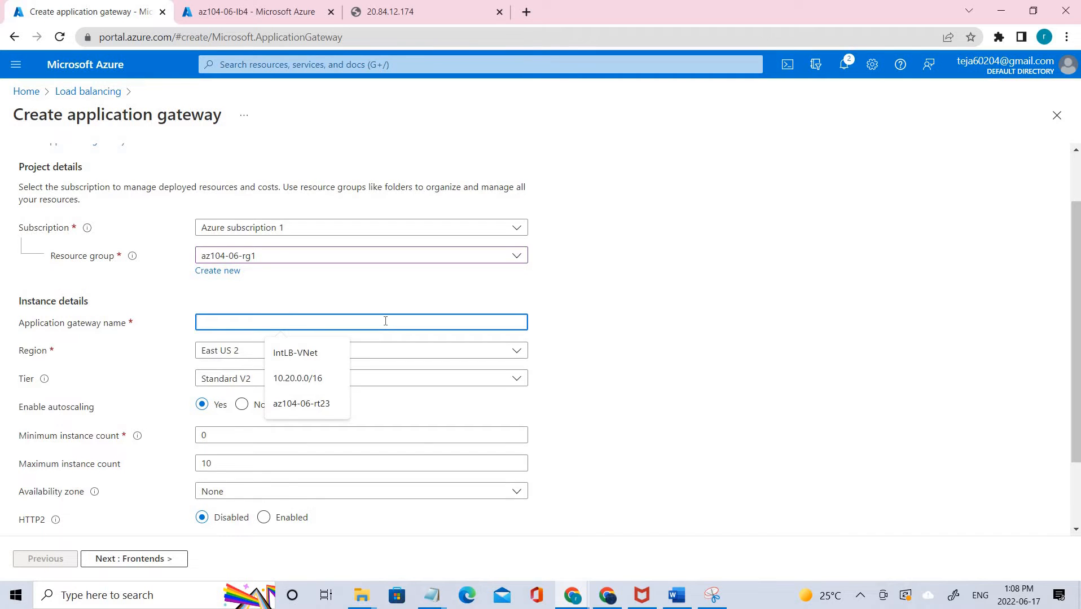
type("az104-06-appgw5")
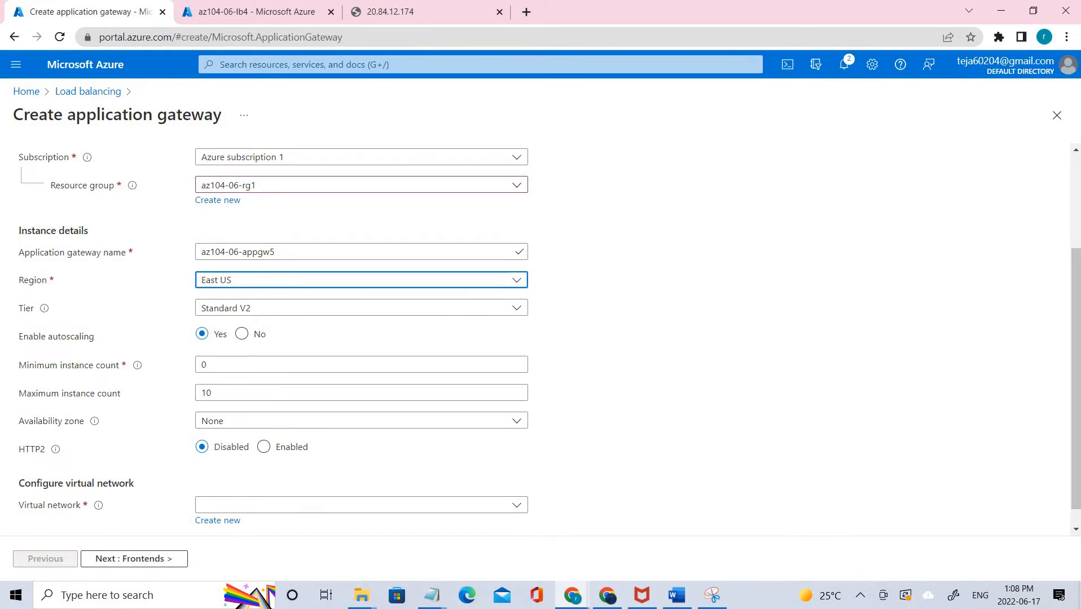
mouse_move(511, 479)
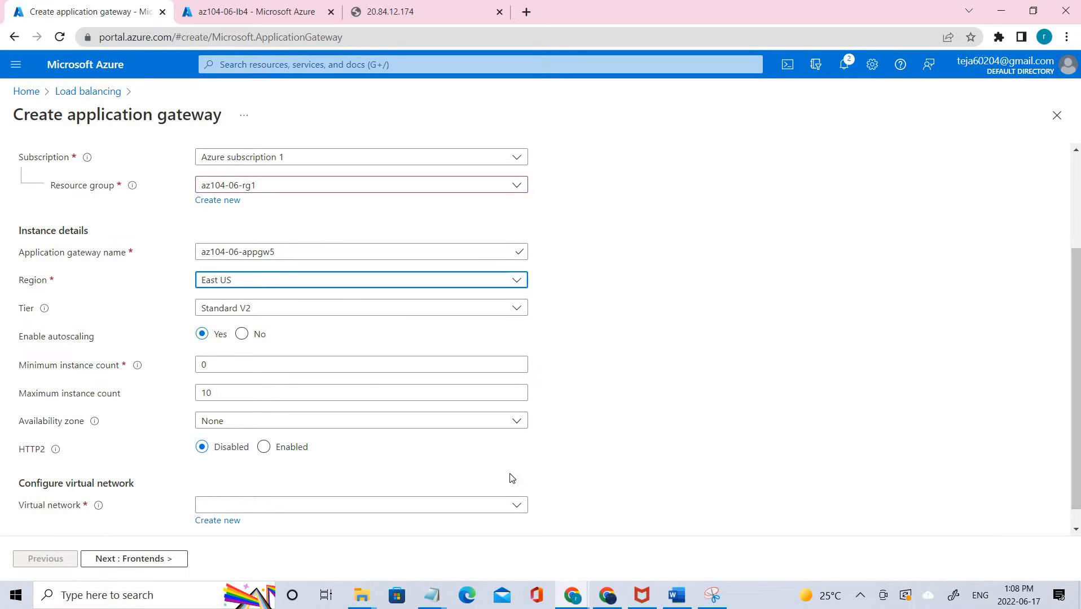
mouse_move(32, 347)
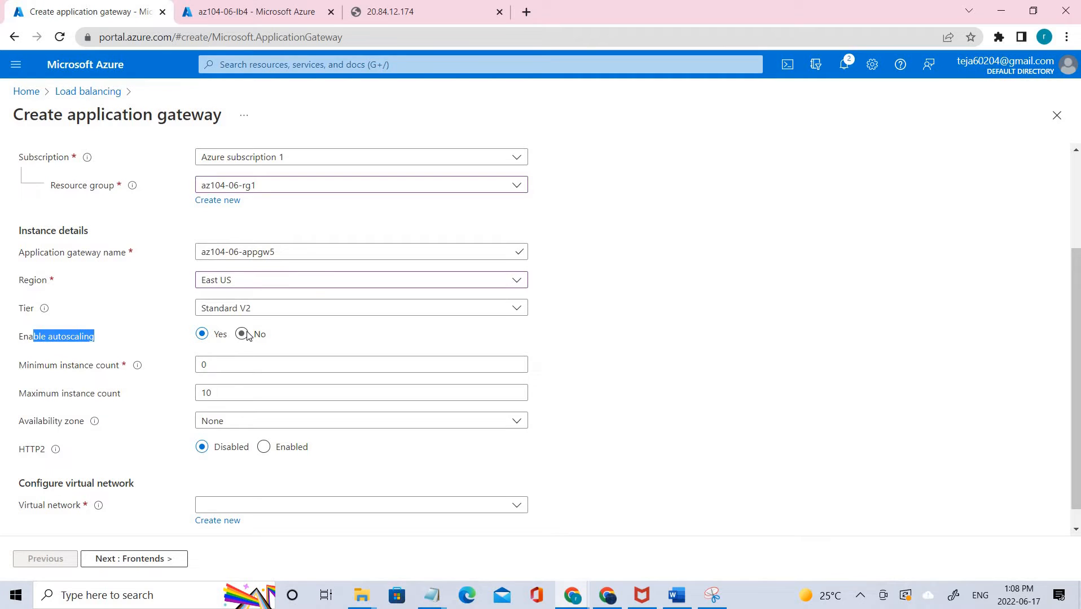
left_click(241, 341)
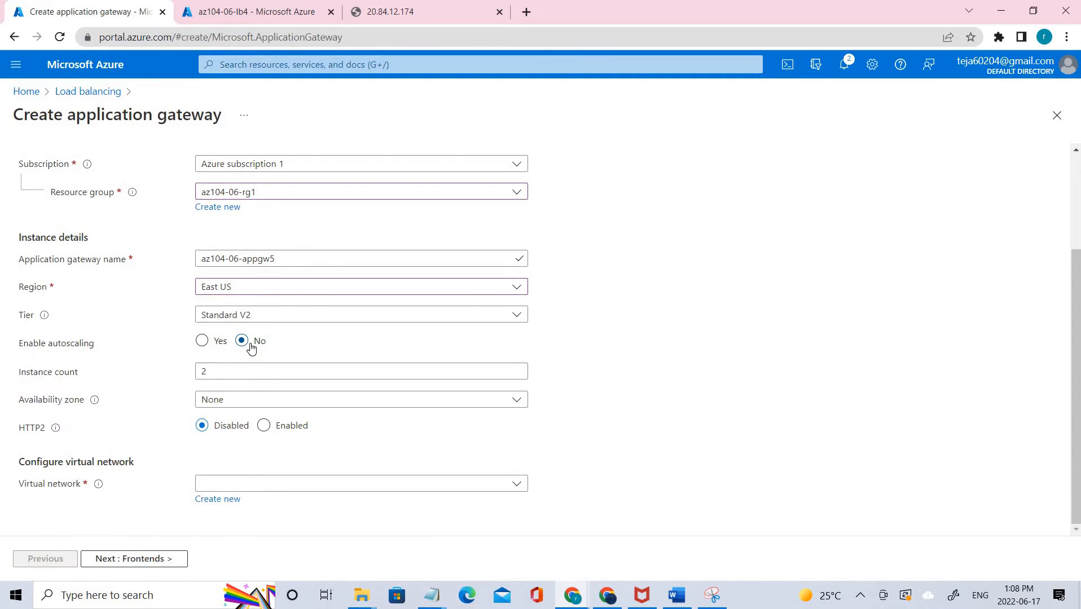
mouse_move(210, 455)
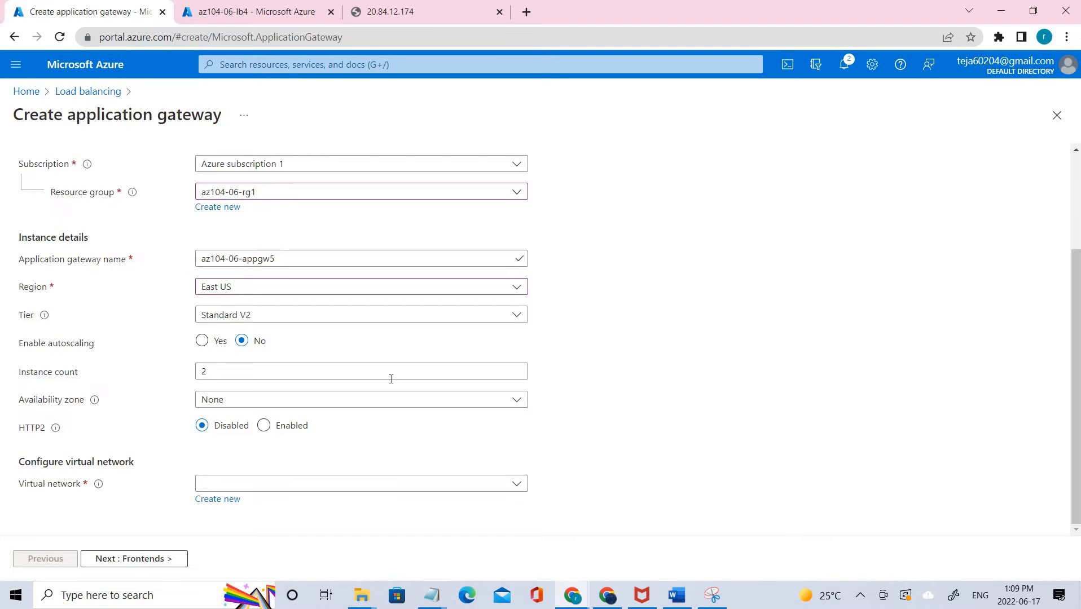
mouse_move(496, 363)
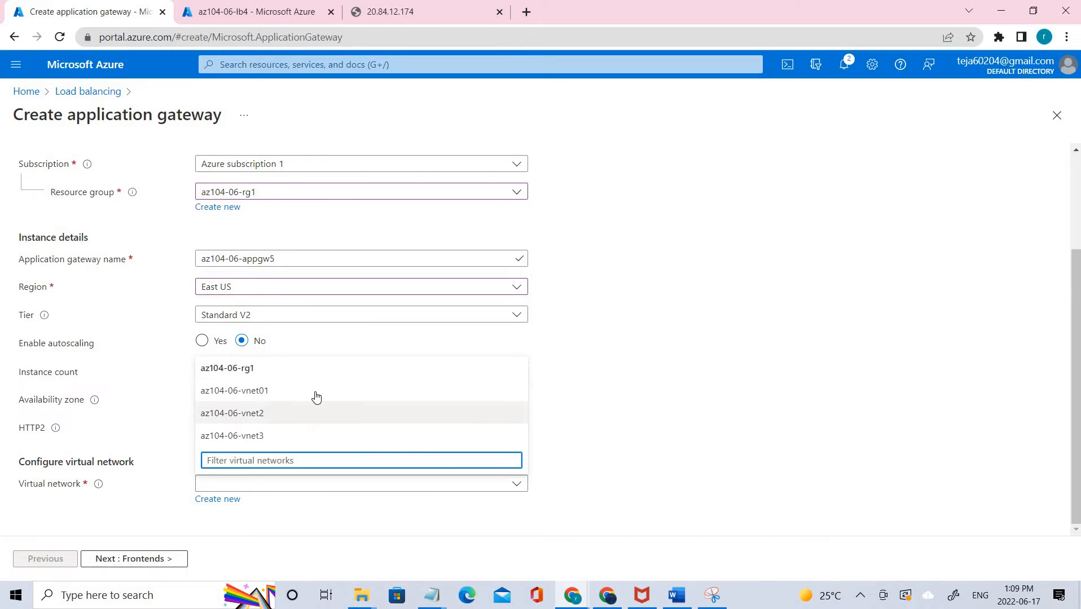
Step: Select virtual network az104-06-vnet01 so subnet-appgw is used, checking the lab diagram
left_click(235, 391)
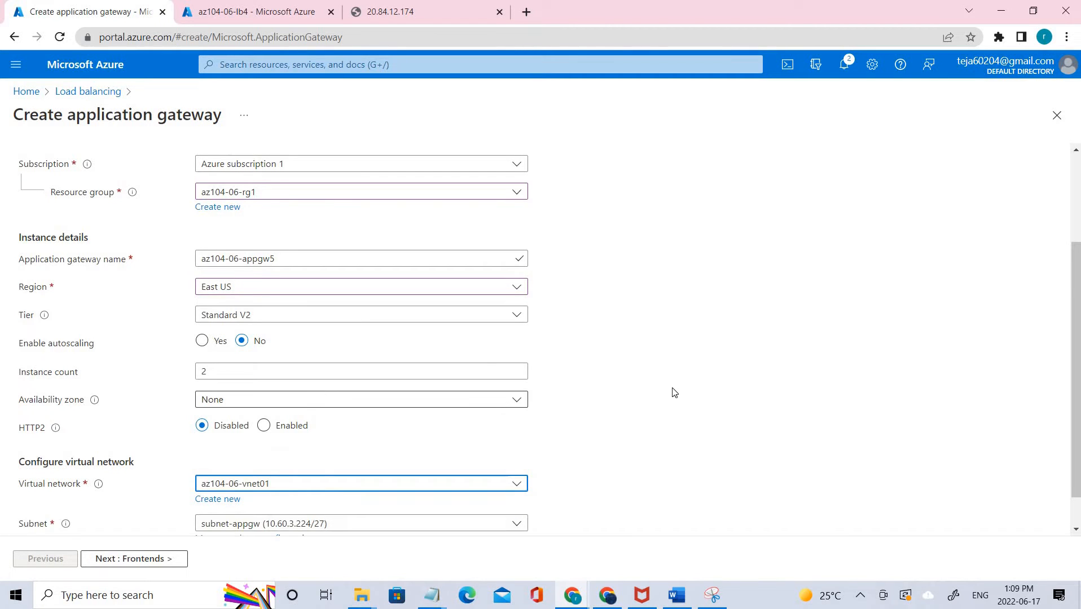
scroll("down", 3)
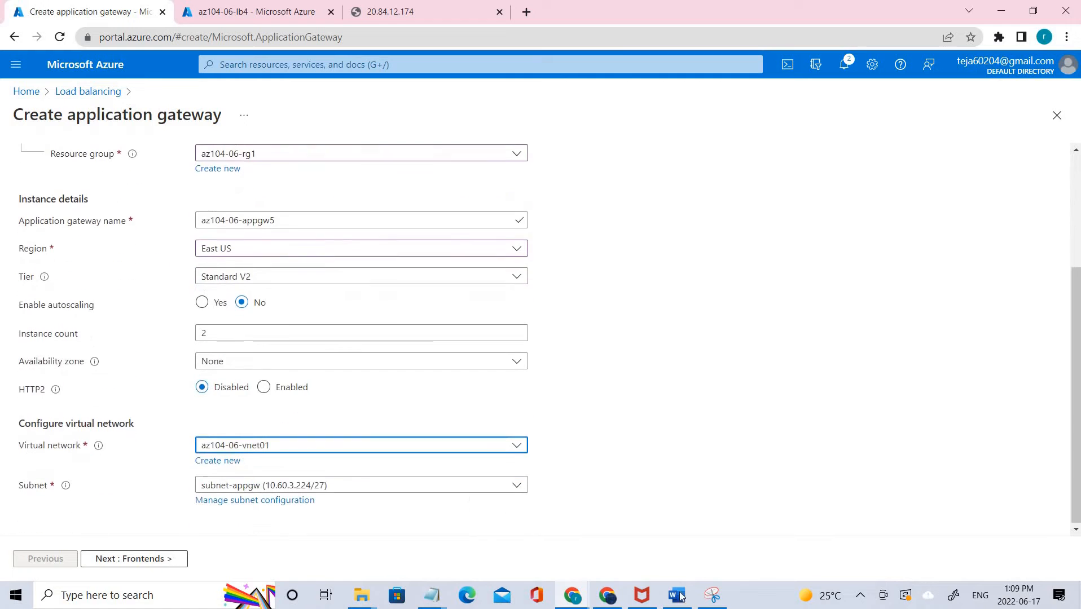
left_click(711, 595)
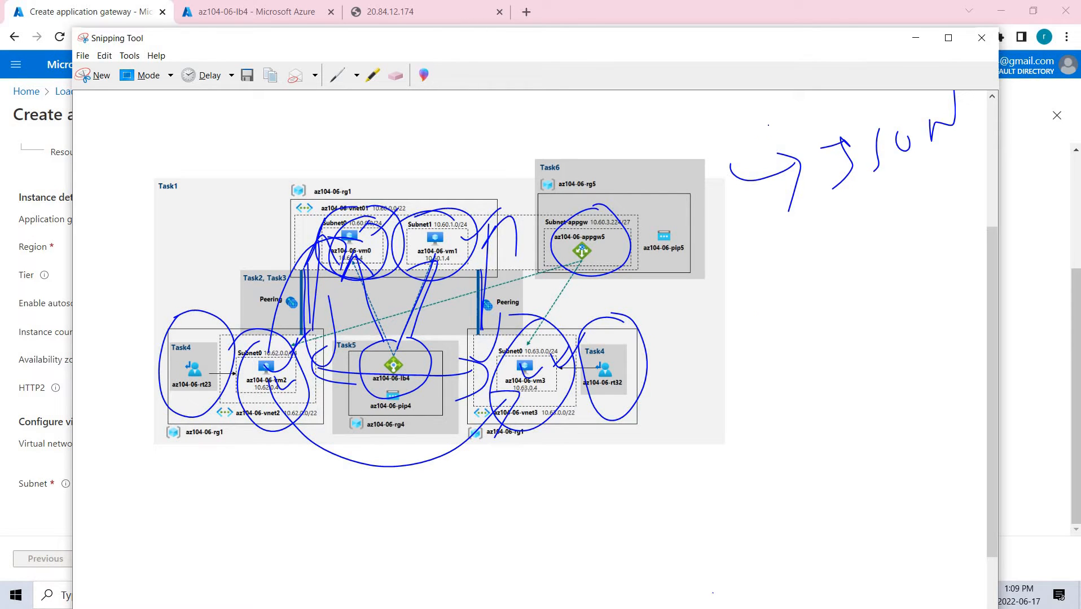
left_click(981, 38)
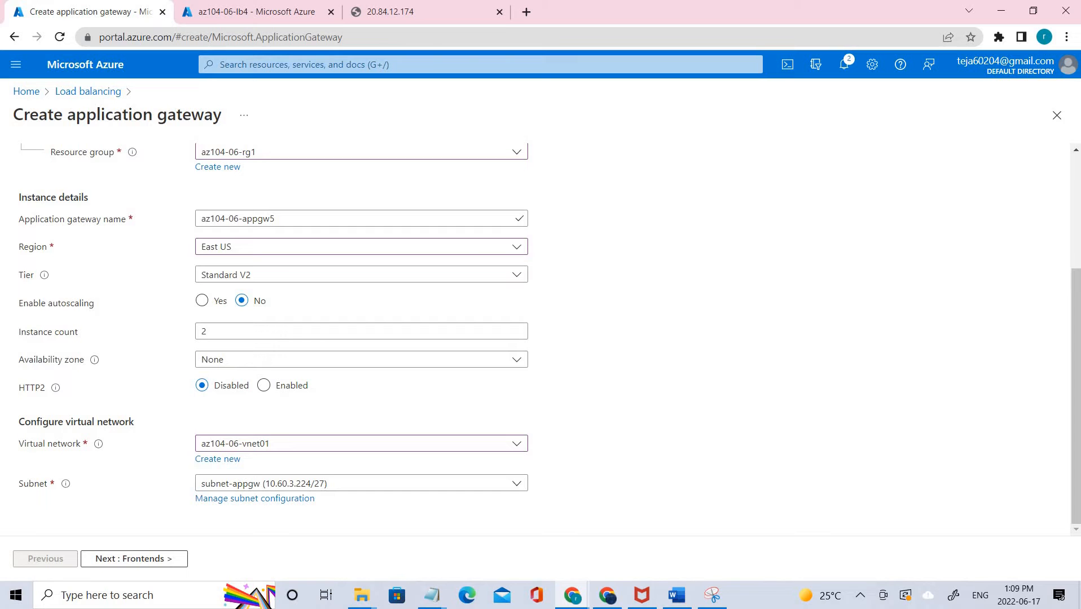
scroll("up", 3)
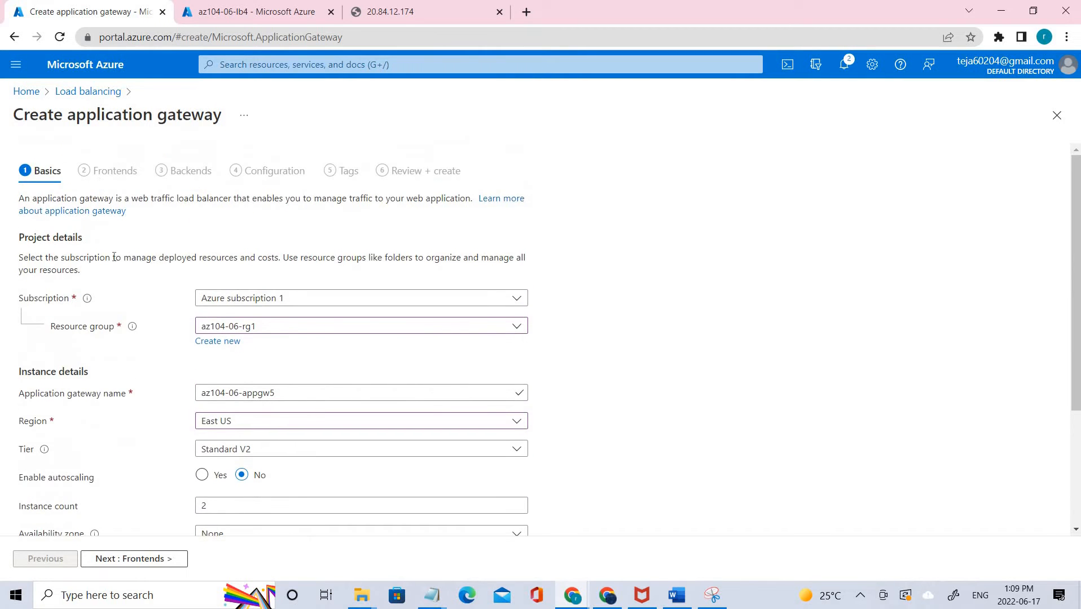
scroll("down", 3)
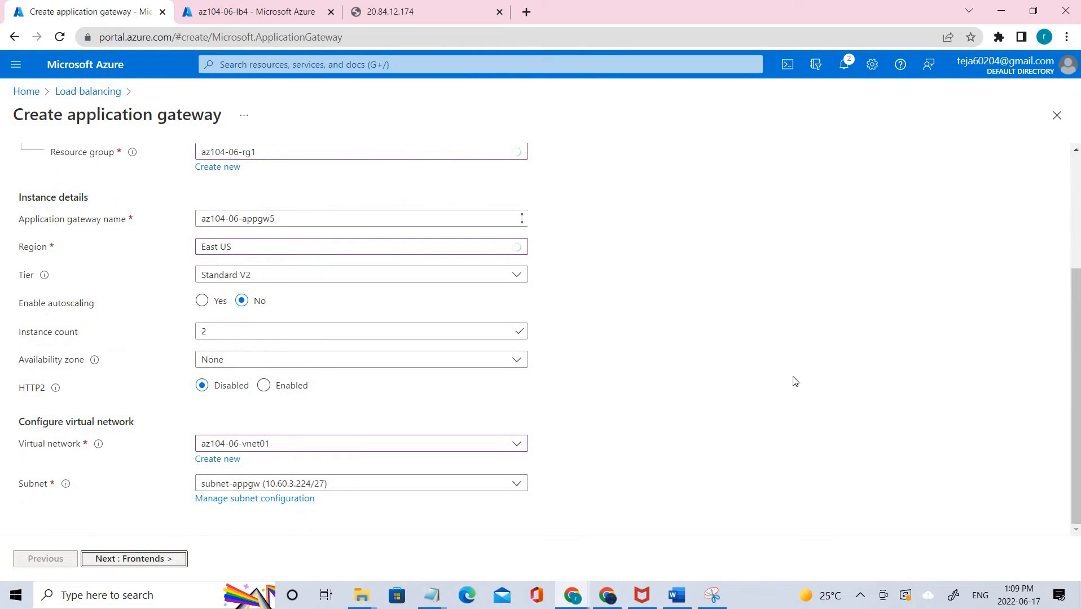
Step: On Frontends, keep a Public IP and create new public IP az104-06-pip5
left_click(133, 559)
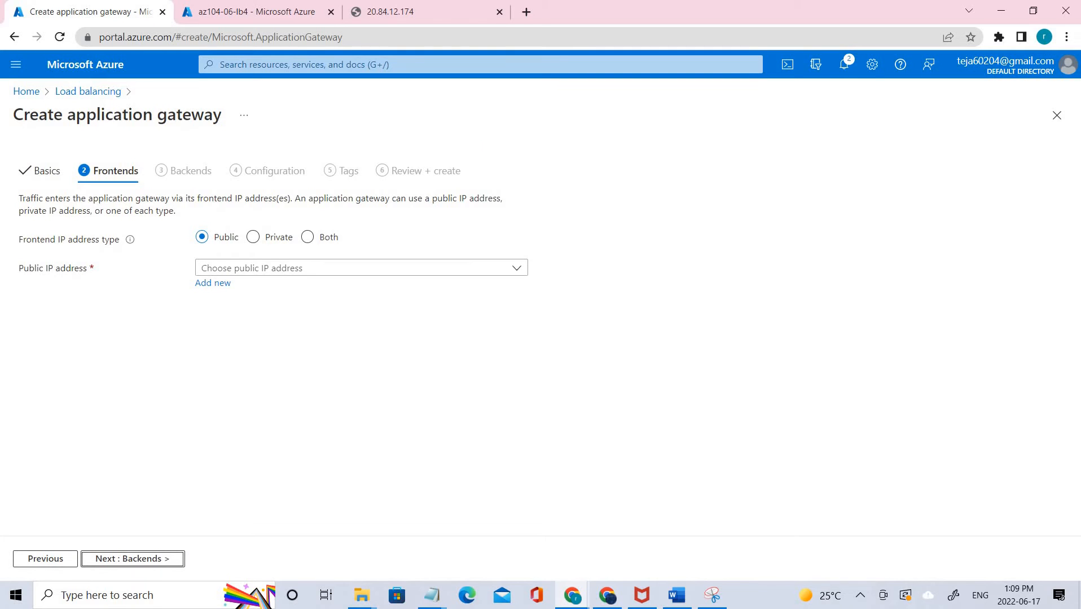
mouse_move(309, 139)
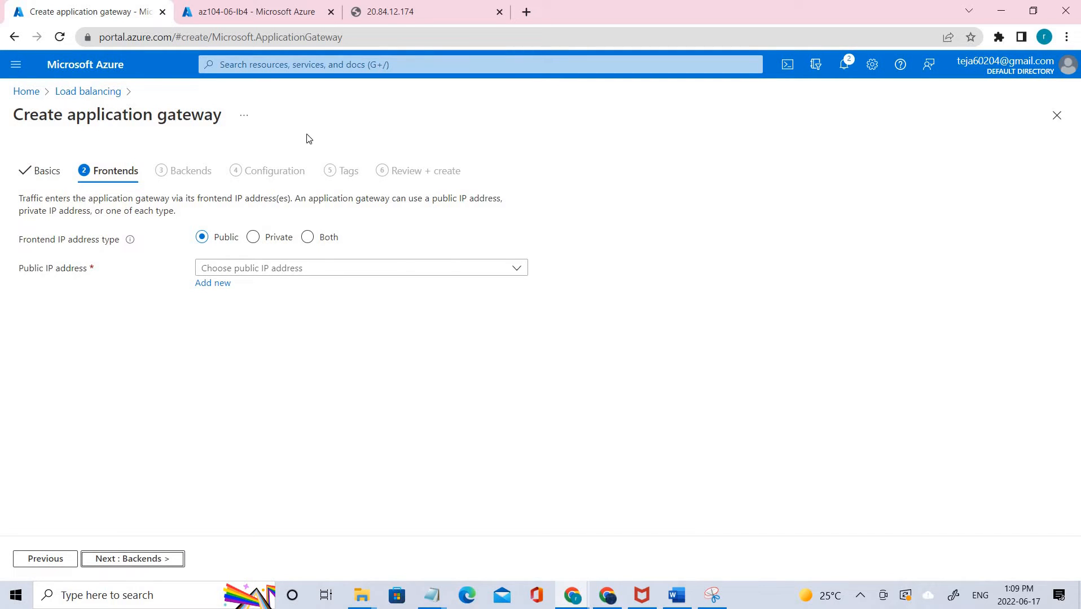
mouse_move(85, 240)
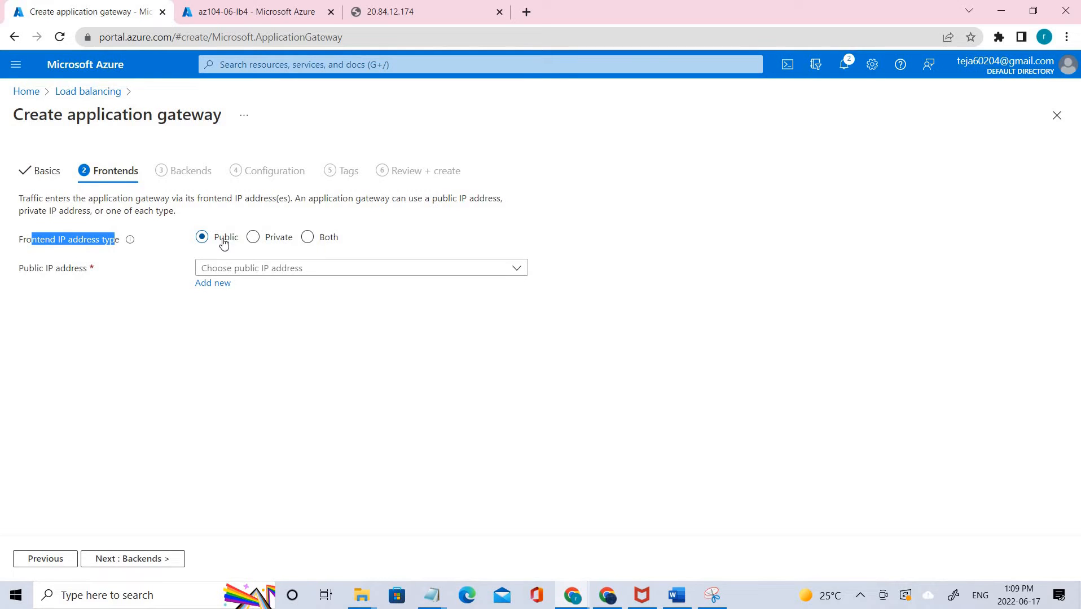
left_click(360, 267)
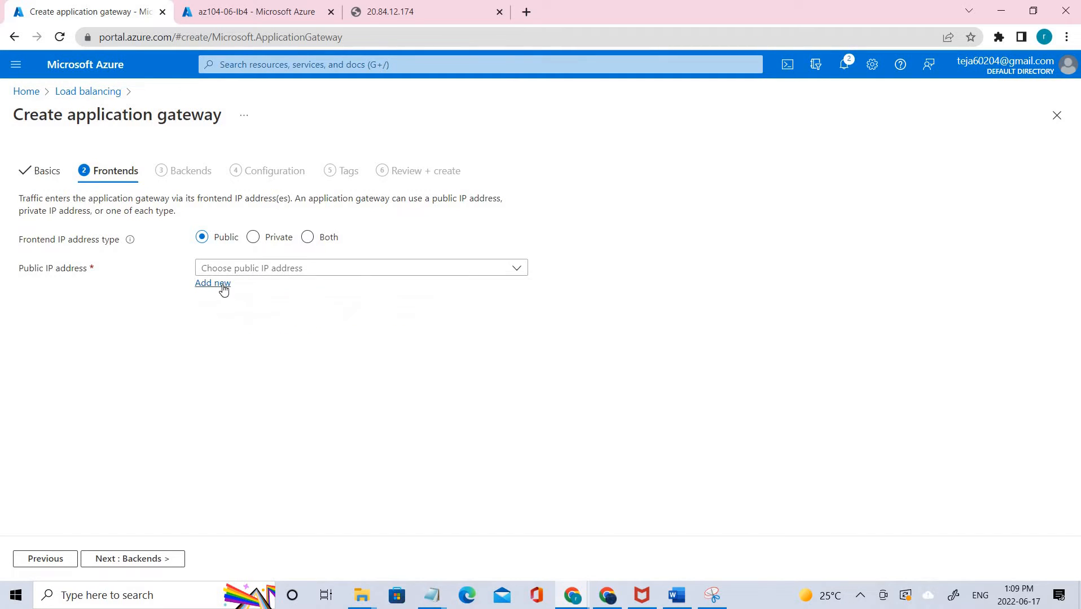
left_click(212, 284)
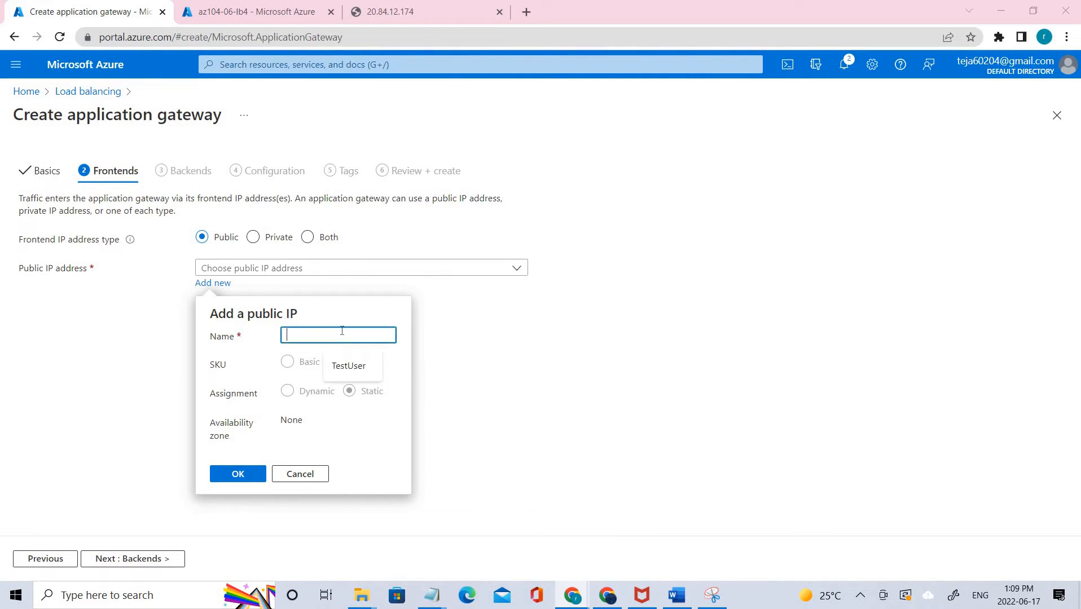
type("az104-06-pip5")
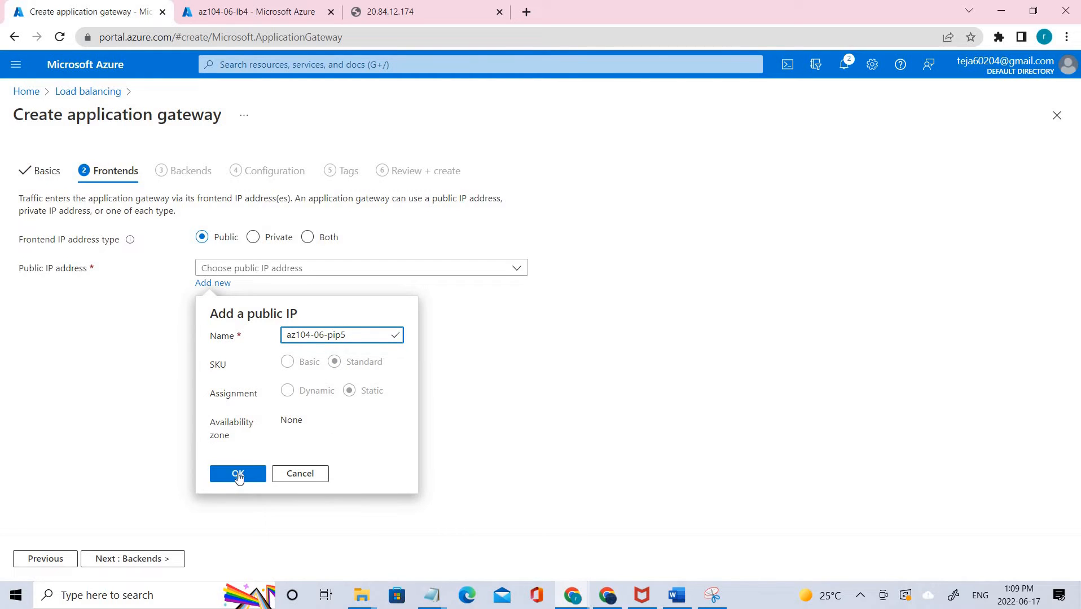
left_click(236, 474)
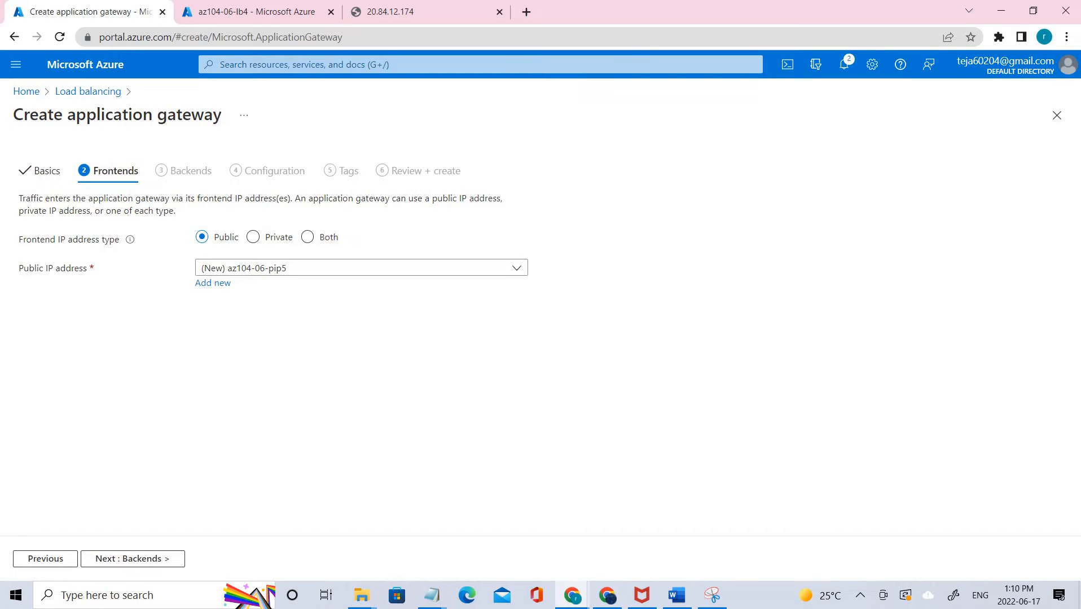
mouse_move(192, 185)
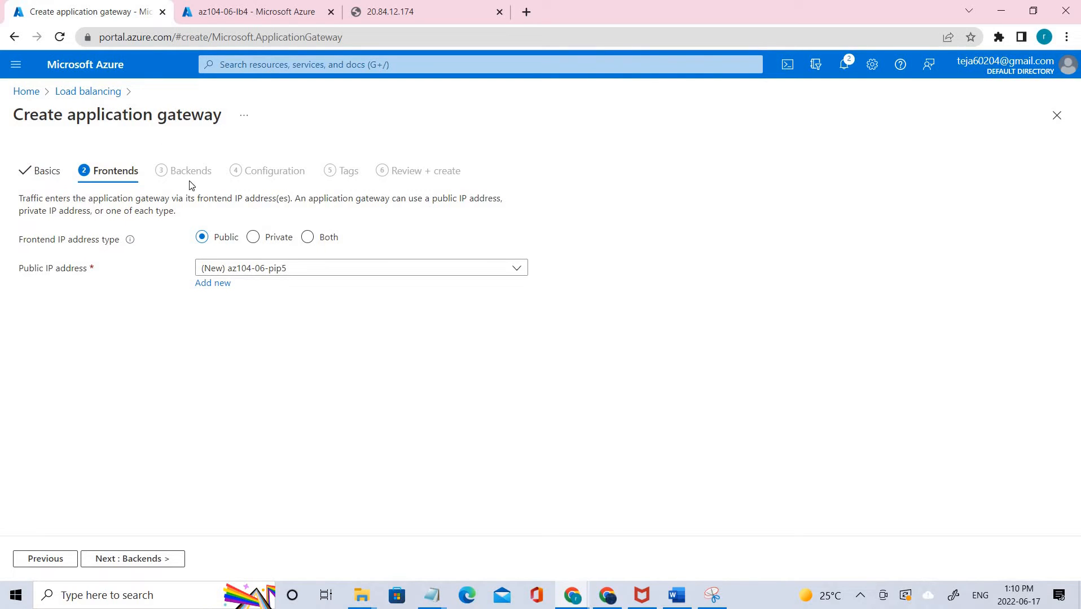
Step: On Backends, start a backend pool named az104-06-appgw5-be1
left_click(131, 558)
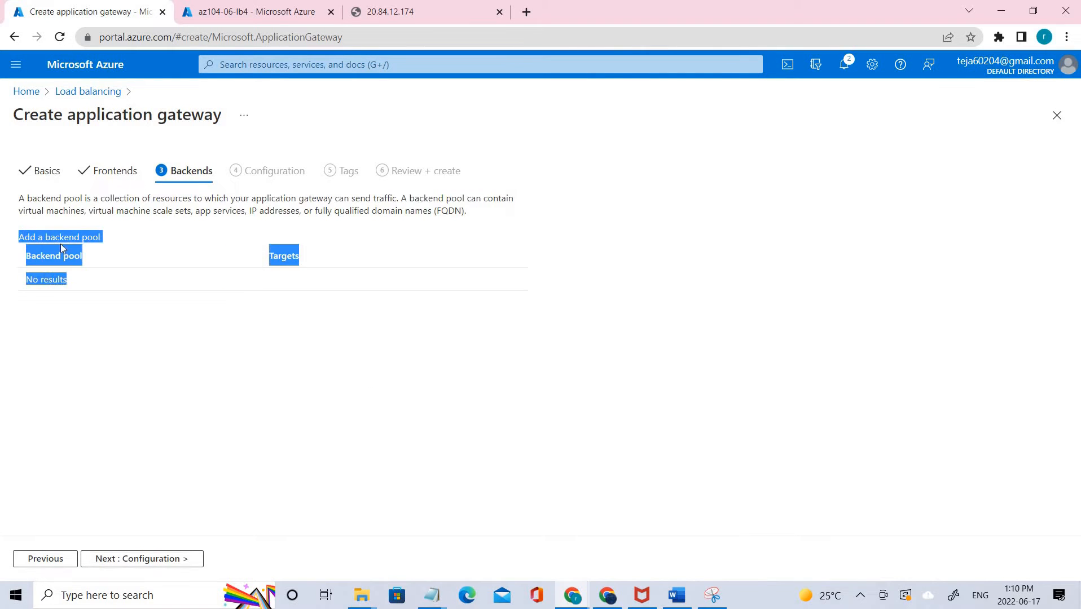
left_click(59, 237)
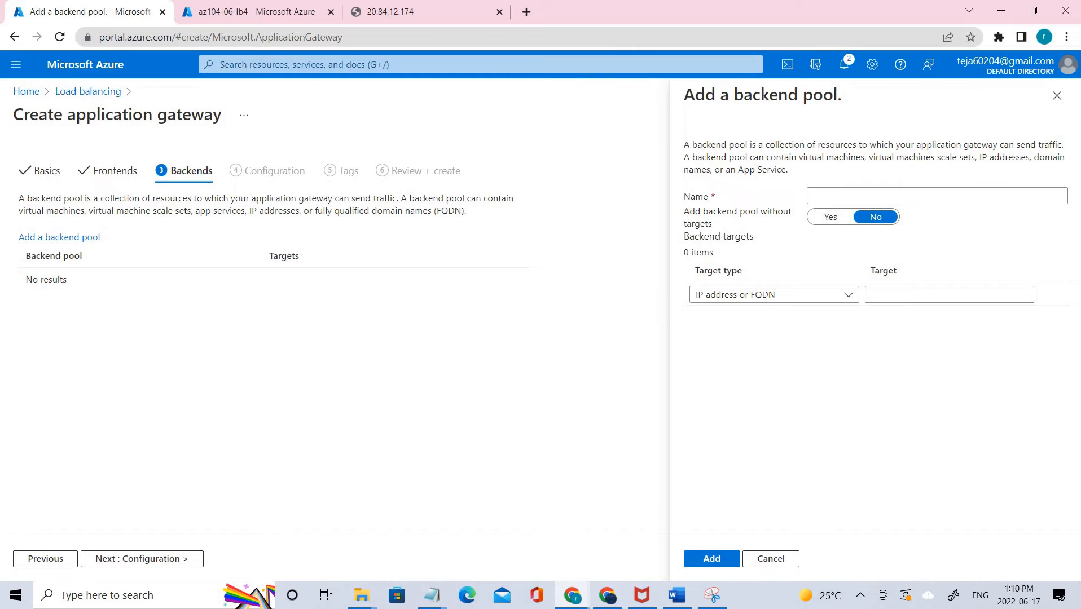
mouse_move(926, 232)
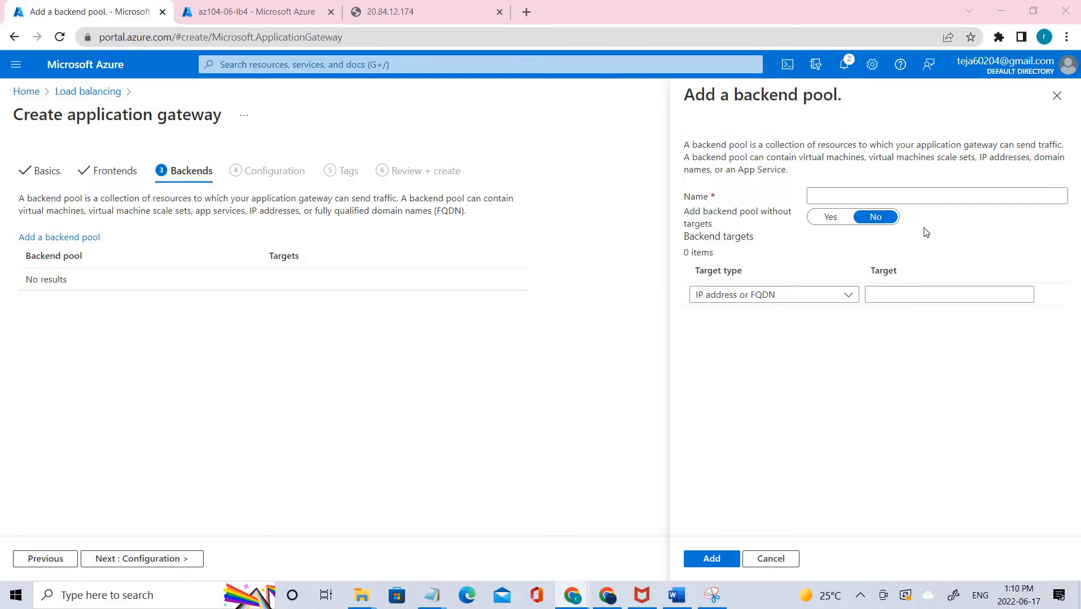
left_click(936, 195)
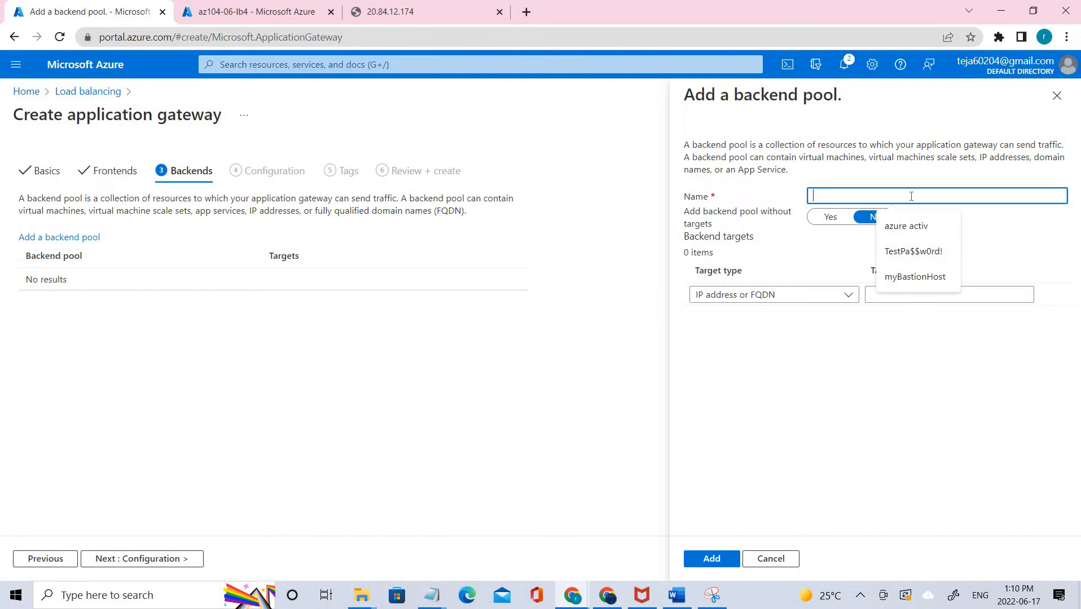
type("az104-06-appgw5-be1")
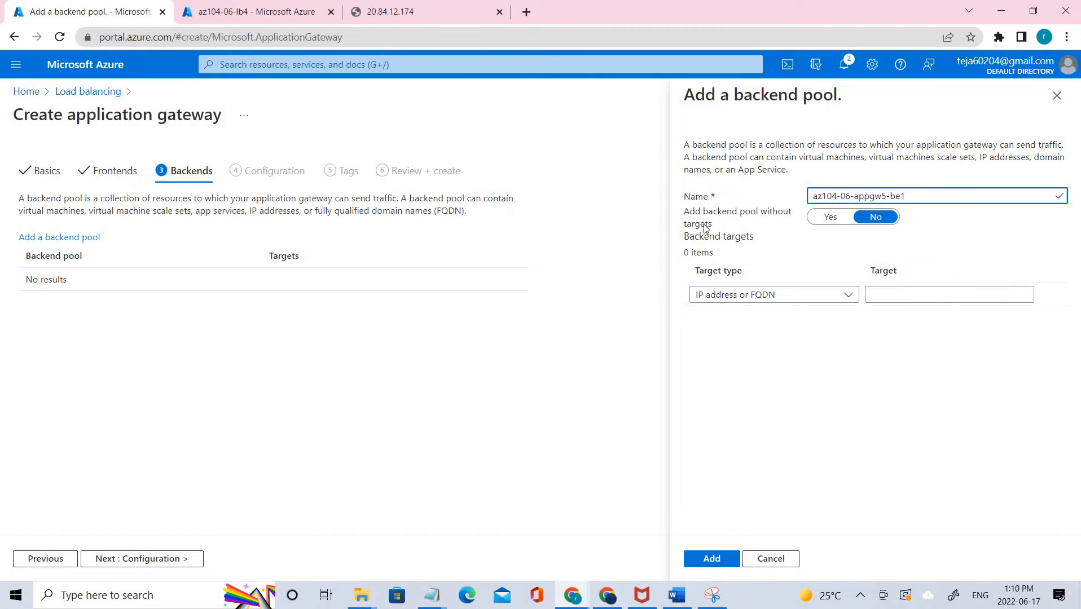
mouse_move(888, 233)
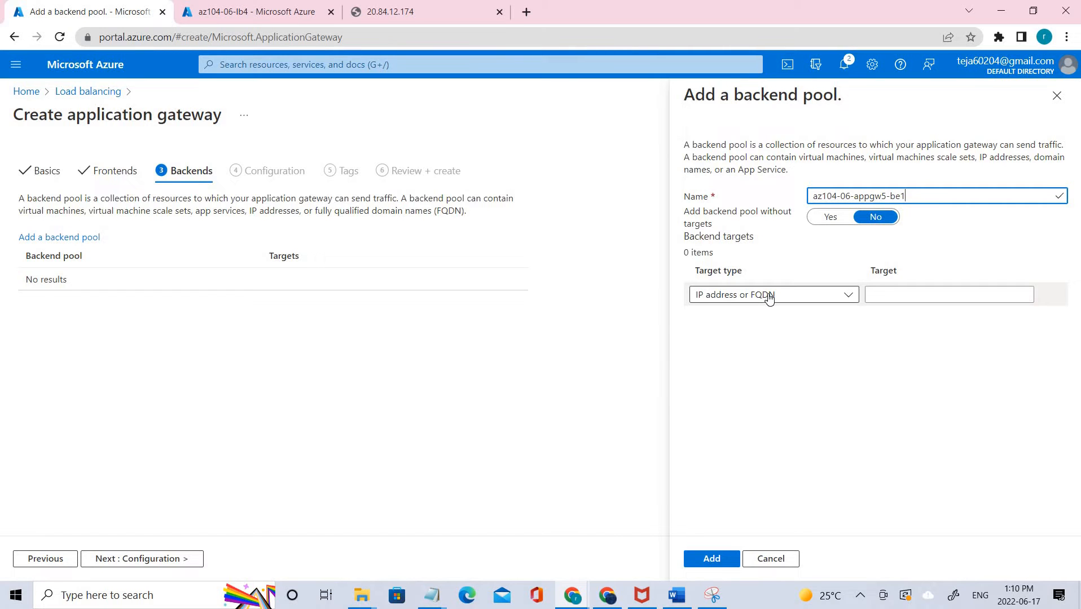
Step: Add IP address targets 10.62.0.4 and 10.63.0.4 to the pool
left_click(768, 294)
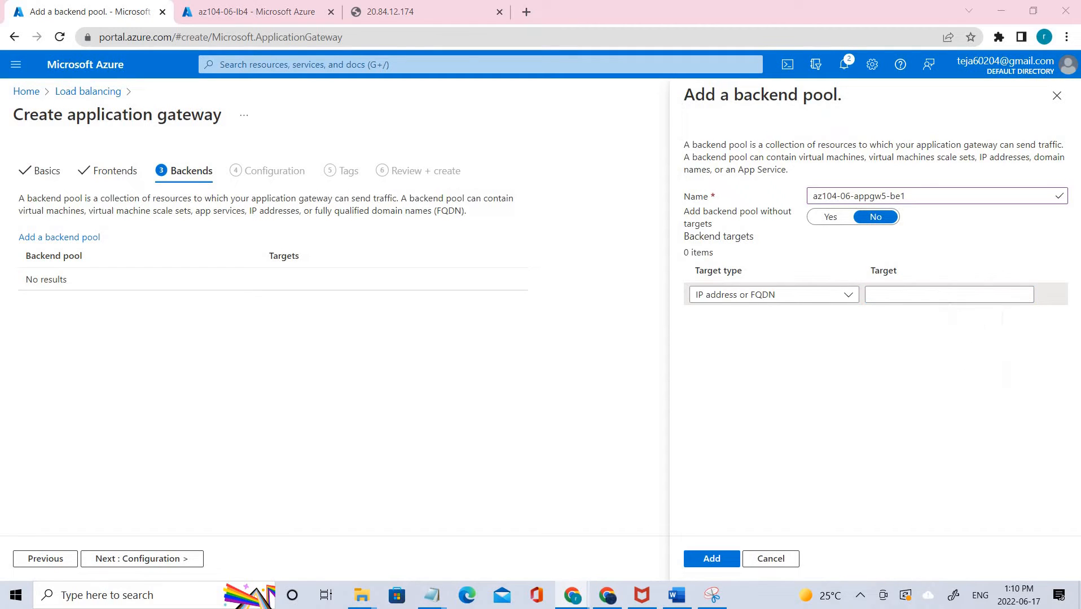
left_click(948, 295)
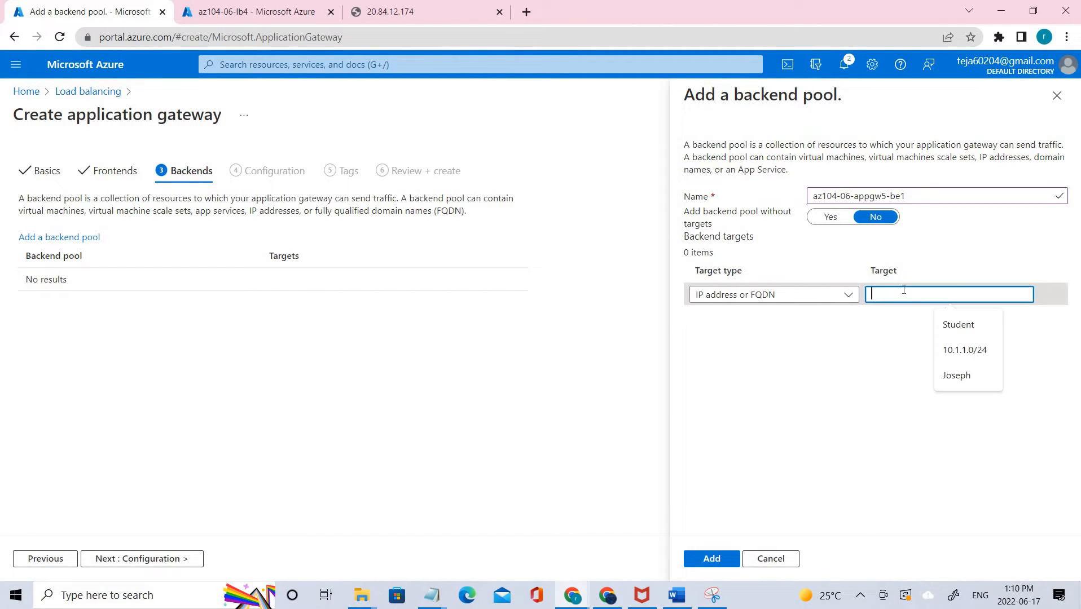
type("10.62.0.4")
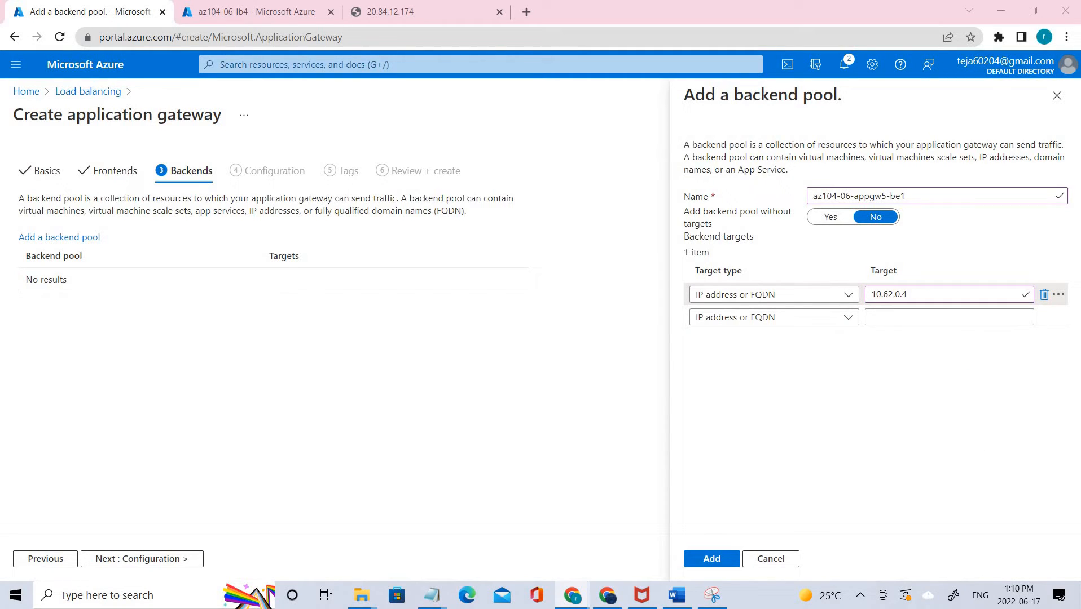
left_click(948, 317)
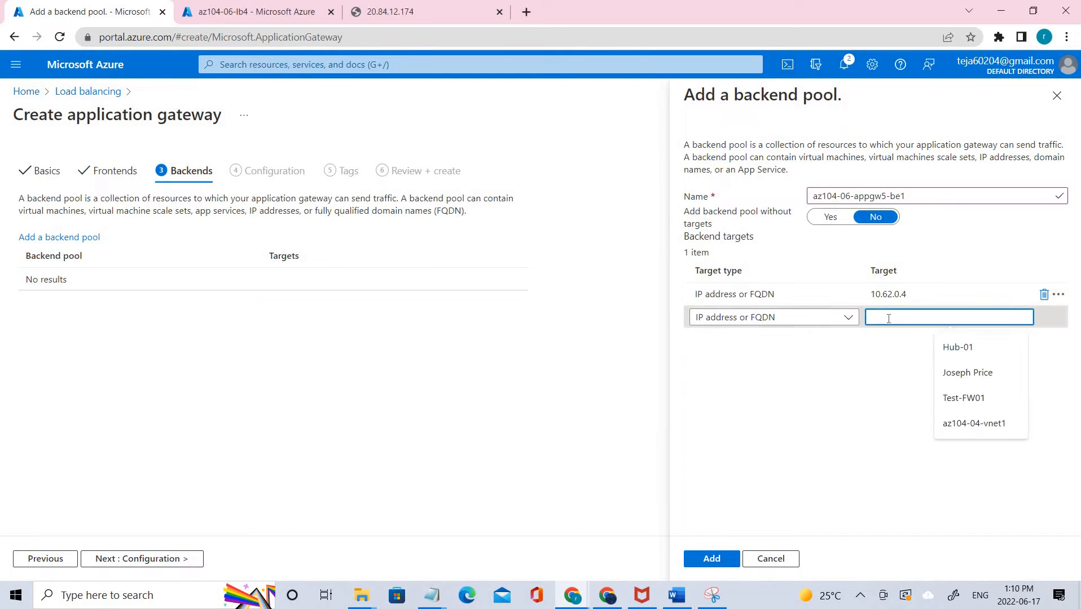
type("10.63.0.4")
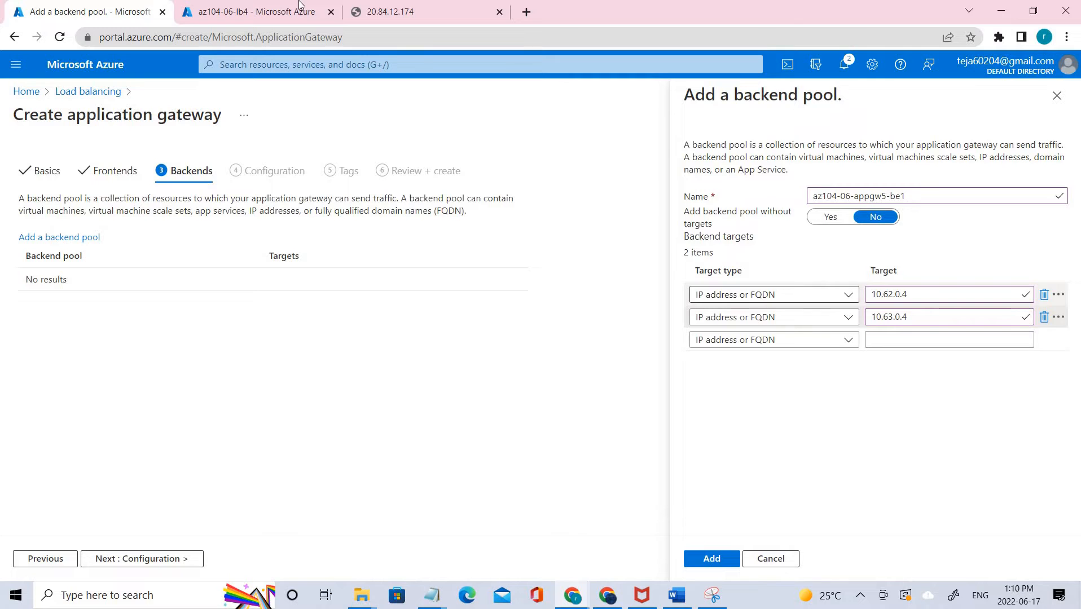
Step: Show all resource types in az104-06-rg1's resource list
left_click(254, 12)
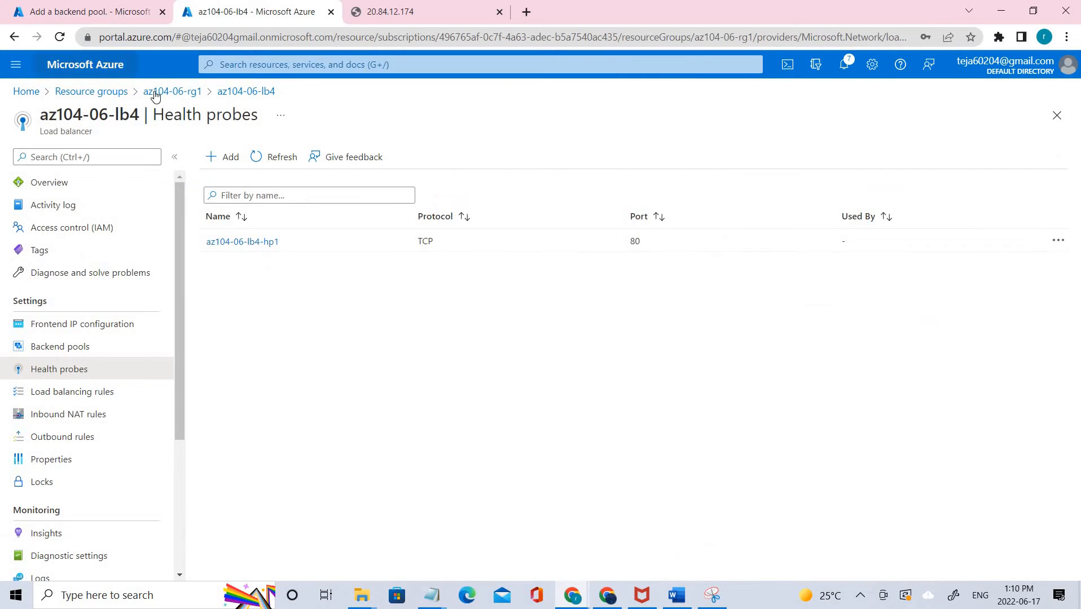
left_click(175, 92)
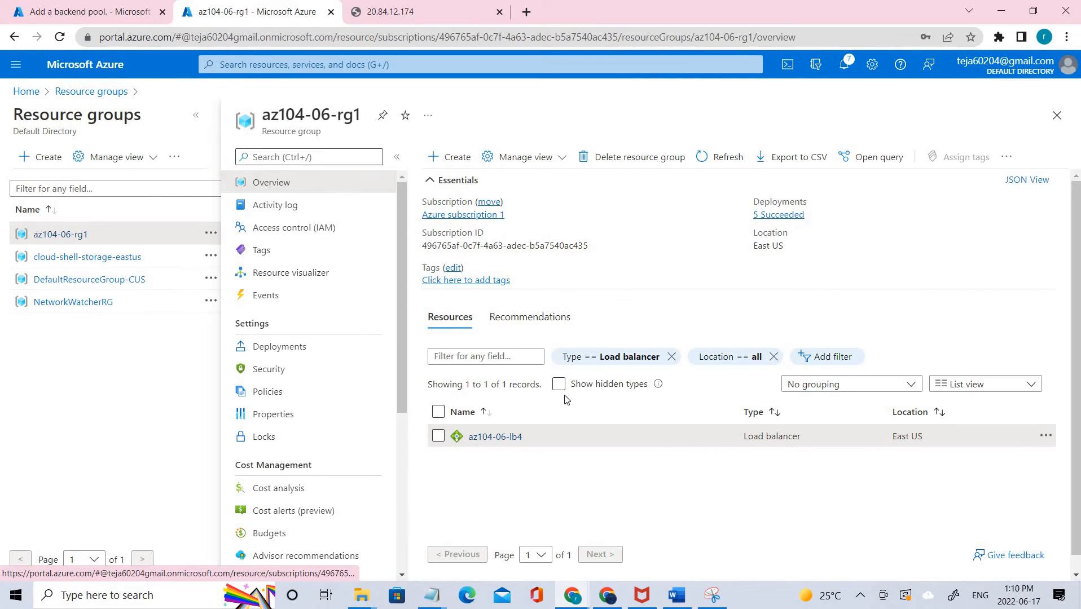
left_click(614, 356)
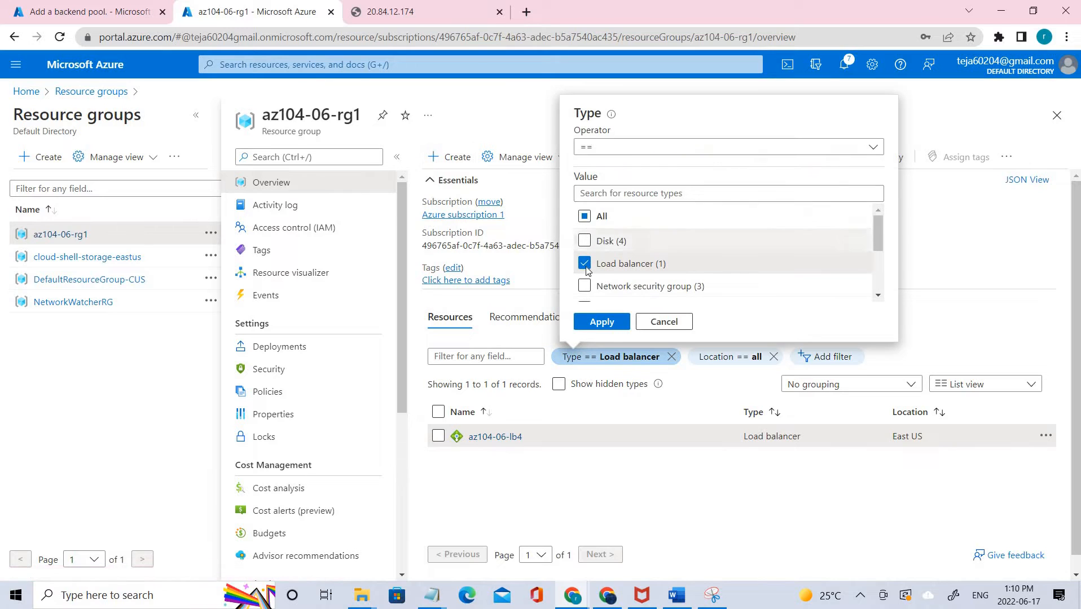
left_click(584, 216)
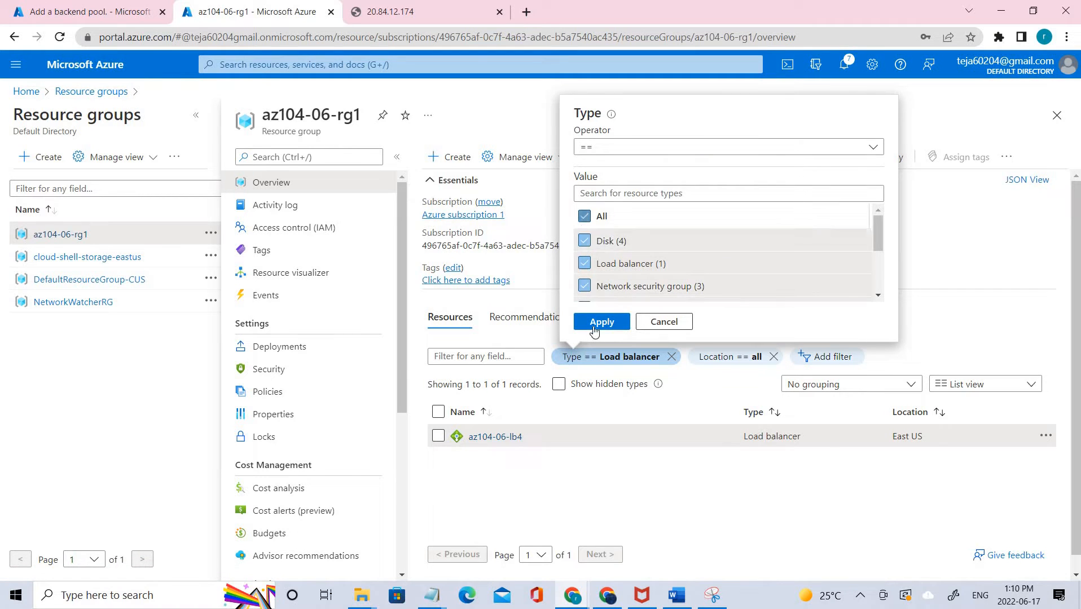
left_click(600, 321)
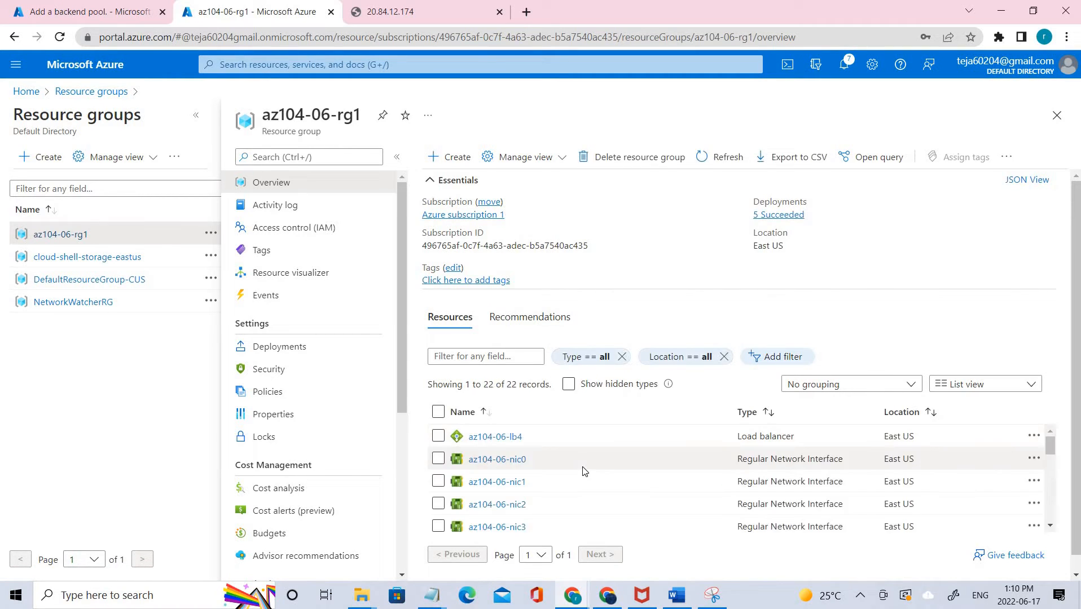
scroll("down", 3)
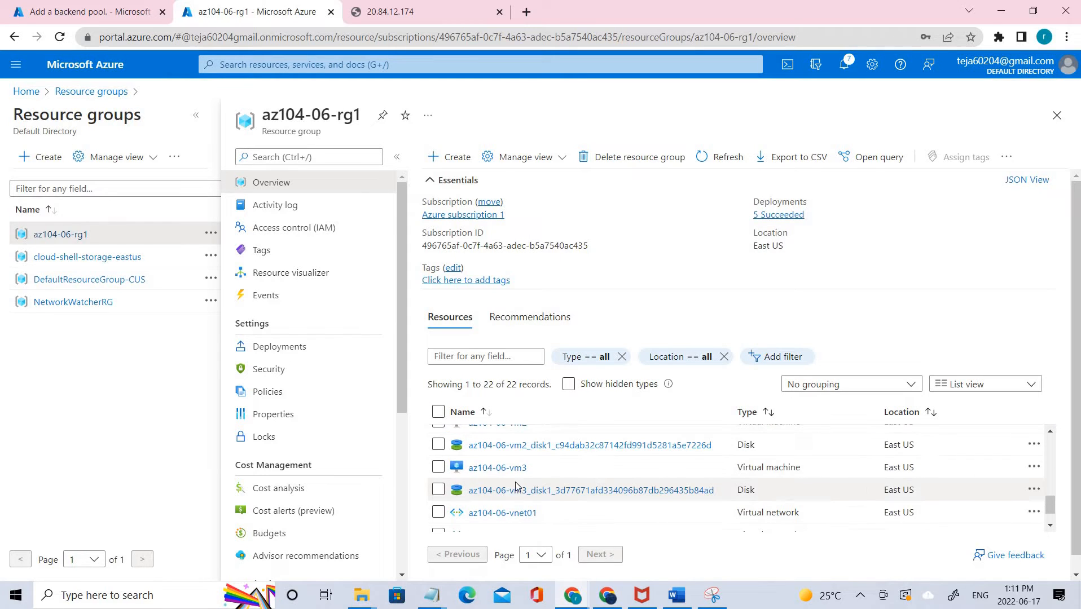
scroll("up", 3)
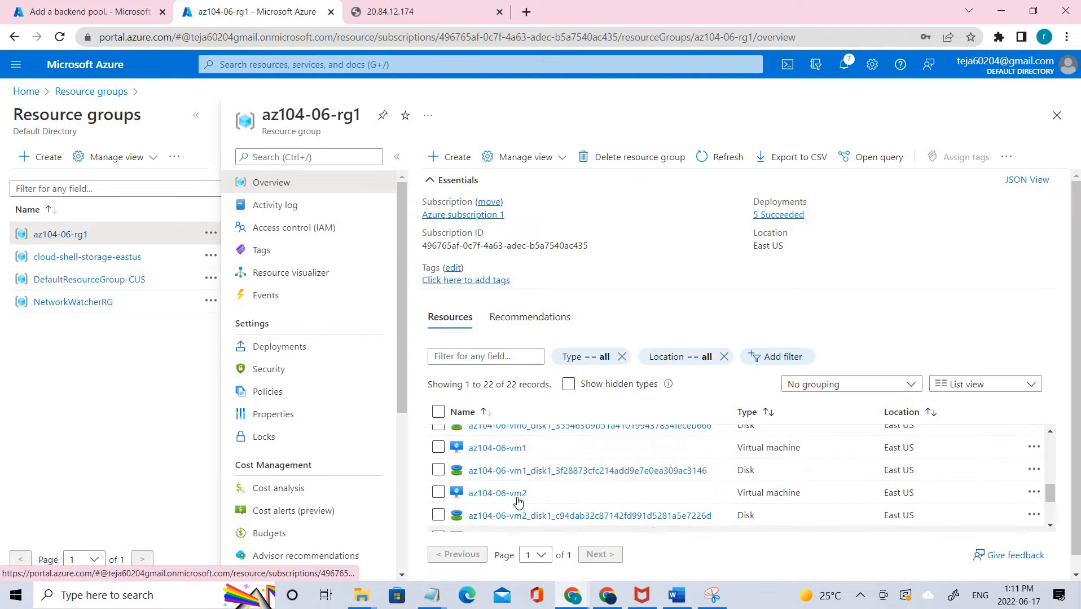
Step: Confirm private IPs 10.62.0.4 and 10.63.0.4 on az104-06-vm2 and az104-06-vm3, then return to the pool form
left_click(496, 493)
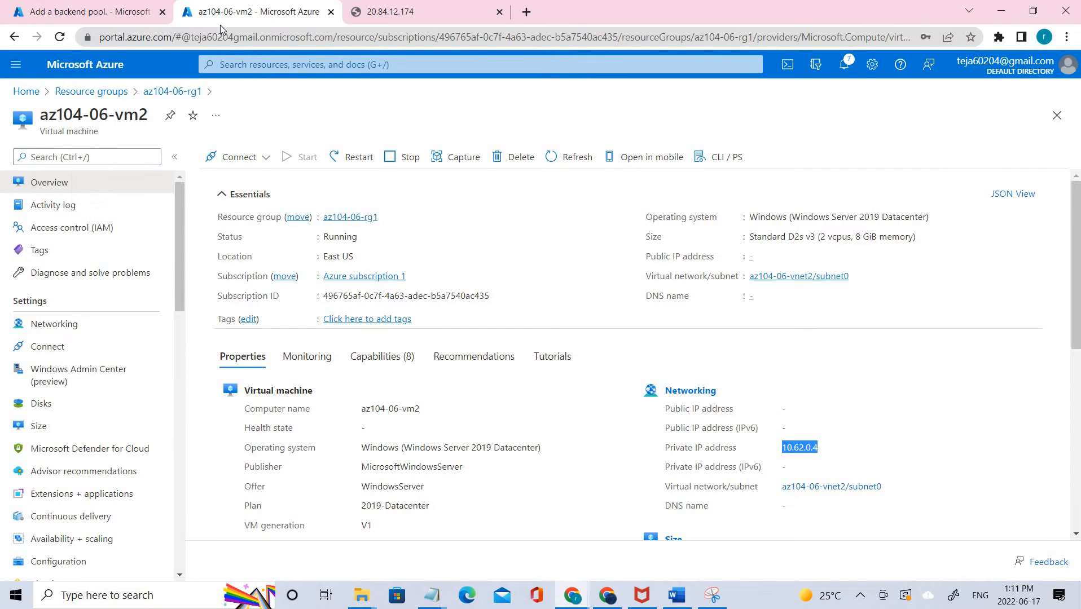
left_click(82, 11)
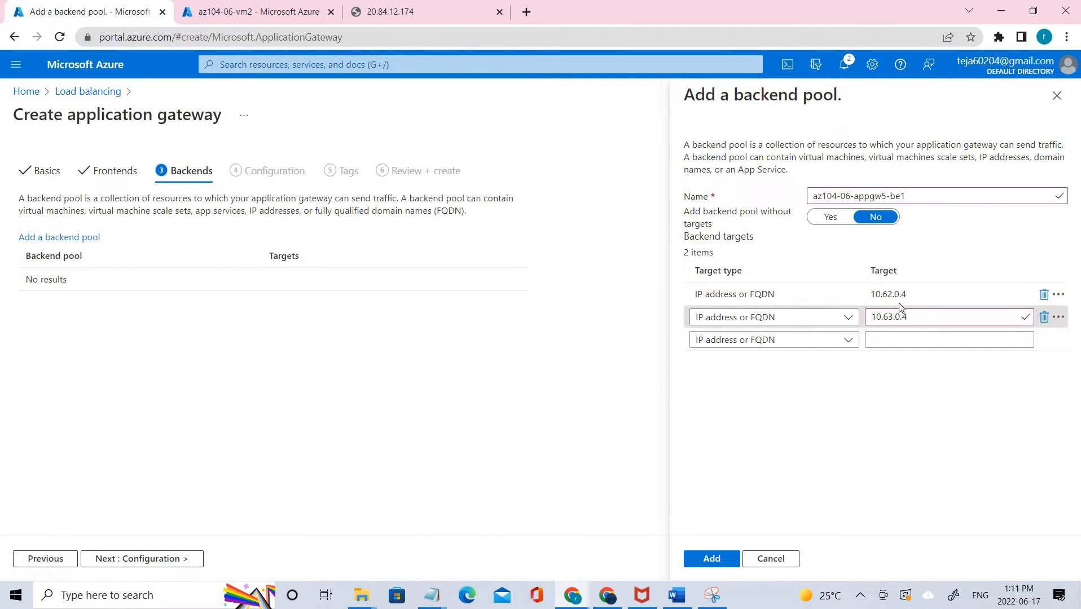
left_click(255, 12)
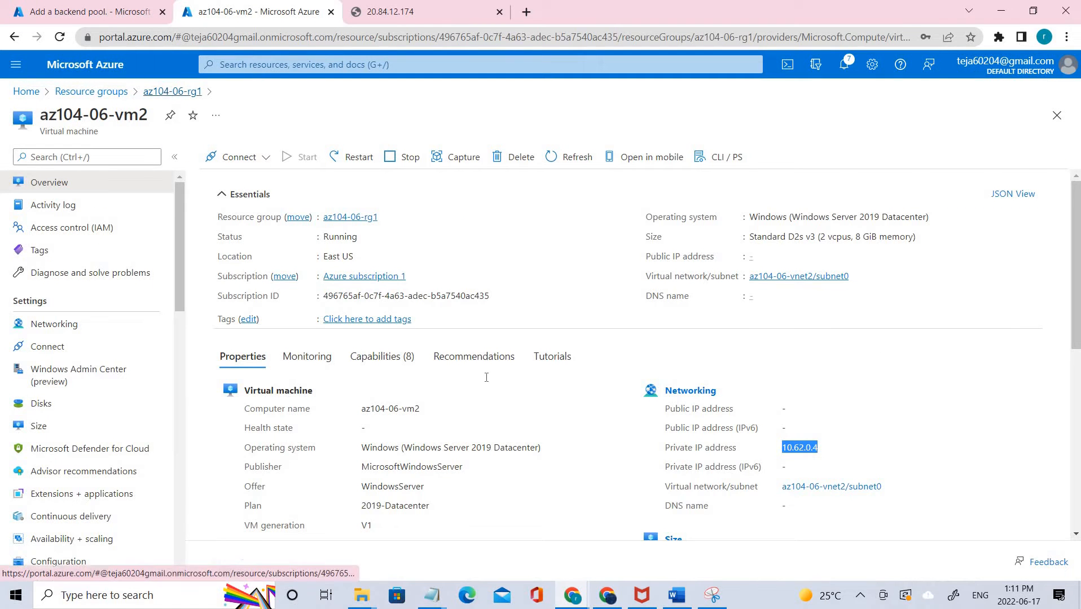
left_click(173, 91)
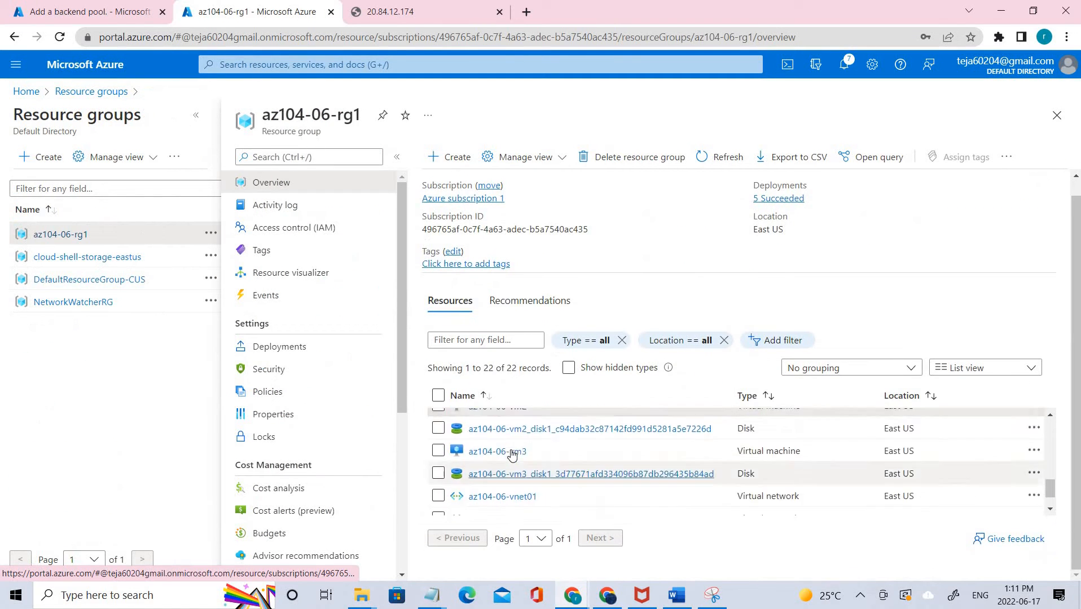
left_click(497, 452)
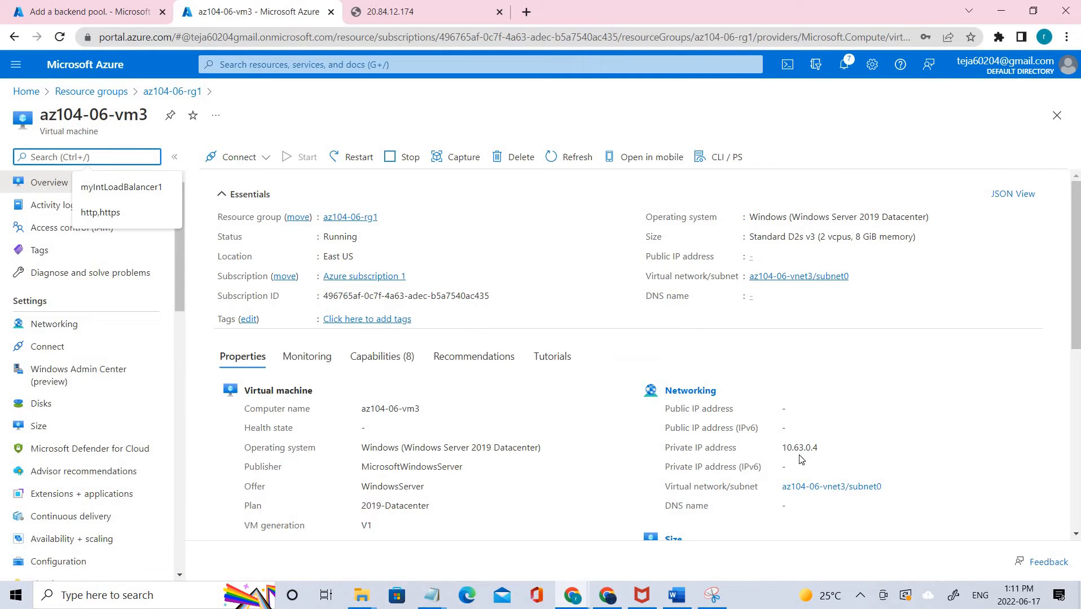
double_click(799, 447)
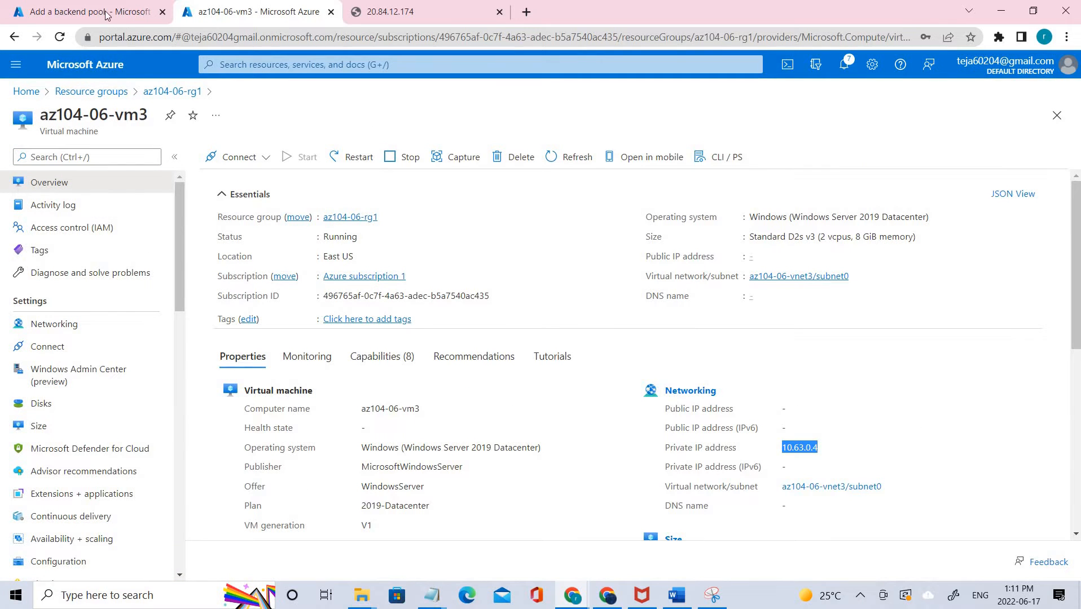
left_click(82, 11)
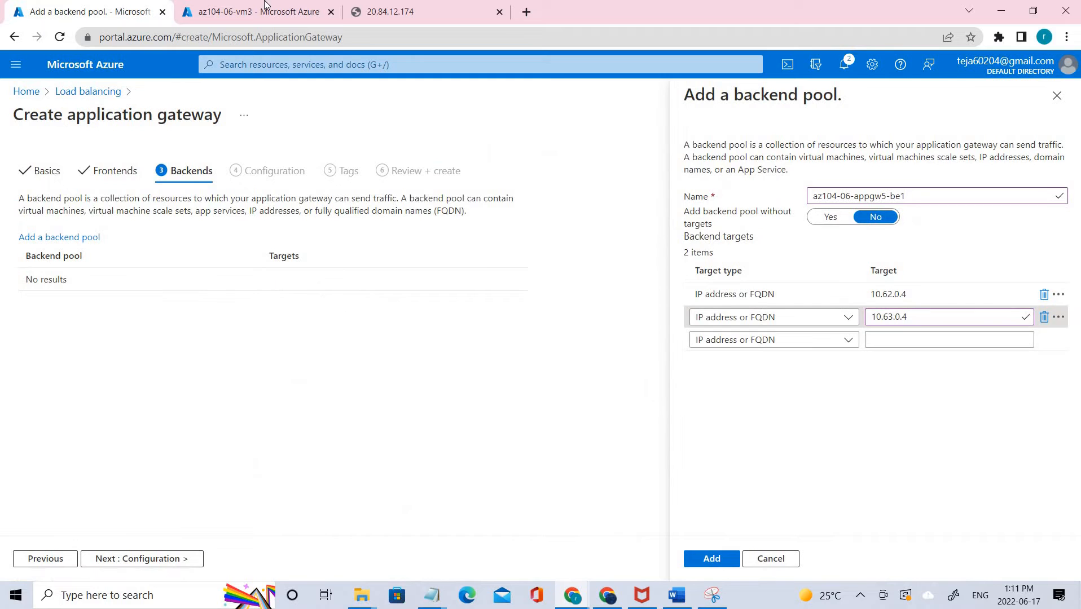
Step: Add backend pool az104-06-appgw5-be1 with its two targets to the gateway
left_click(256, 11)
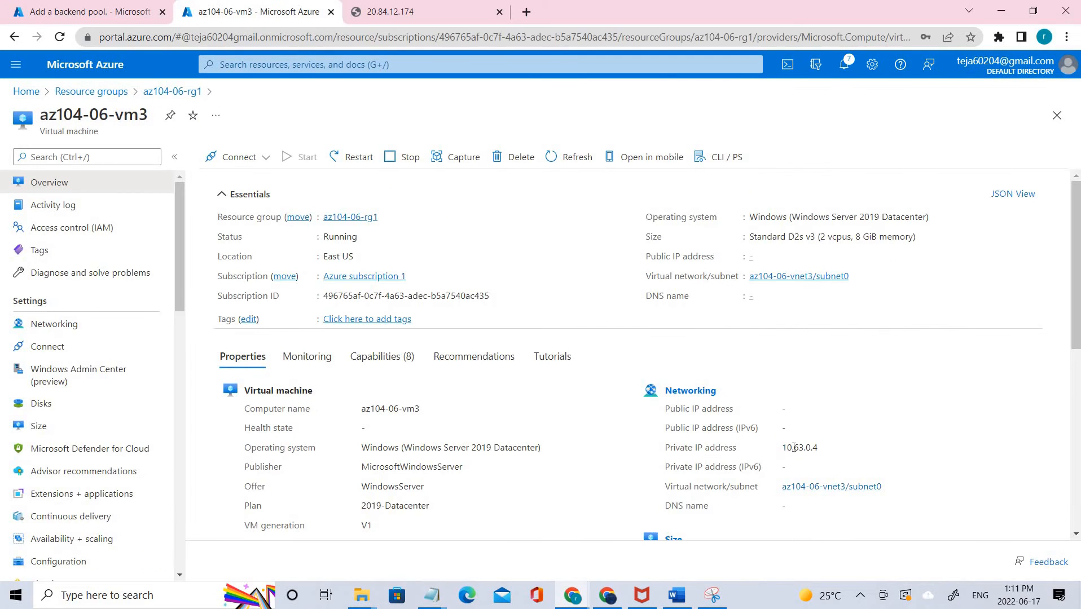
left_click(85, 12)
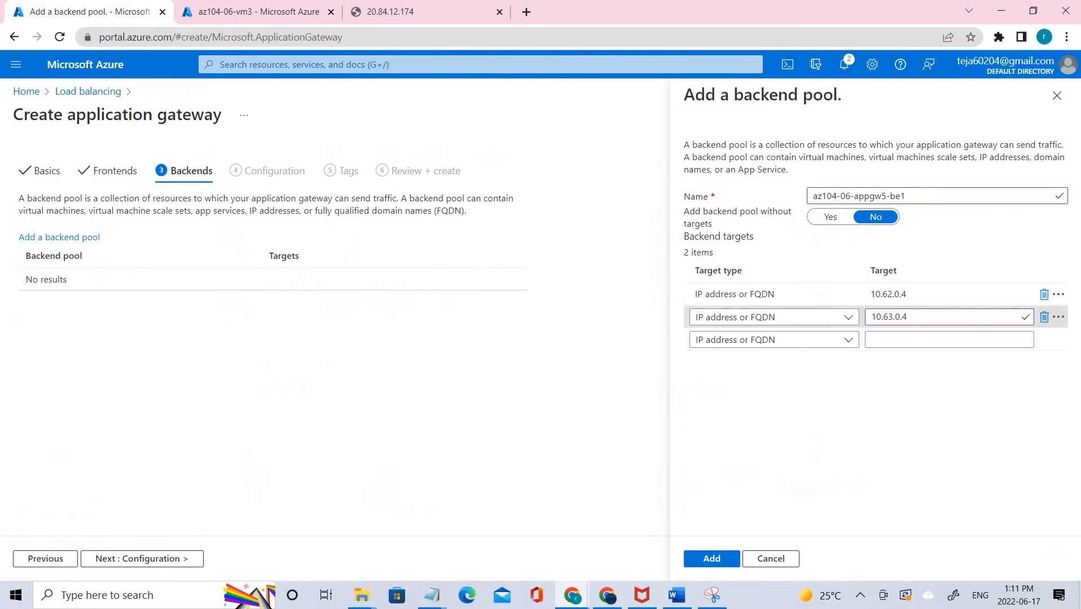
mouse_move(807, 501)
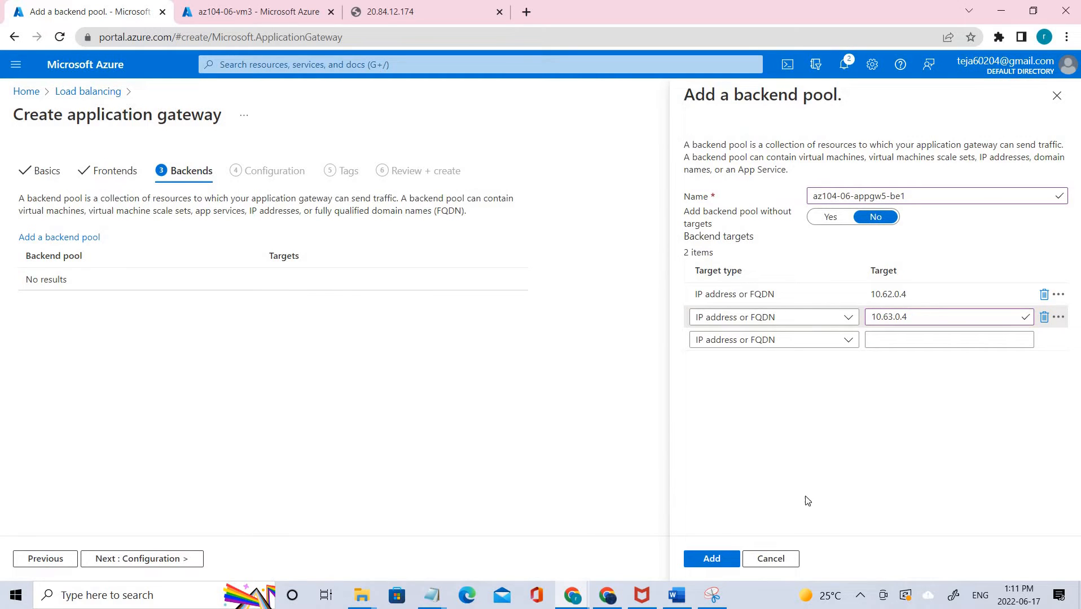
mouse_move(711, 559)
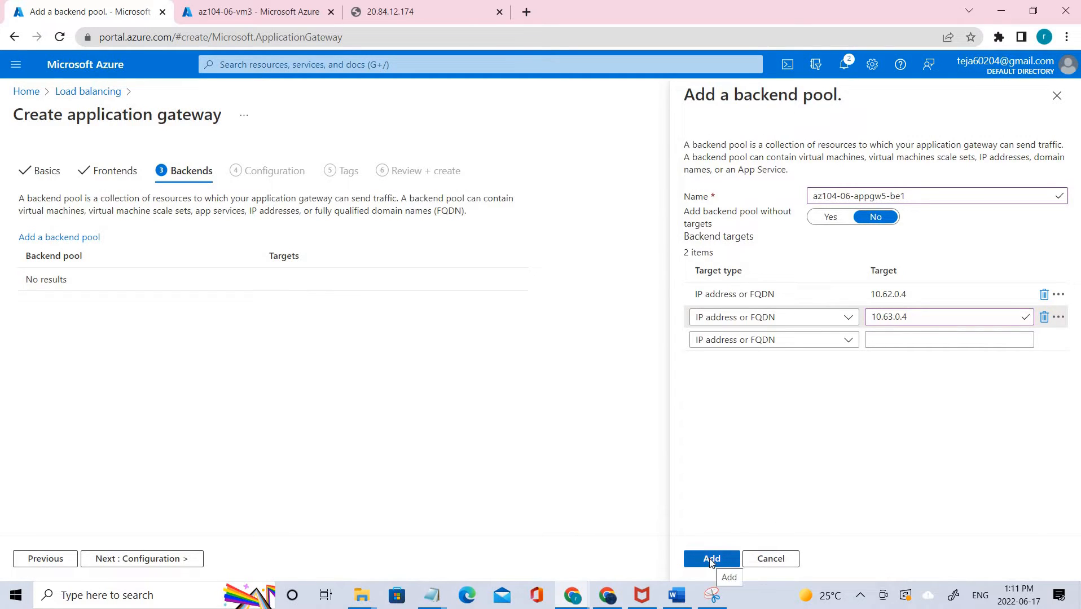
left_click(711, 559)
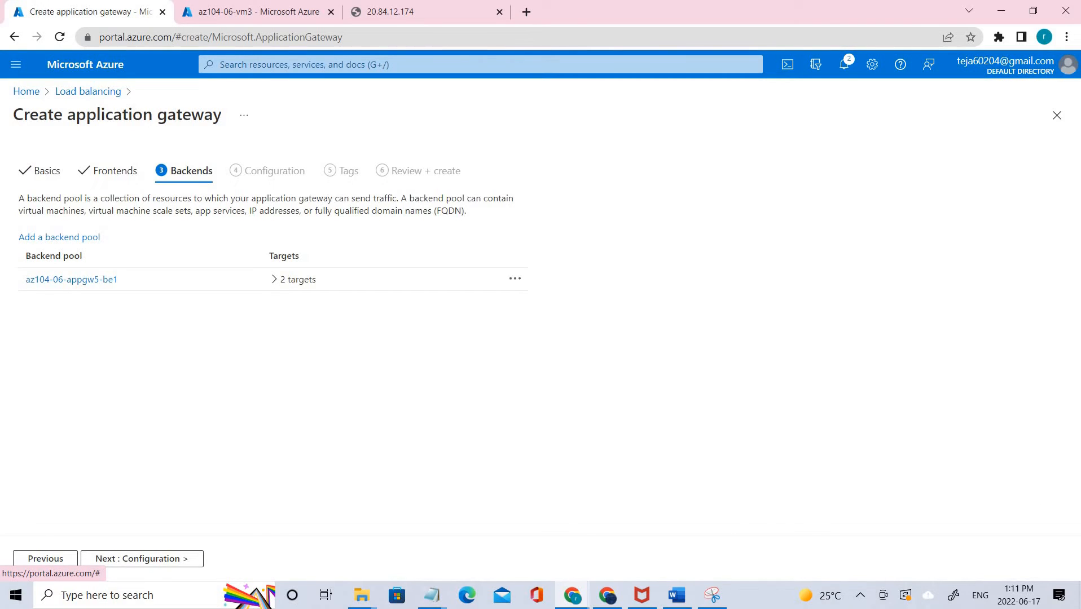
mouse_move(186, 564)
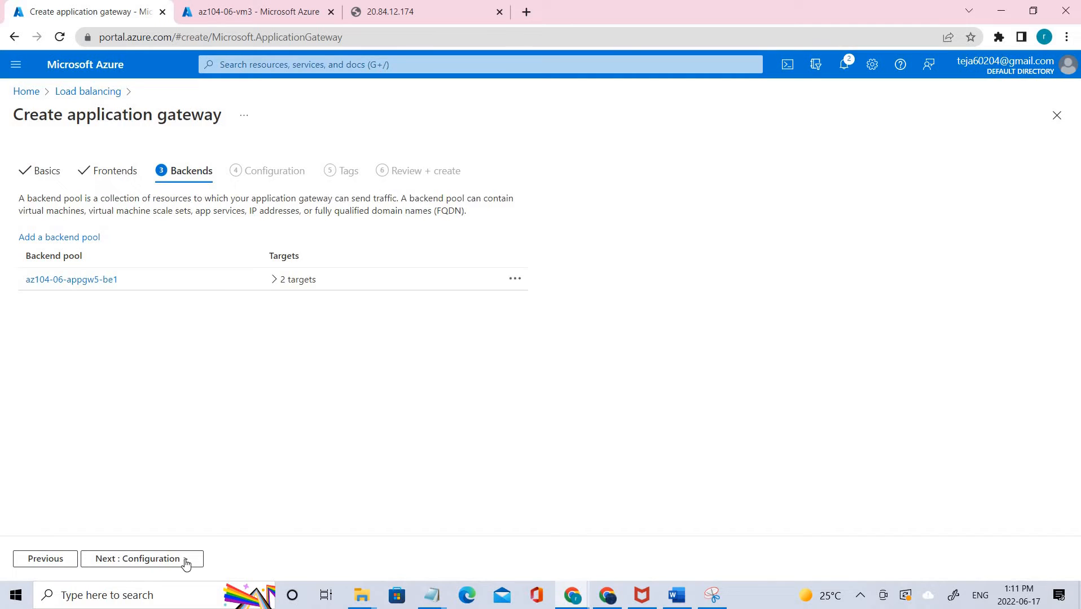
Step: On Configuration, add routing rule az104-06-appgw5-rl1 with priority 10
left_click(141, 559)
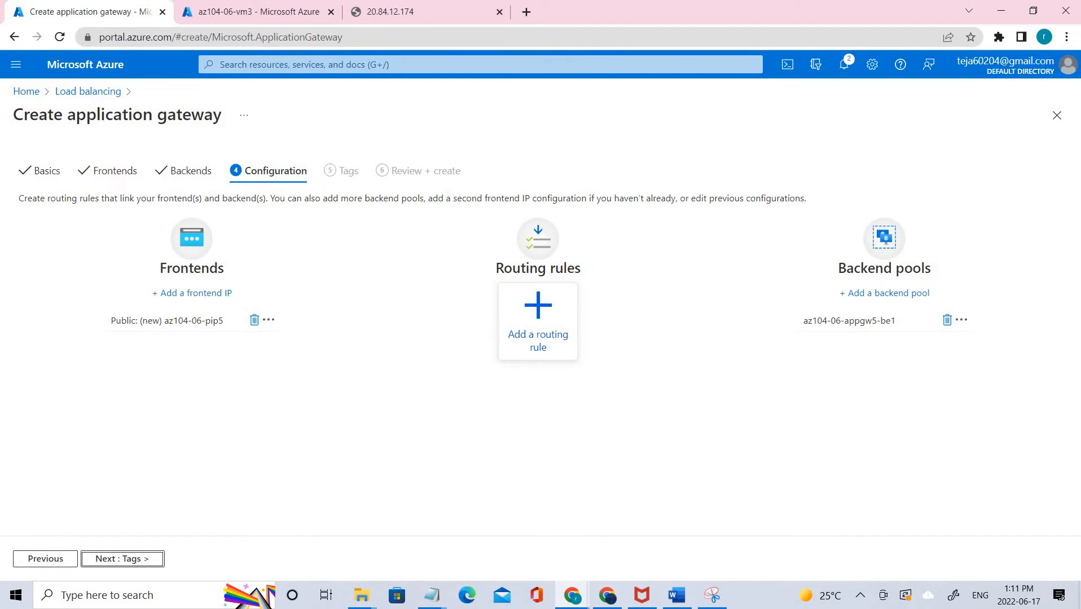
mouse_move(493, 281)
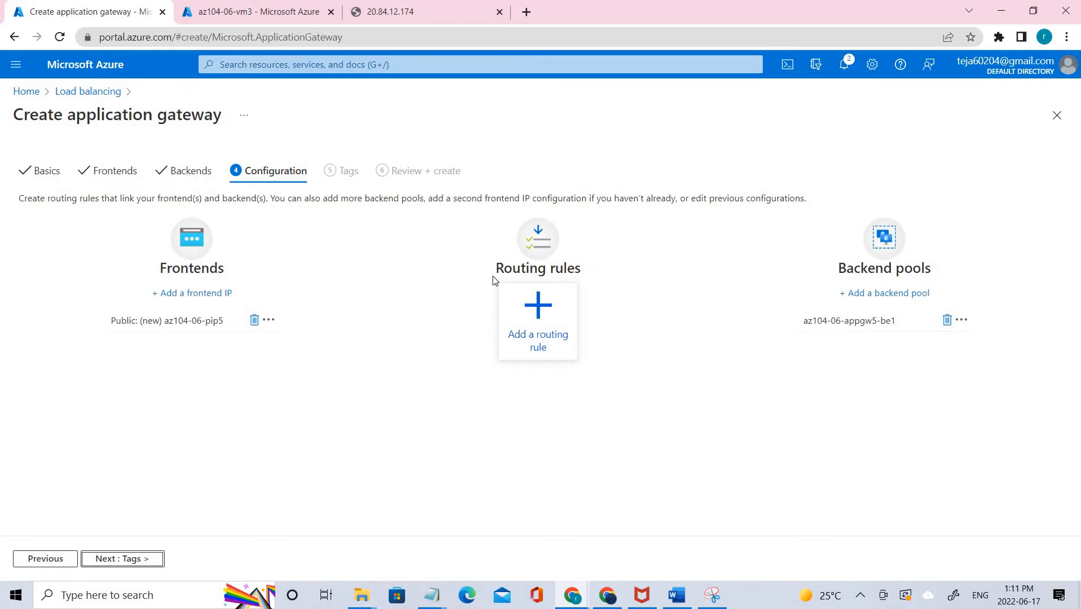
double_click(538, 267)
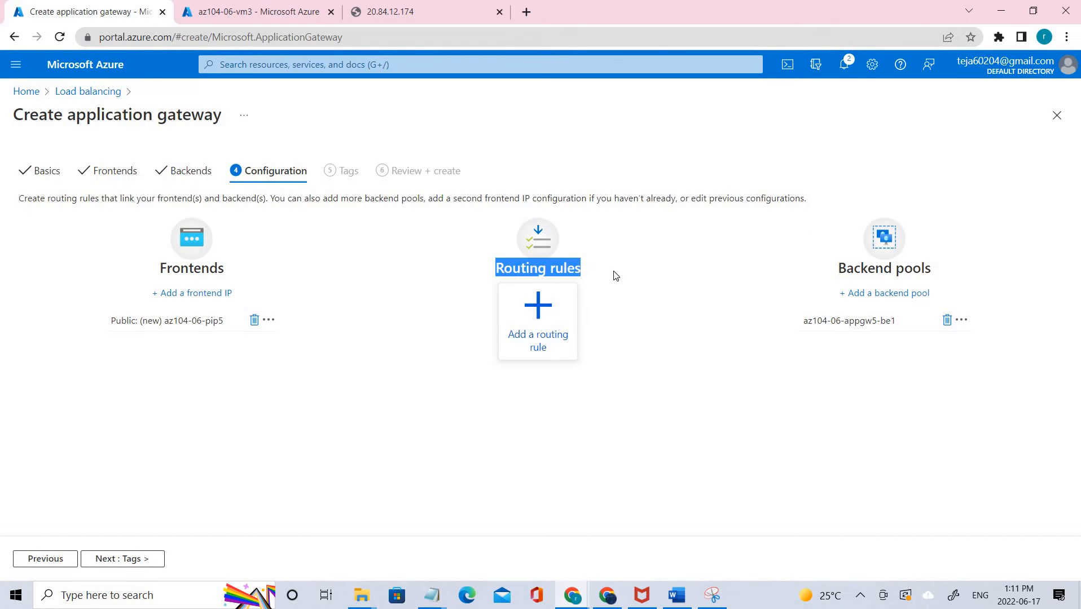
mouse_move(559, 332)
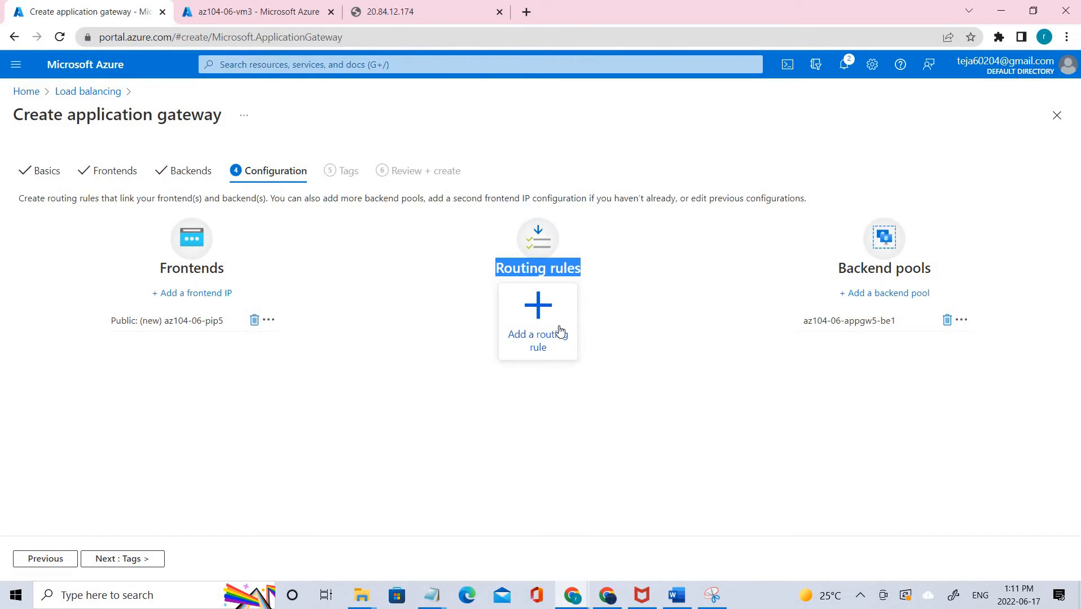
left_click(537, 319)
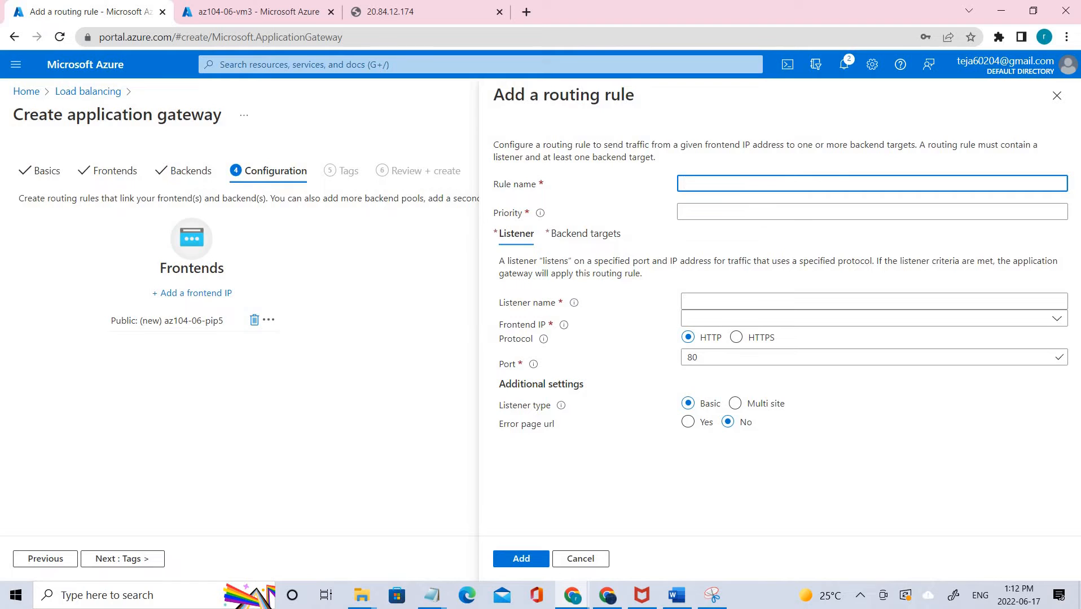
left_click(692, 183)
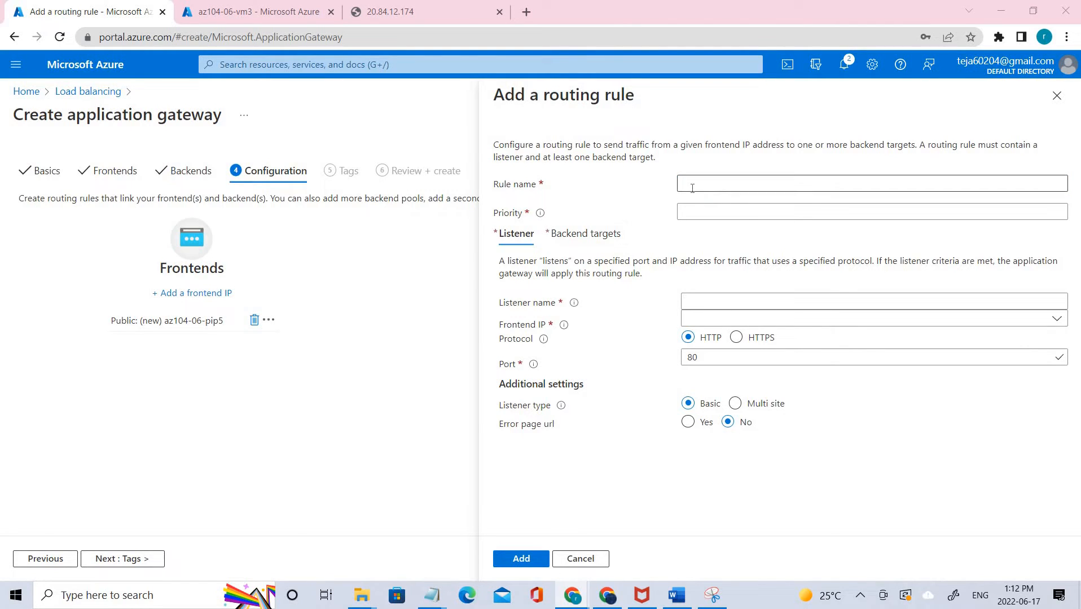
type("az104-06-appgw5-rl1")
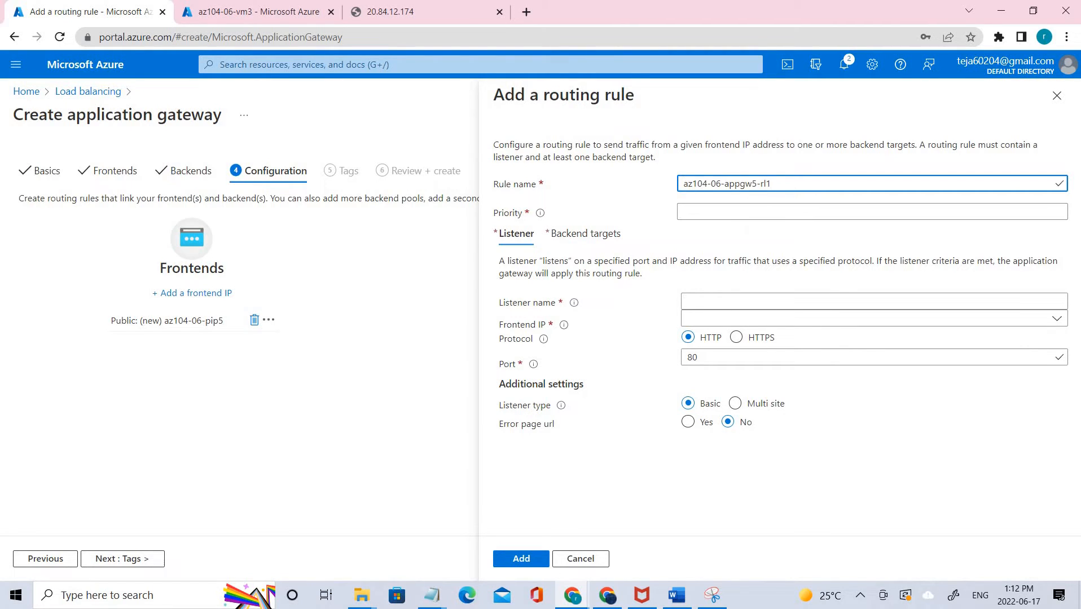
left_click(872, 213)
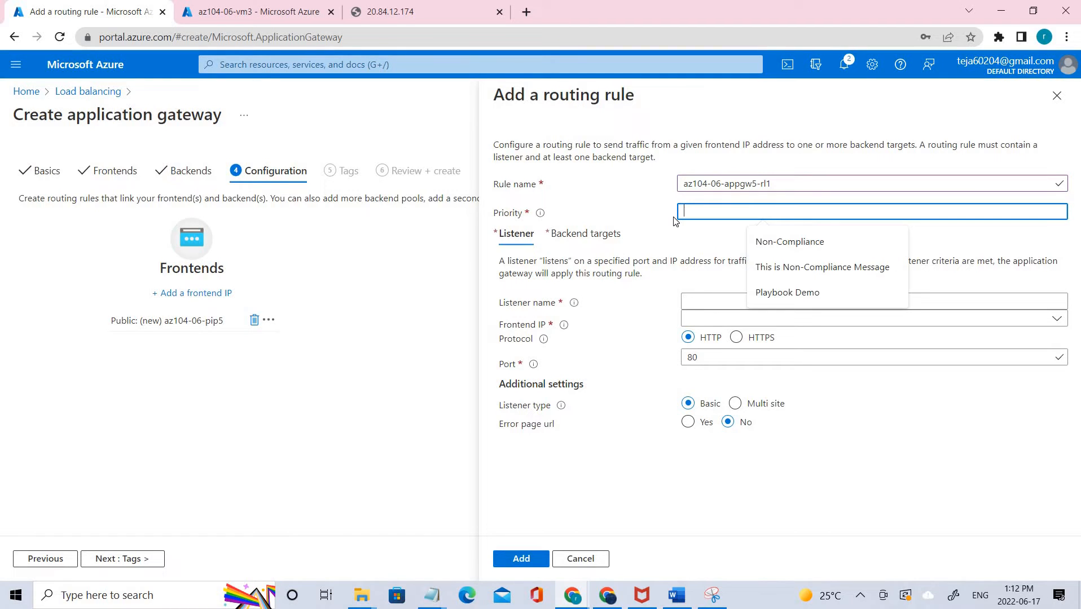
type("10")
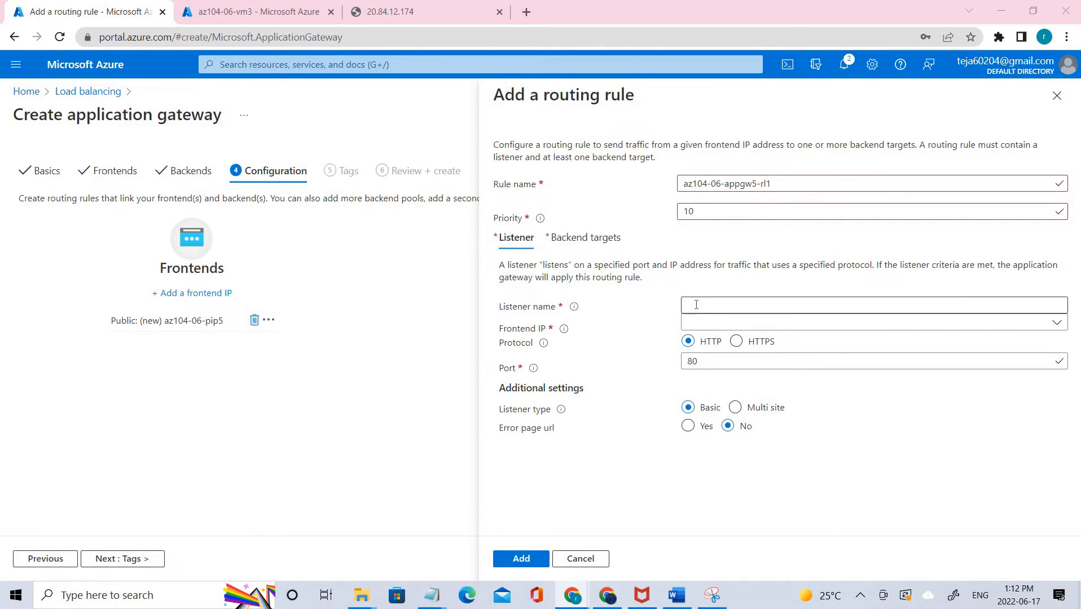
Step: Name the listener az104-06-appgw5-rl1l1 for the public HTTP port 80 frontend
type("az104-06-appgw5-rl1l1")
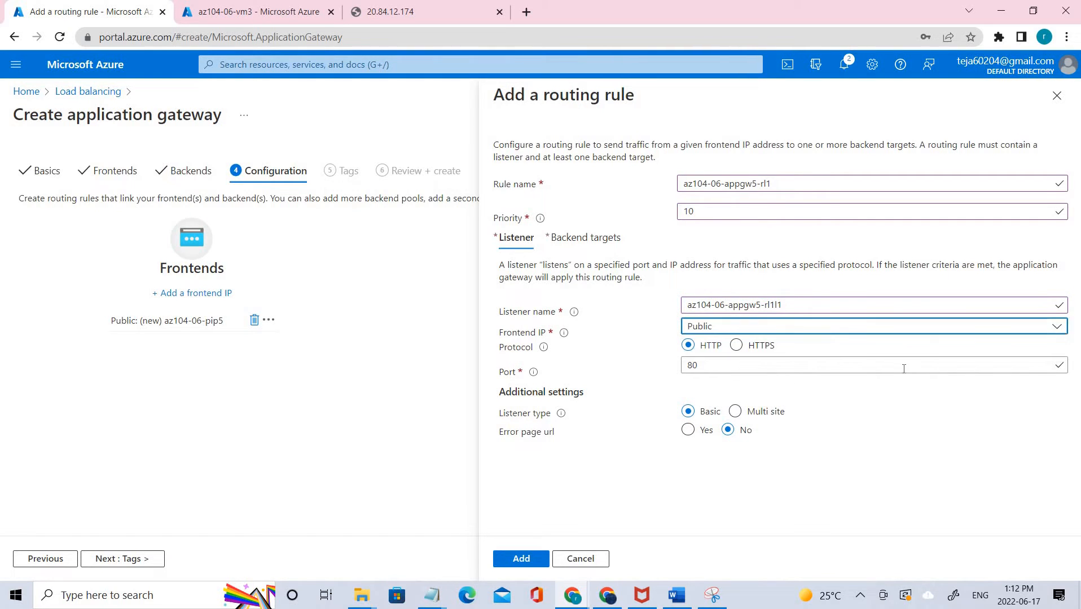
mouse_move(745, 390)
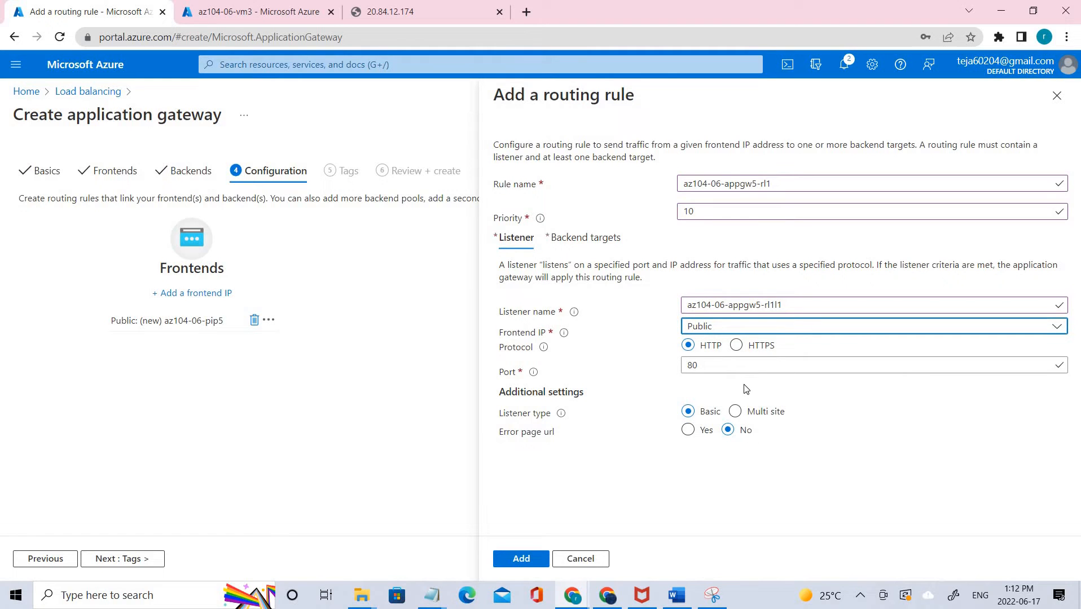
mouse_move(736, 468)
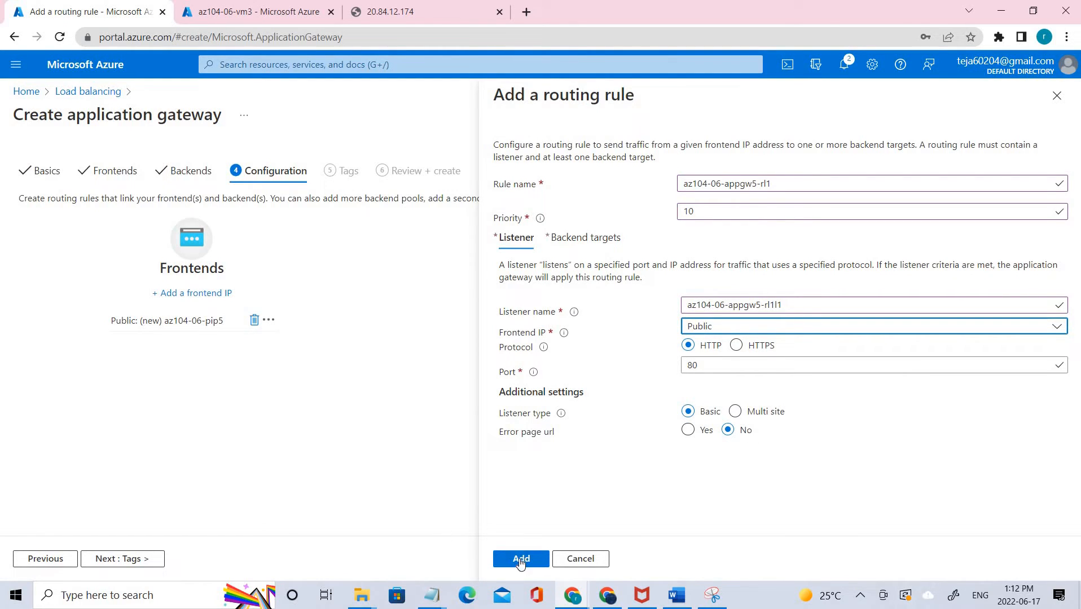
Step: Select backend pool az104-06-appgw5-be1 as the rule's backend target under Backend targets
left_click(582, 237)
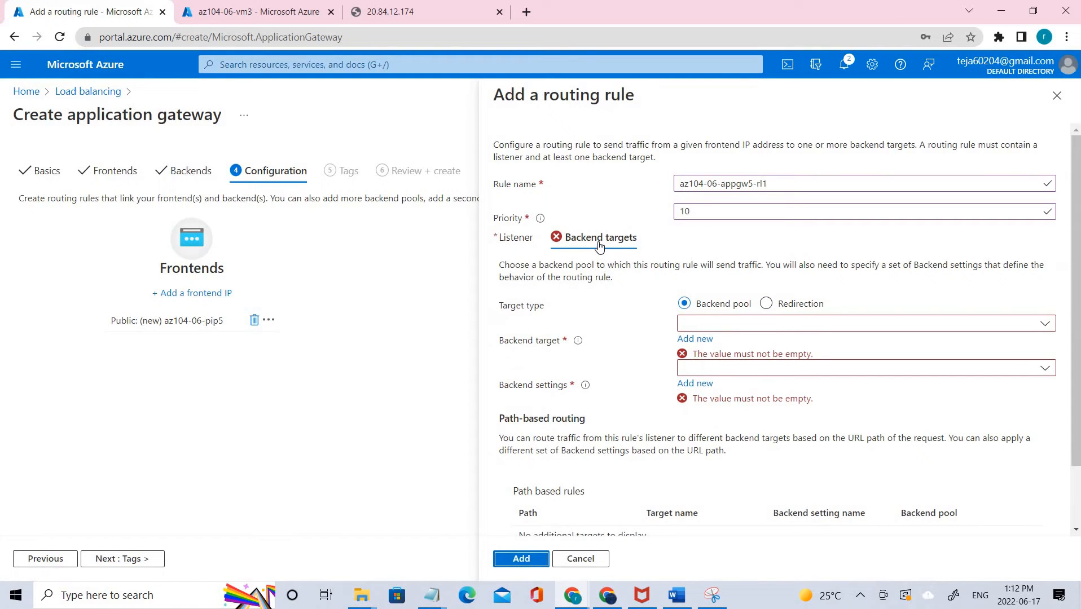
mouse_move(650, 402)
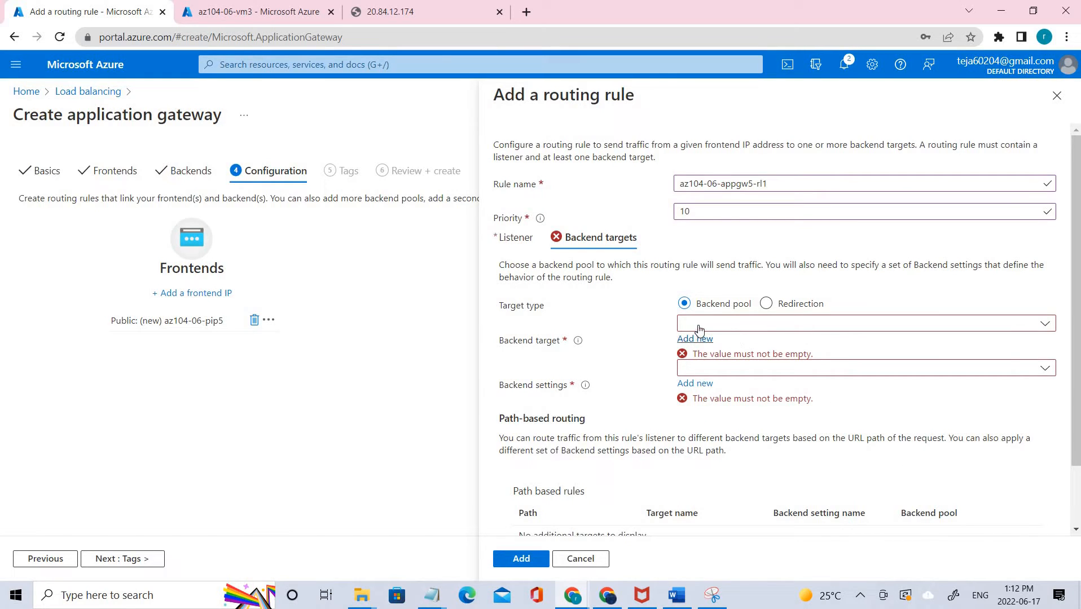
mouse_move(709, 326)
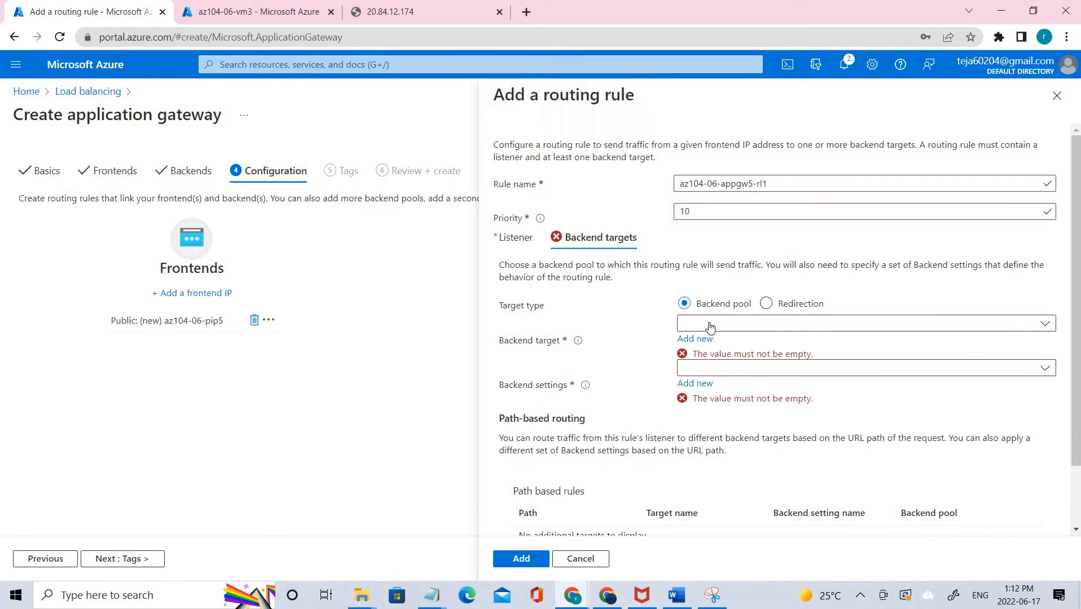
left_click(862, 322)
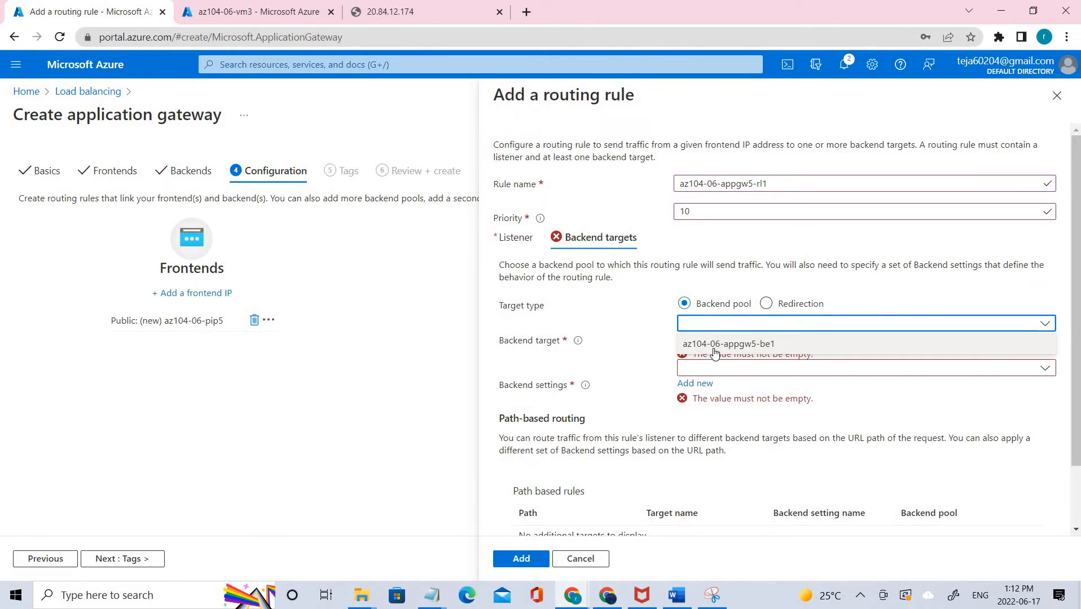
left_click(727, 344)
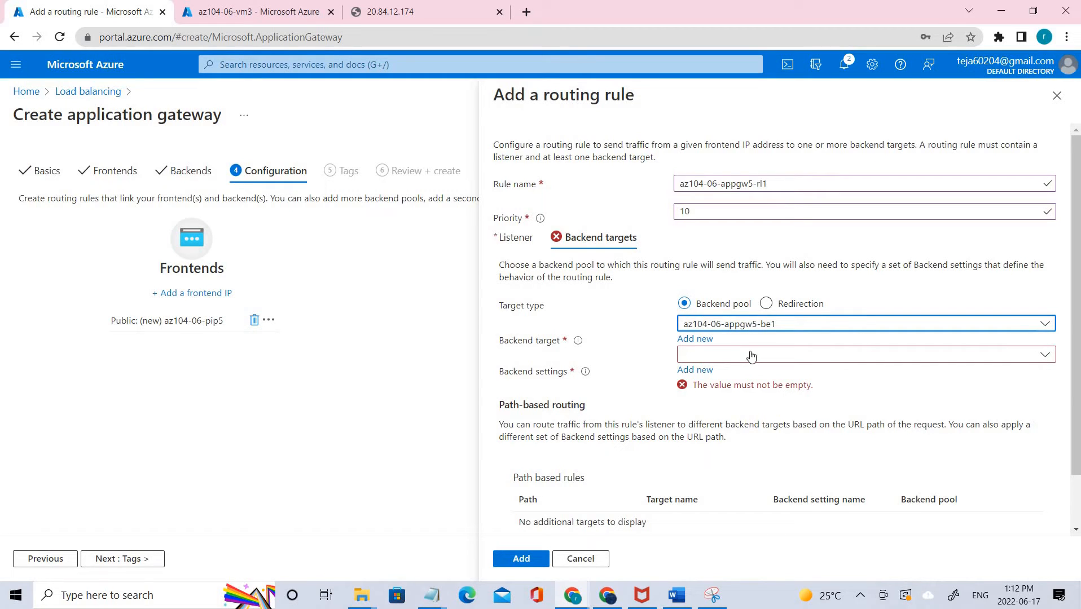
mouse_move(878, 403)
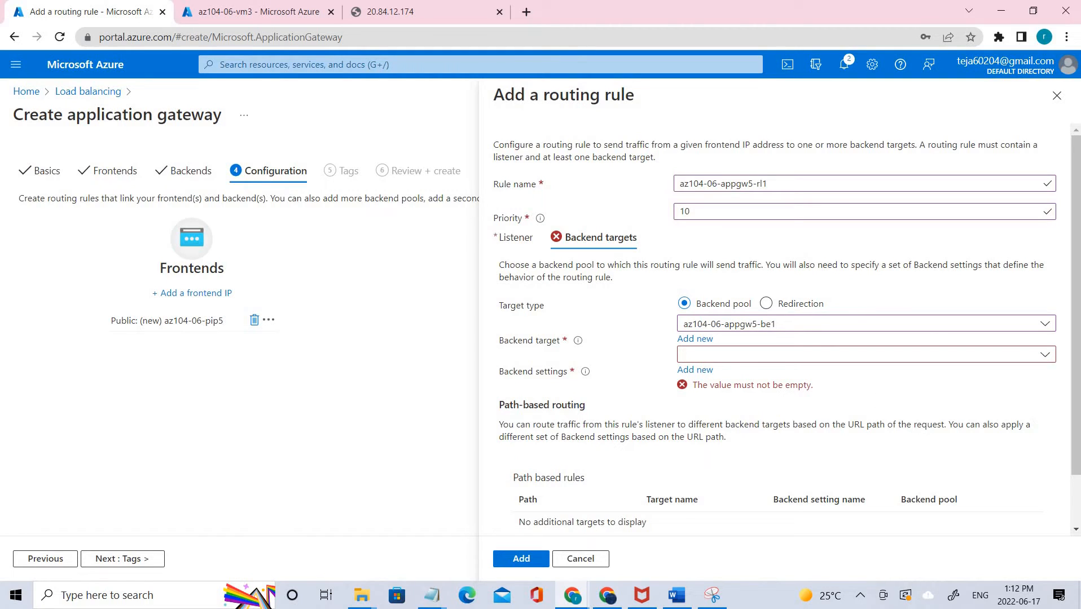
left_click(862, 353)
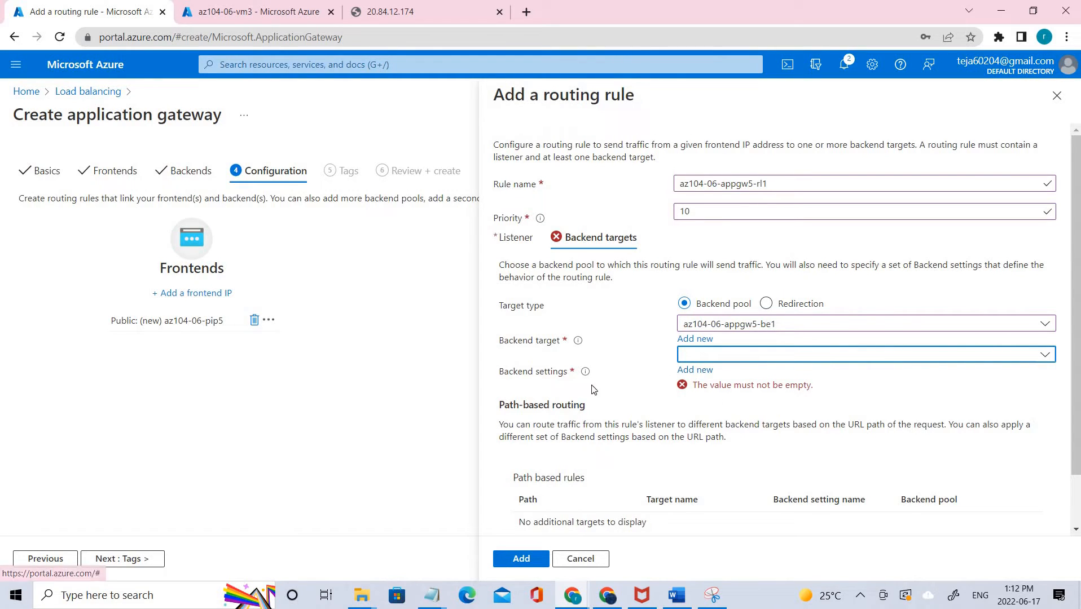
Step: Add new backend settings az104-06-appgw5-http1 with HTTP on port 80
left_click(694, 369)
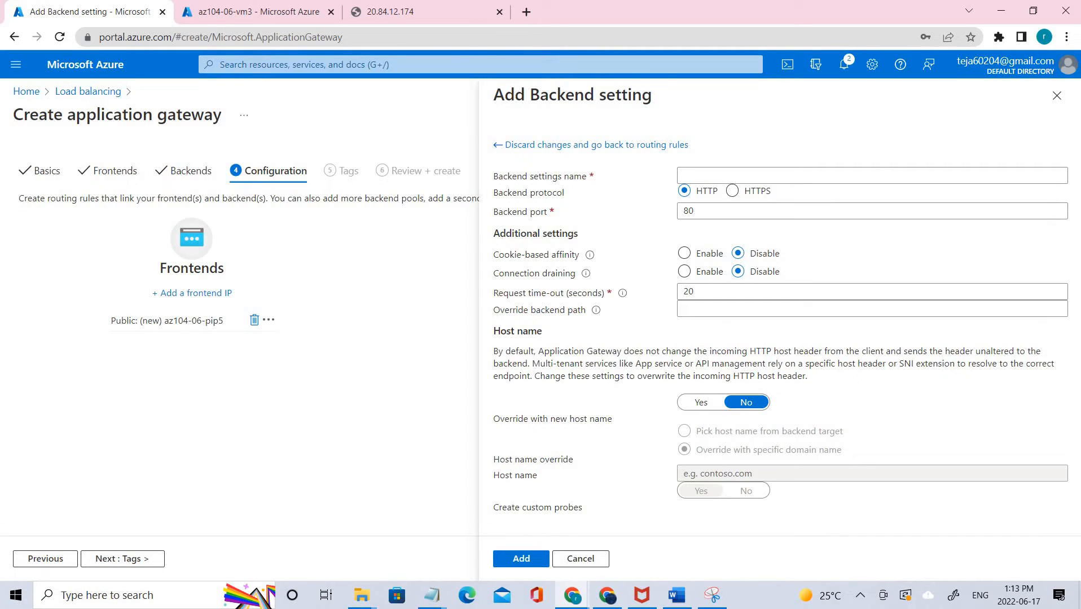
mouse_move(666, 216)
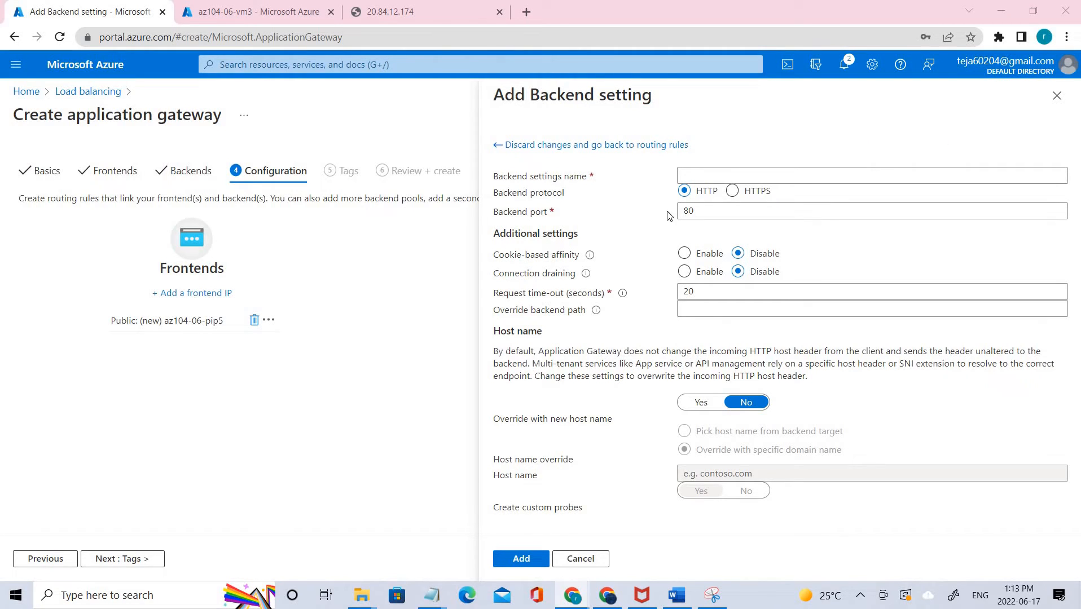
left_click(869, 174)
type("az104-06-appgw5-http1")
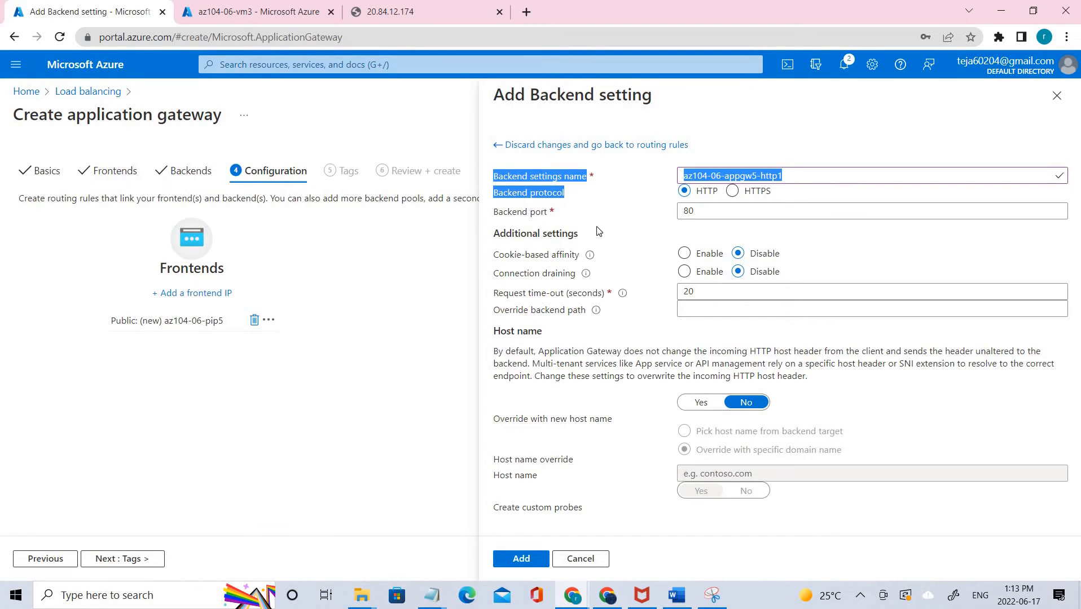
mouse_move(589, 194)
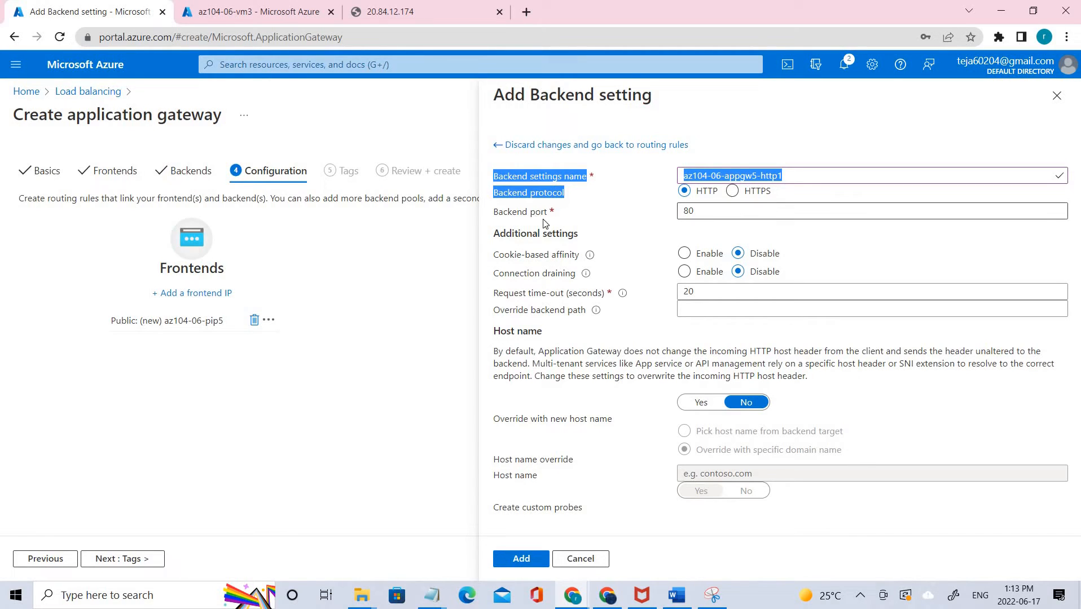
left_click(871, 211)
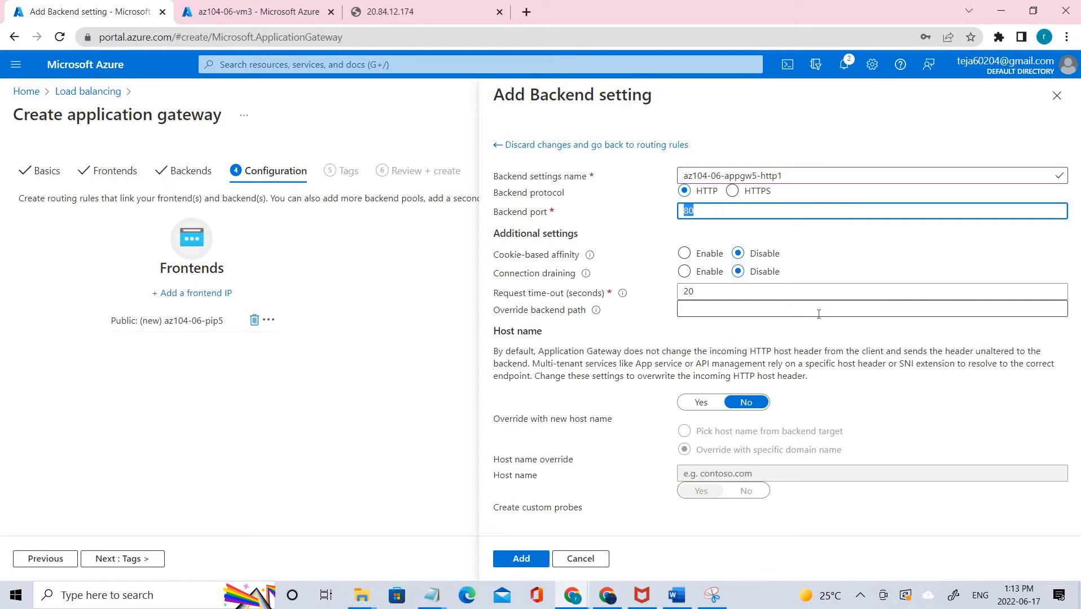
mouse_move(816, 295)
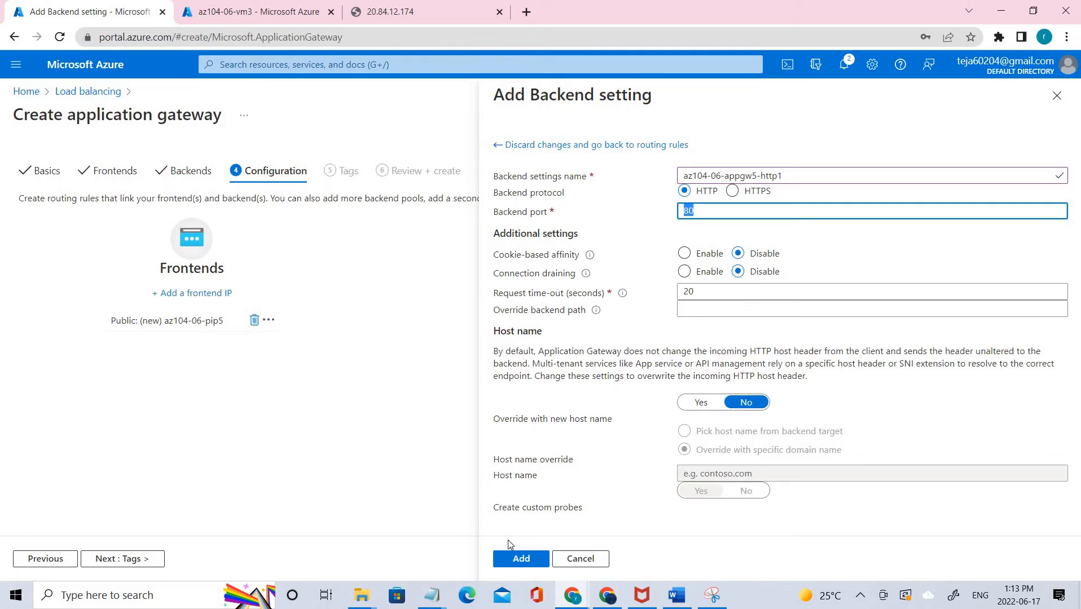
left_click(521, 559)
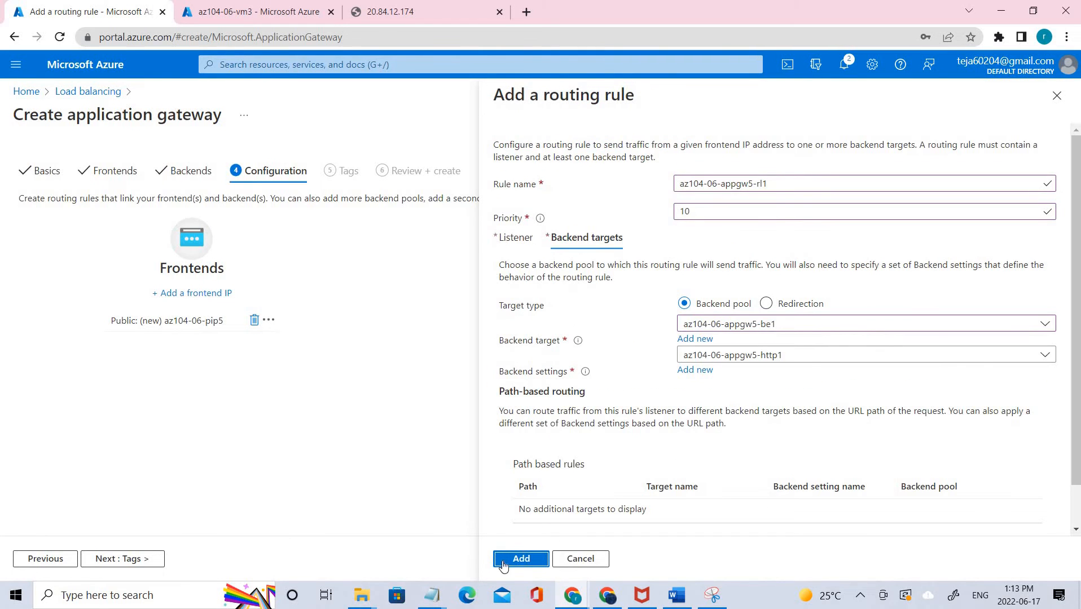
Step: Add routing rule az104-06-appgw5-rl1 to the gateway and continue to Tags
left_click(520, 558)
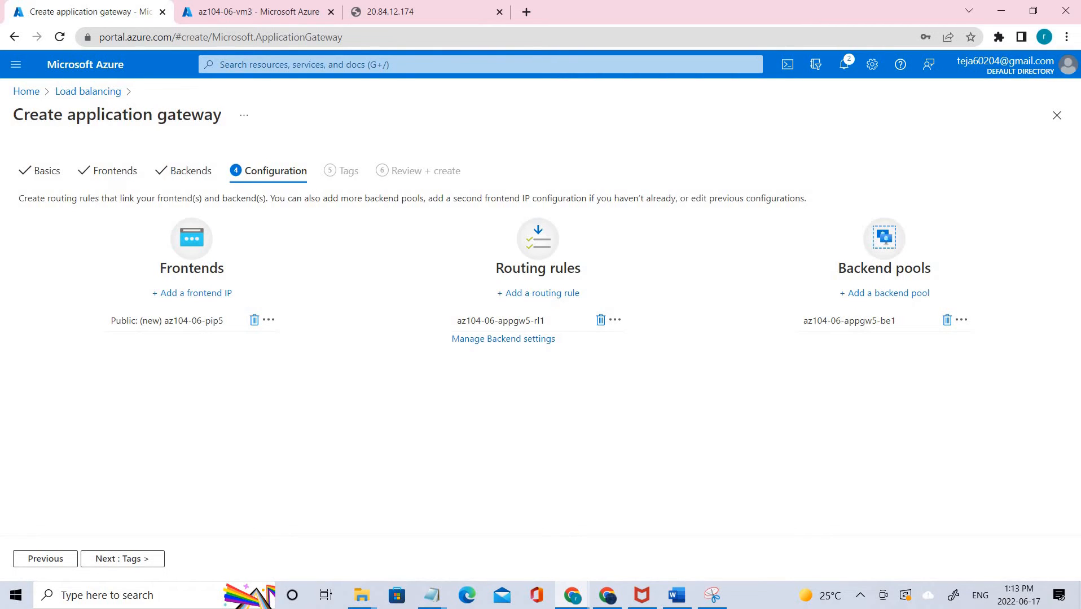
mouse_move(452, 479)
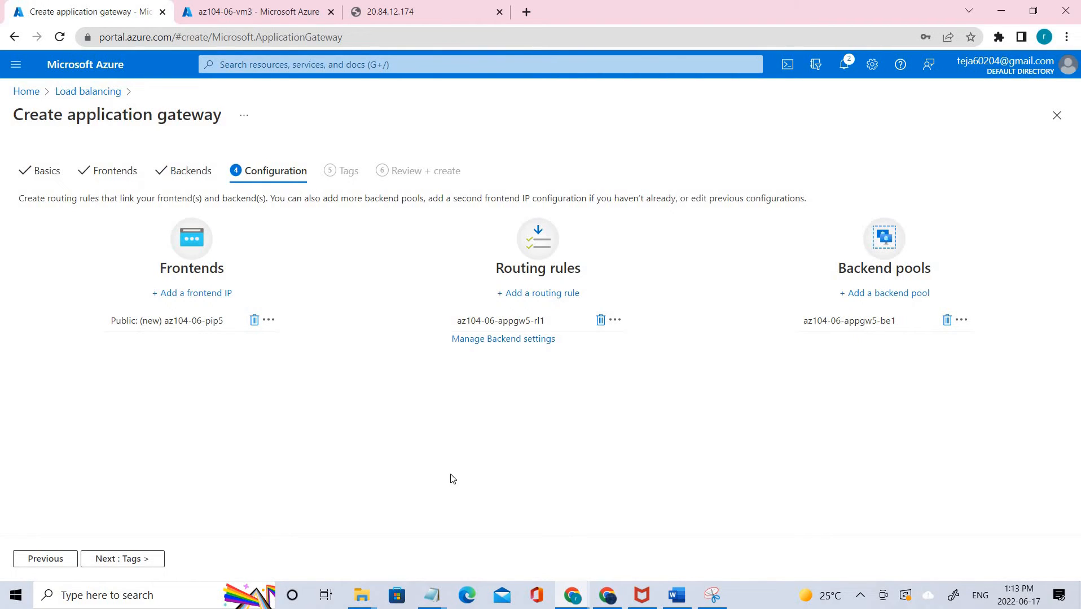
left_click(121, 559)
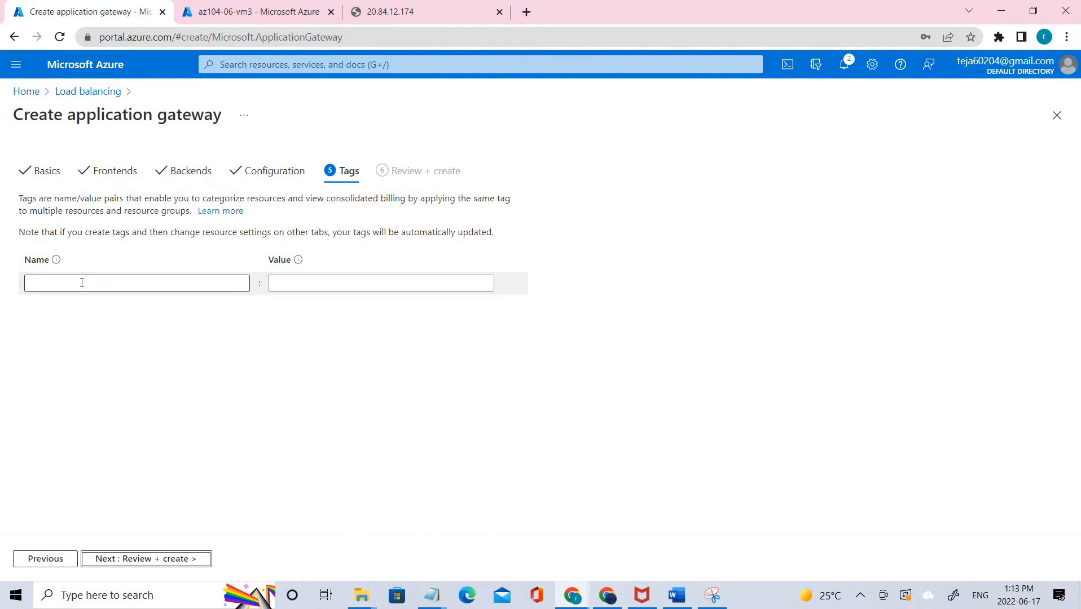
mouse_move(329, 320)
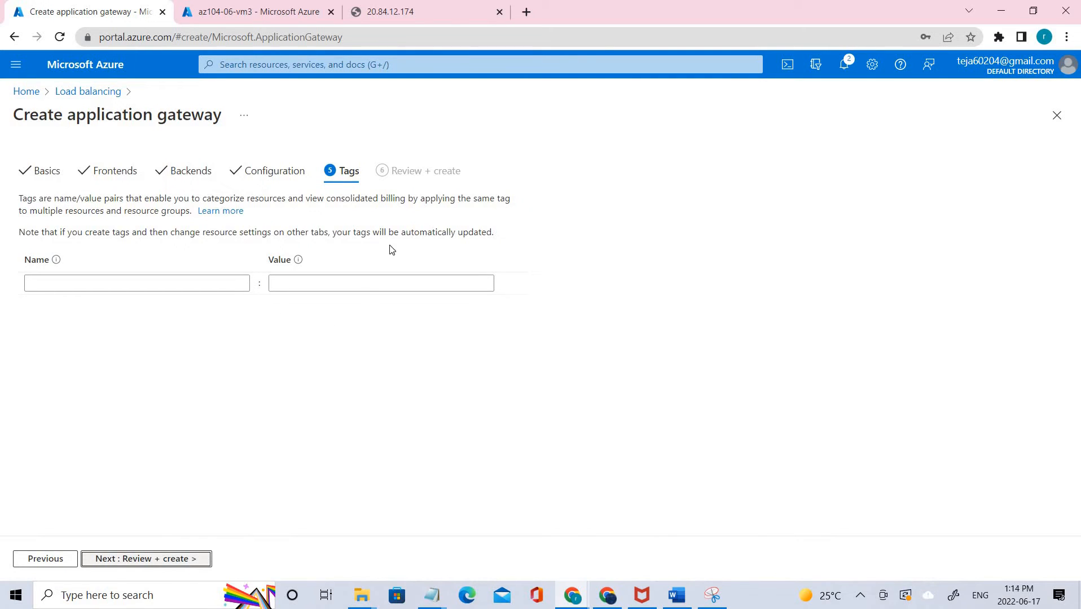
Step: Proceed to Review + create and look over the validated az104-06-appgw5 summary
left_click(144, 559)
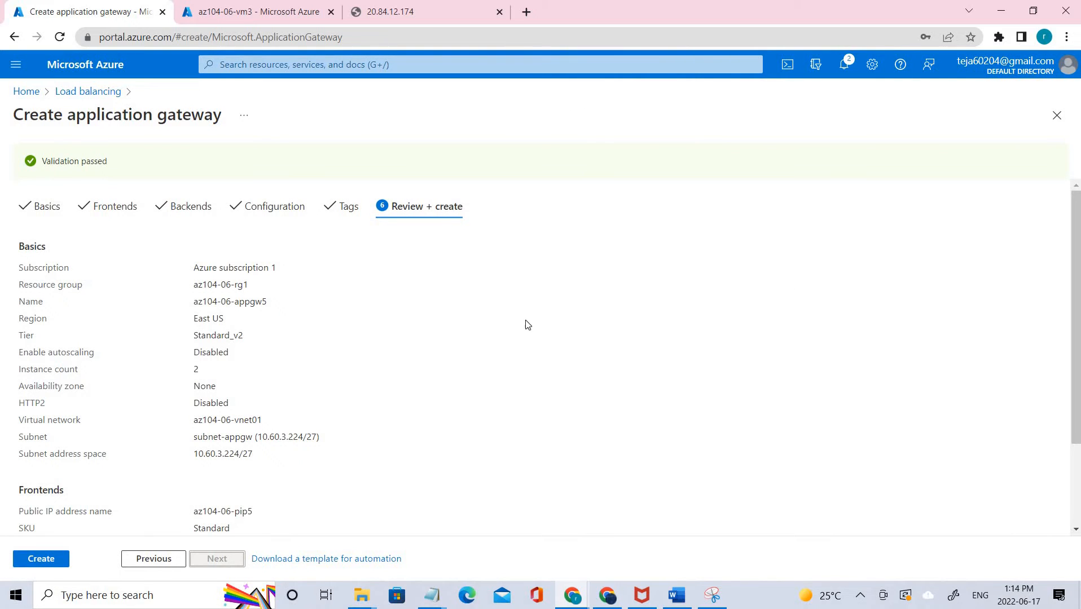
scroll("down", 3)
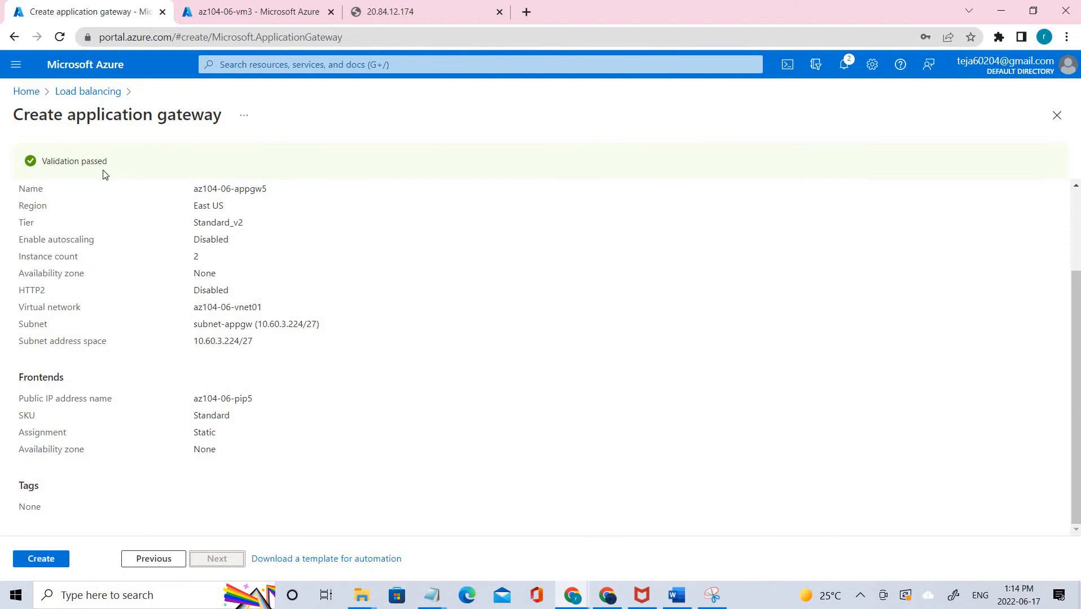
Step: Create application gateway az104-06-appgw5, submitting its deployment to az104-06-rg1
double_click(73, 161)
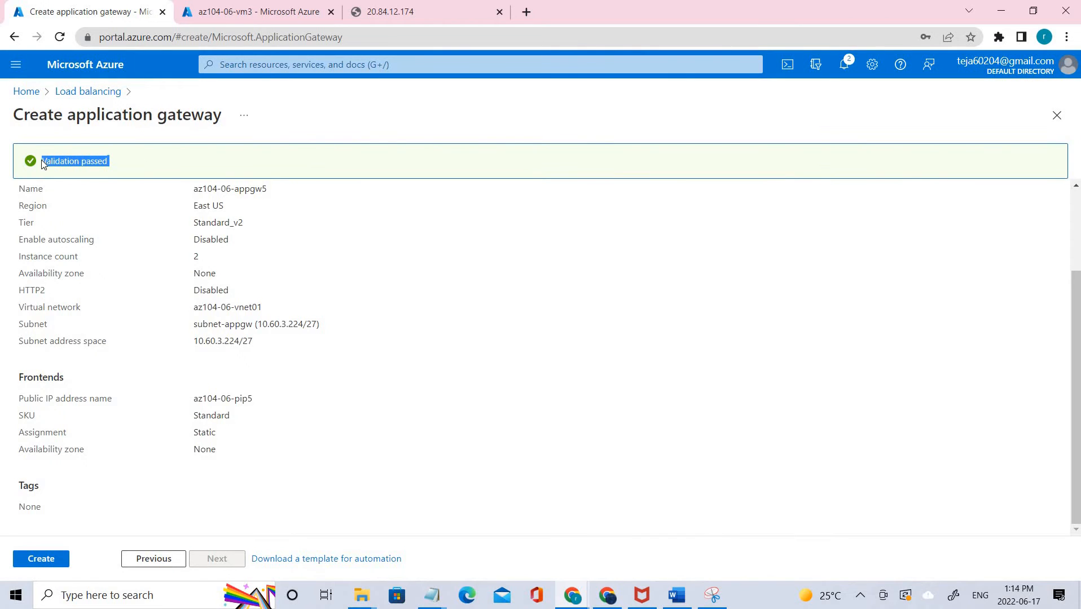
mouse_move(431, 356)
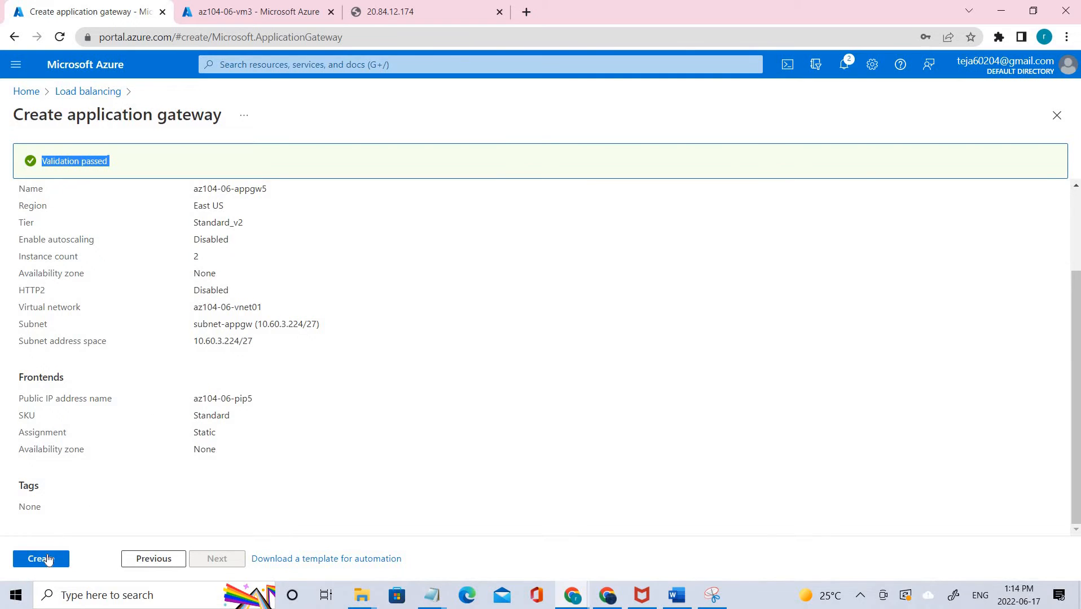
left_click(41, 559)
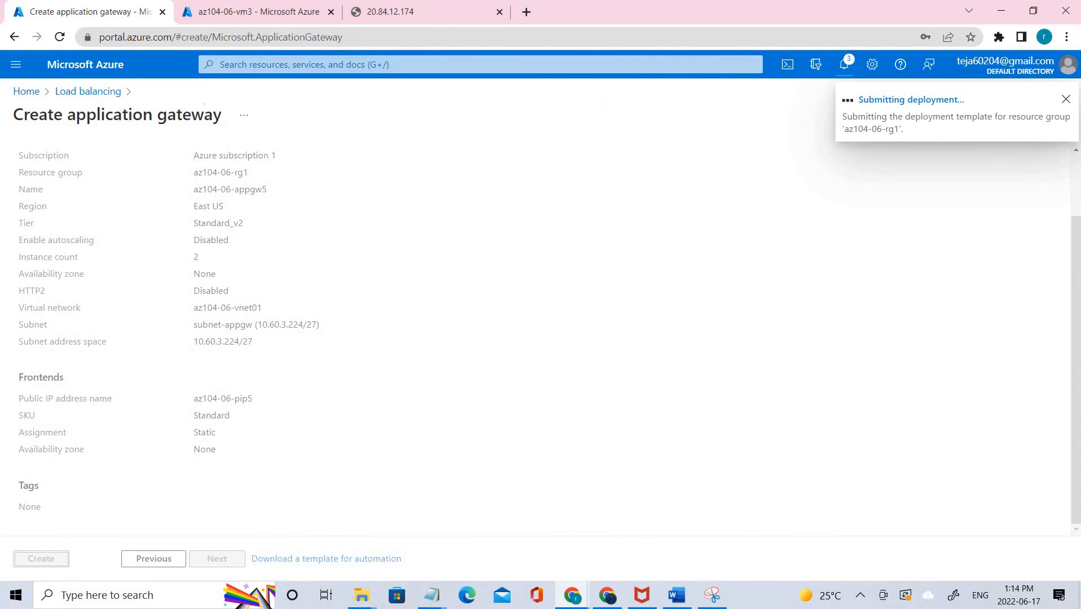
left_click(40, 559)
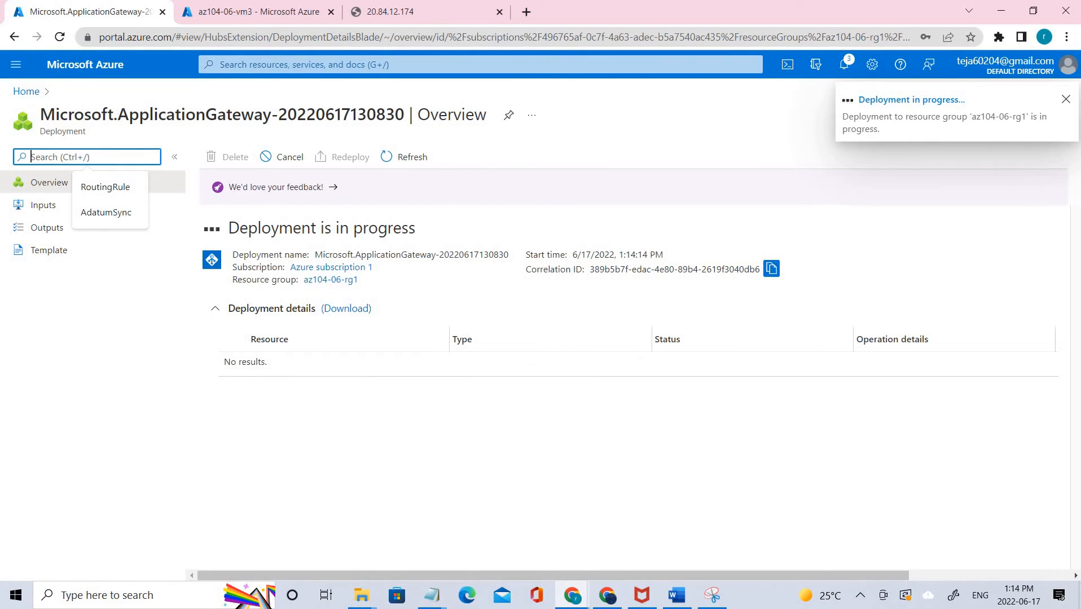
left_click(1067, 99)
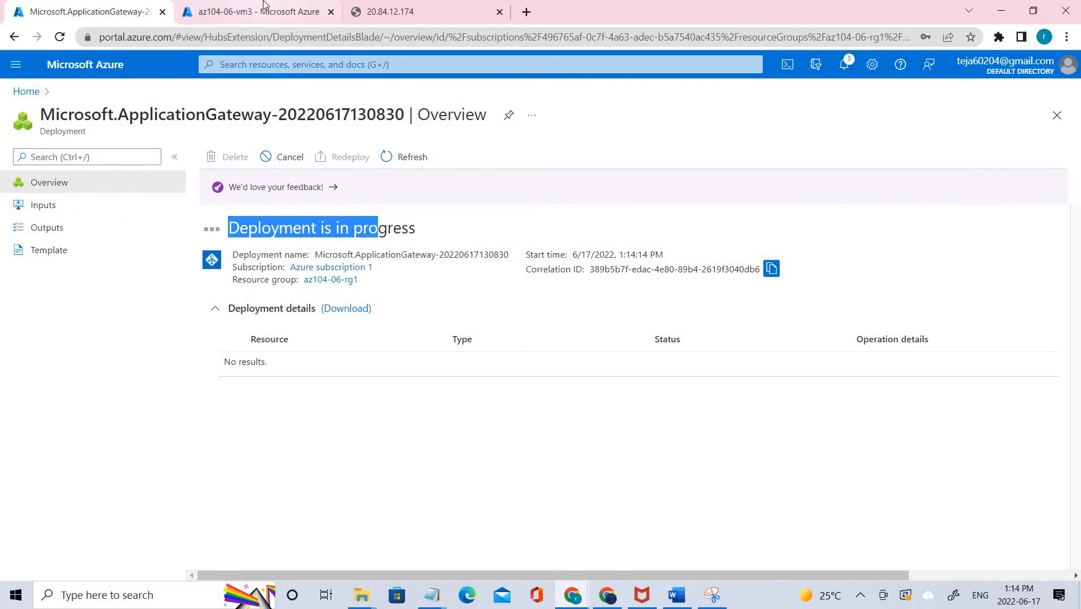
Step: Find Application gateways through the portal search for 'applica'
left_click(256, 12)
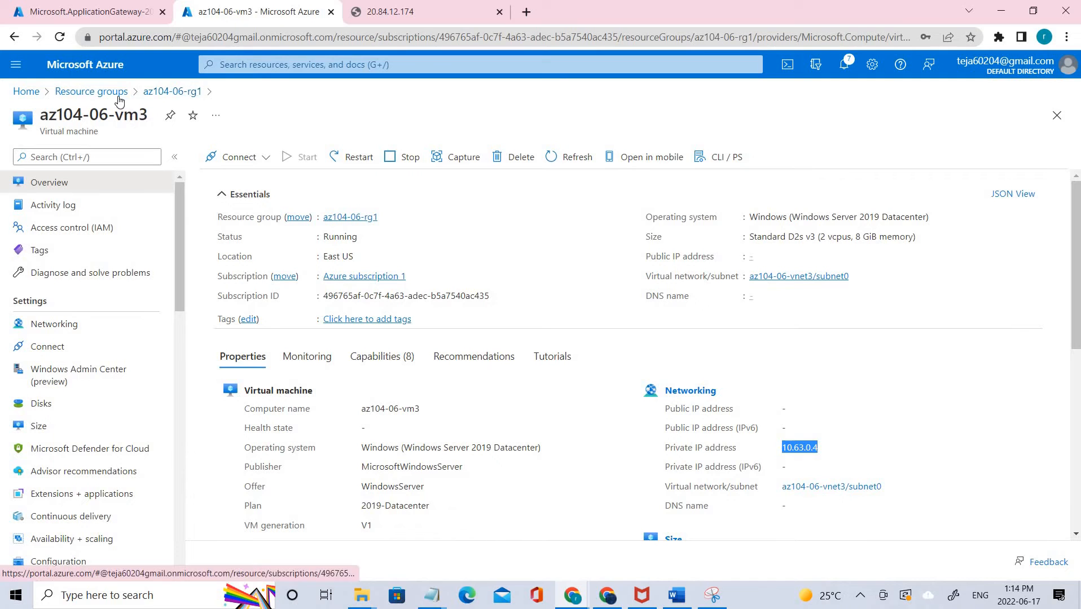
left_click(91, 91)
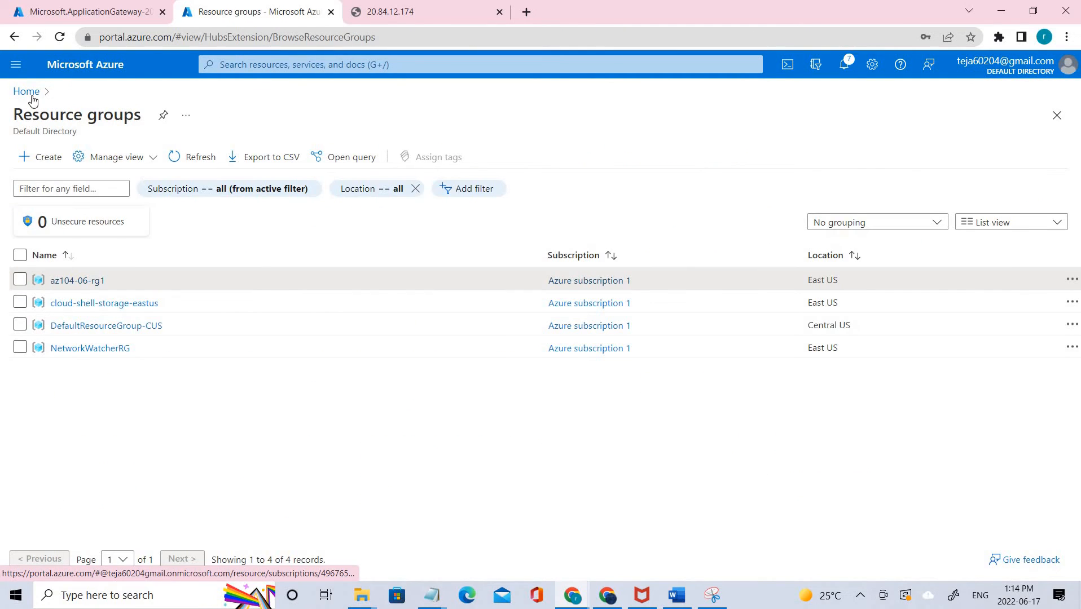
left_click(26, 91)
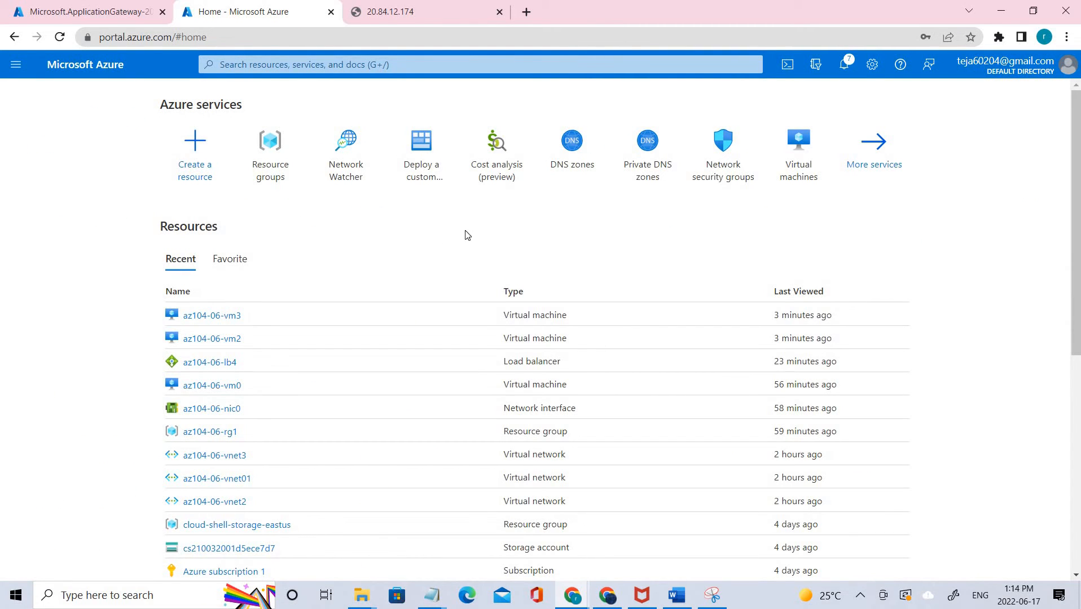
scroll("down", 3)
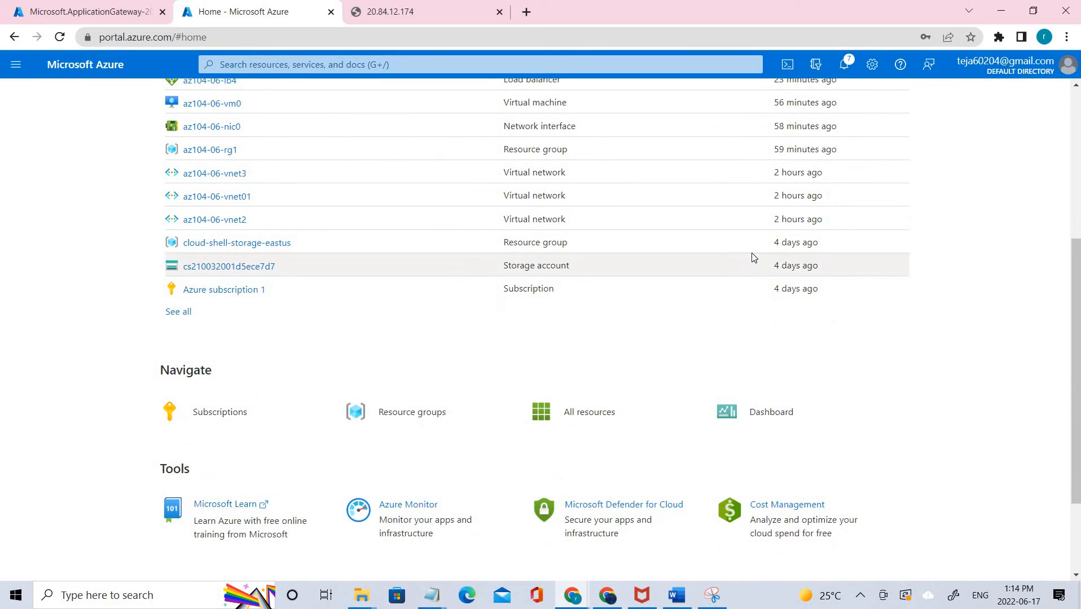
scroll("up", 3)
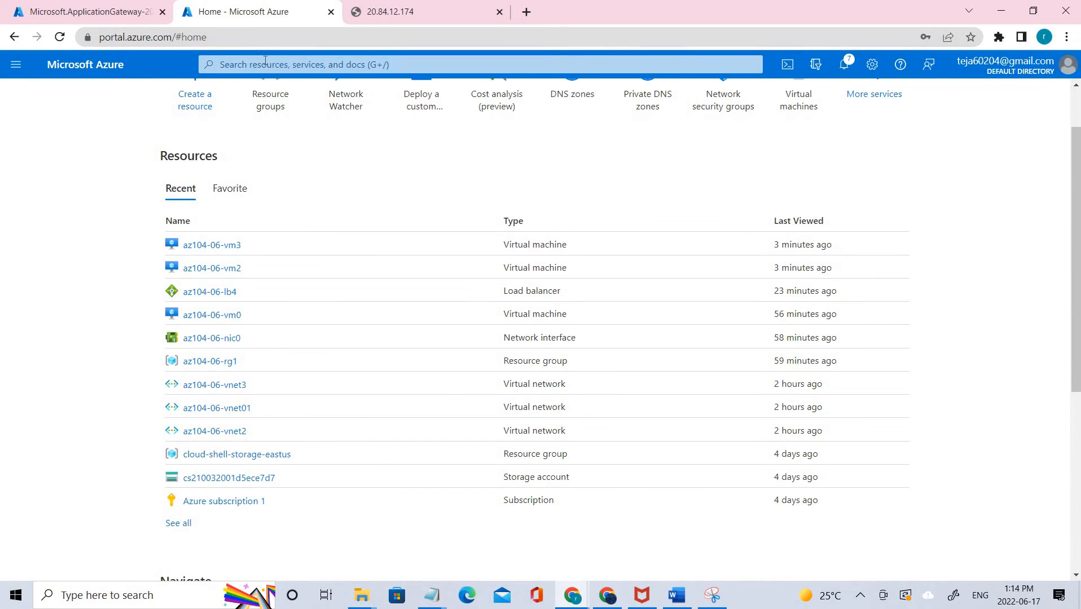
left_click(479, 64)
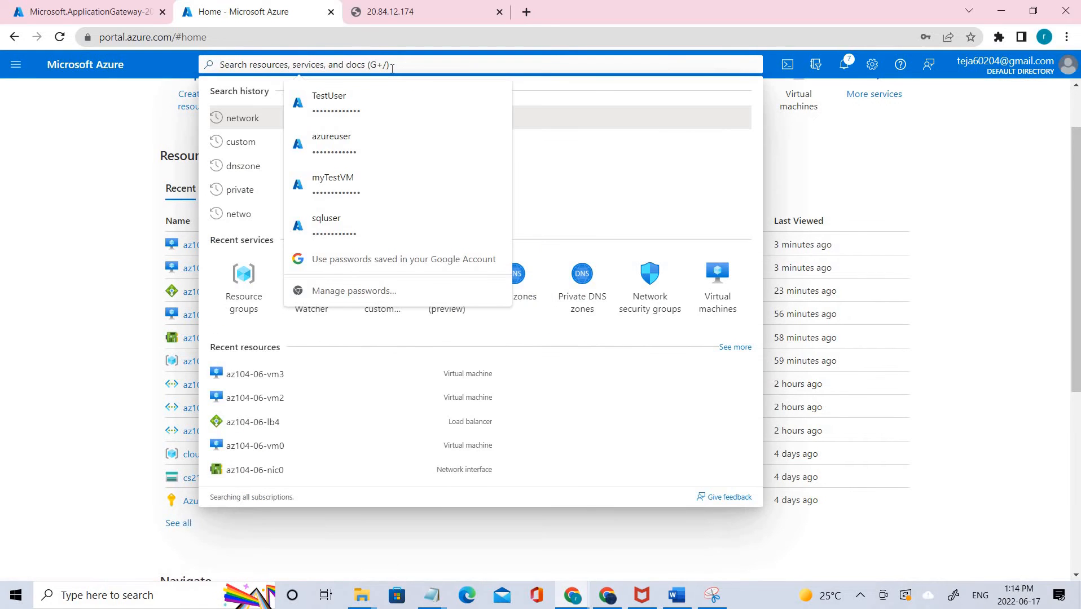
type("applica")
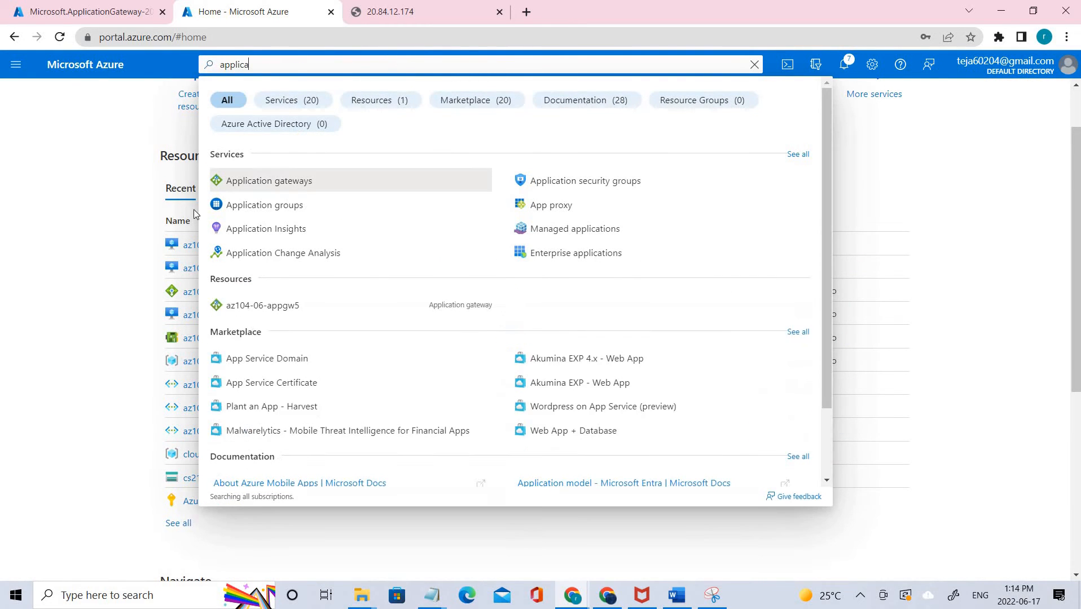
left_click(269, 181)
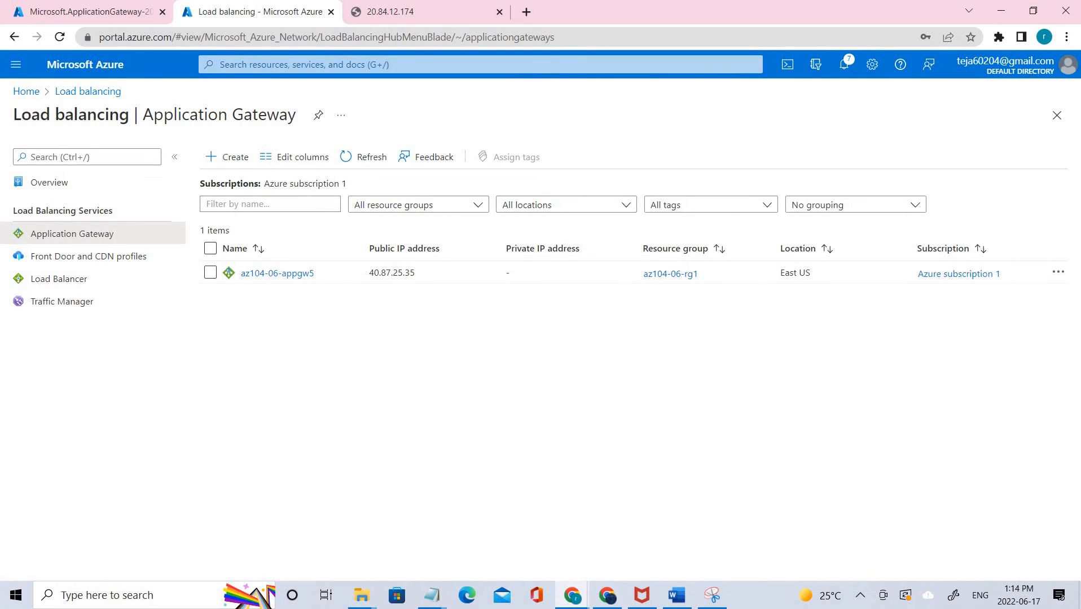
mouse_move(722, 344)
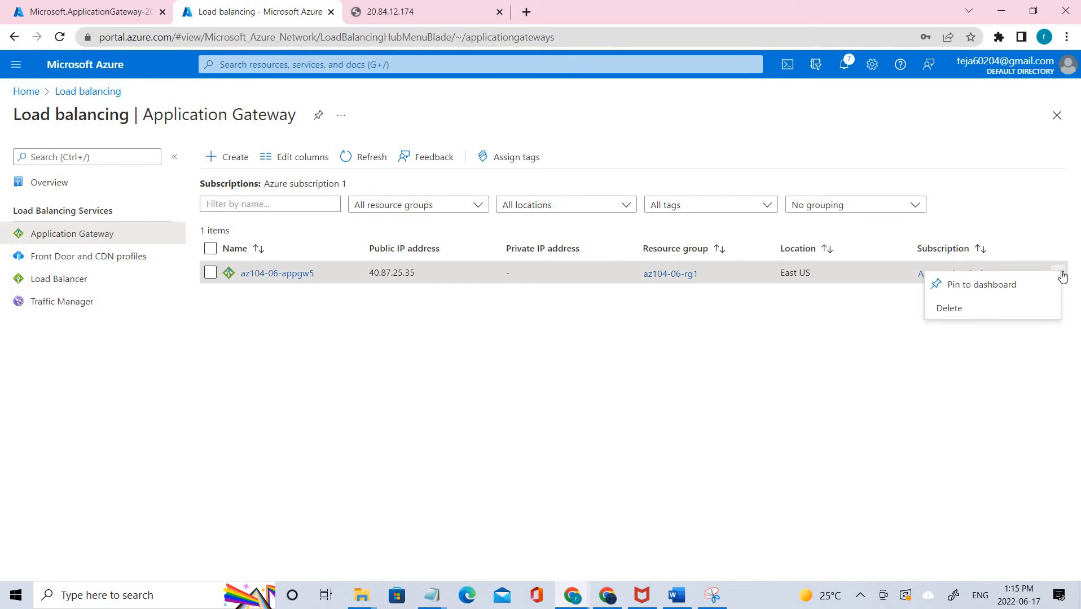
Step: View gateway az104-06-appgw5 and bring up options for its frontend public IP 40.87.25.35
left_click(276, 273)
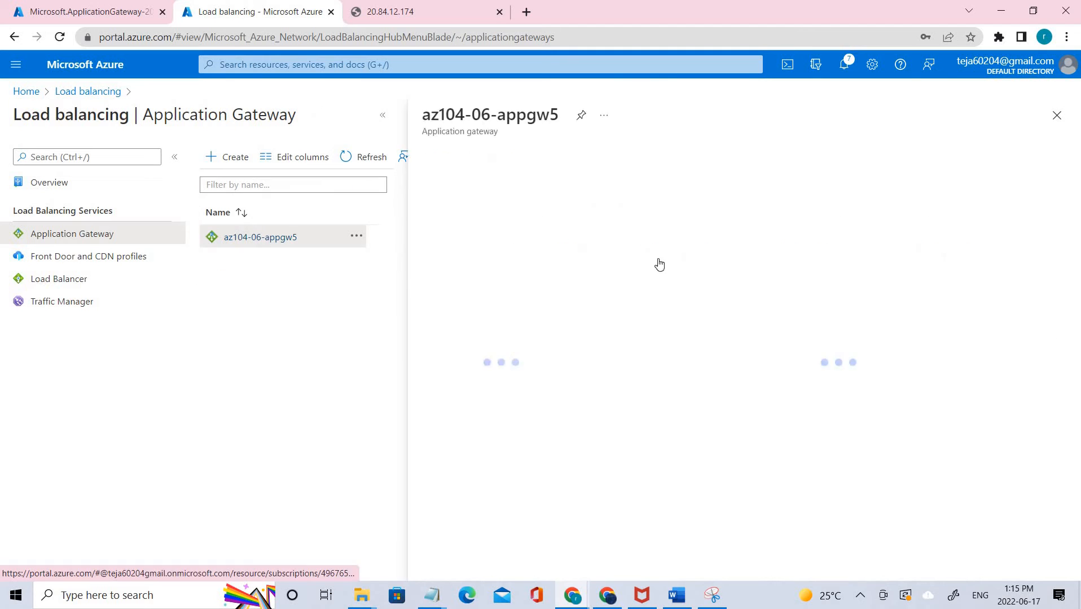
left_click(259, 237)
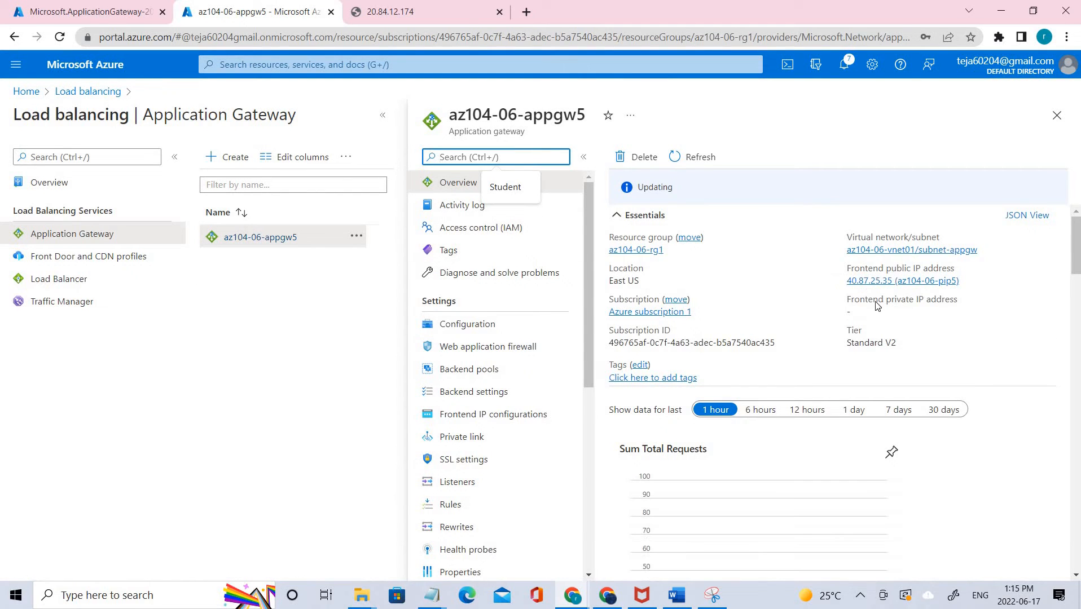
mouse_move(855, 282)
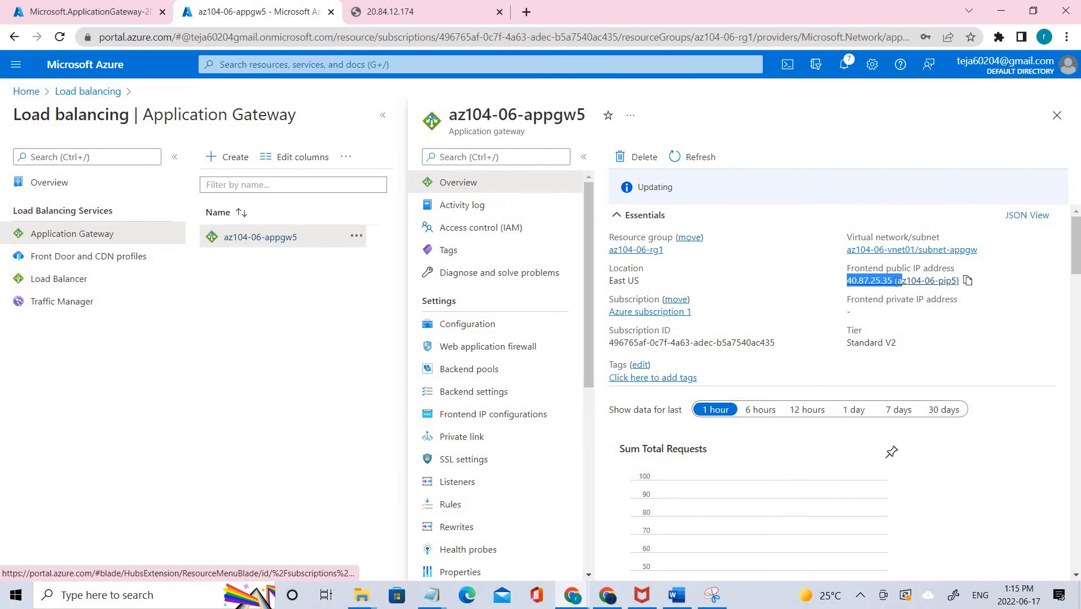
right_click(902, 281)
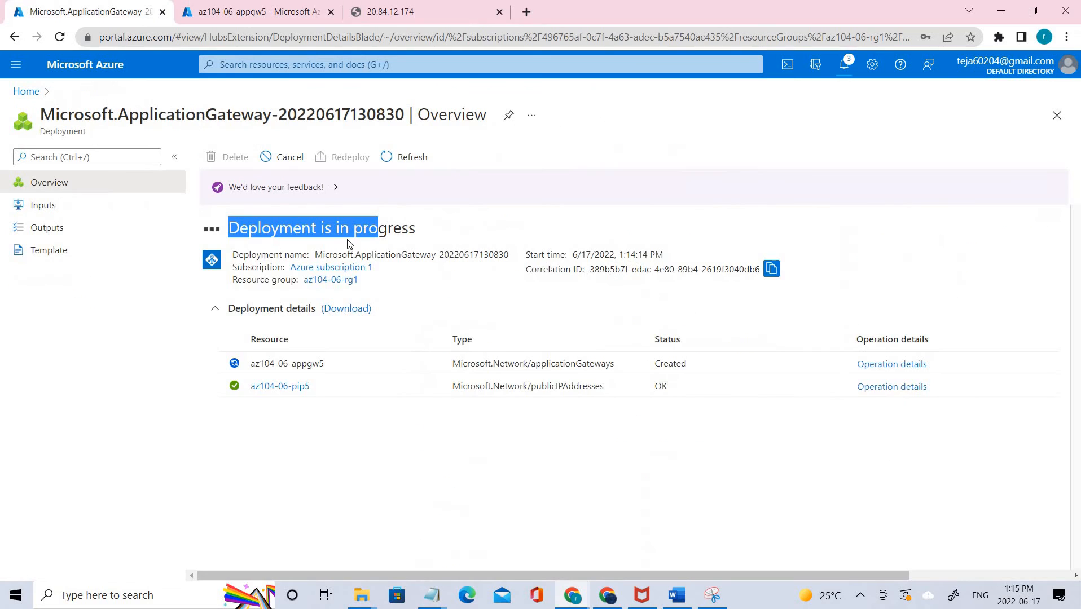
left_click(843, 65)
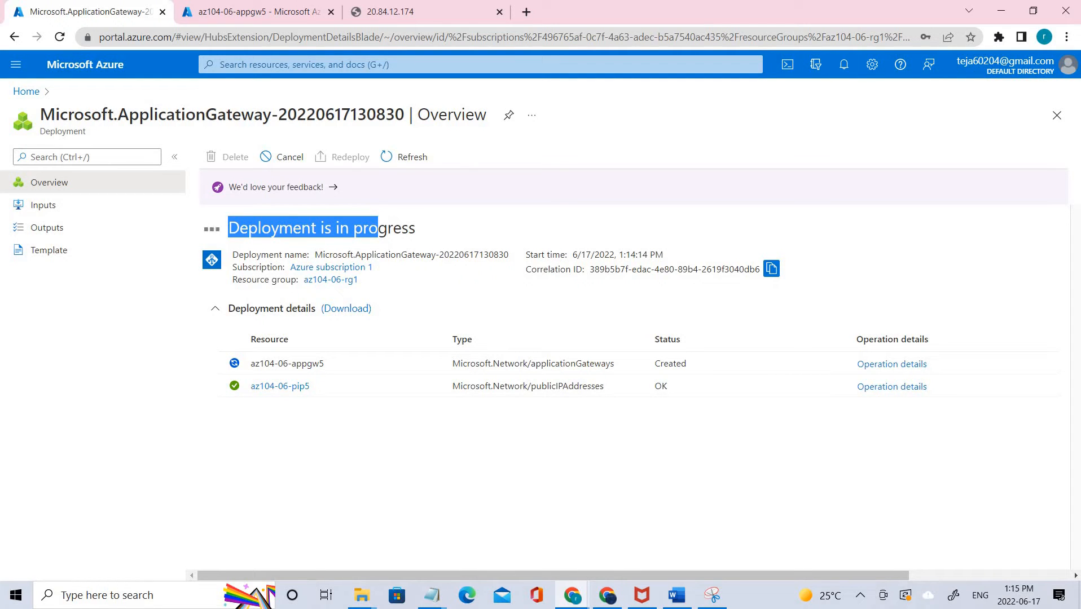
mouse_move(745, 304)
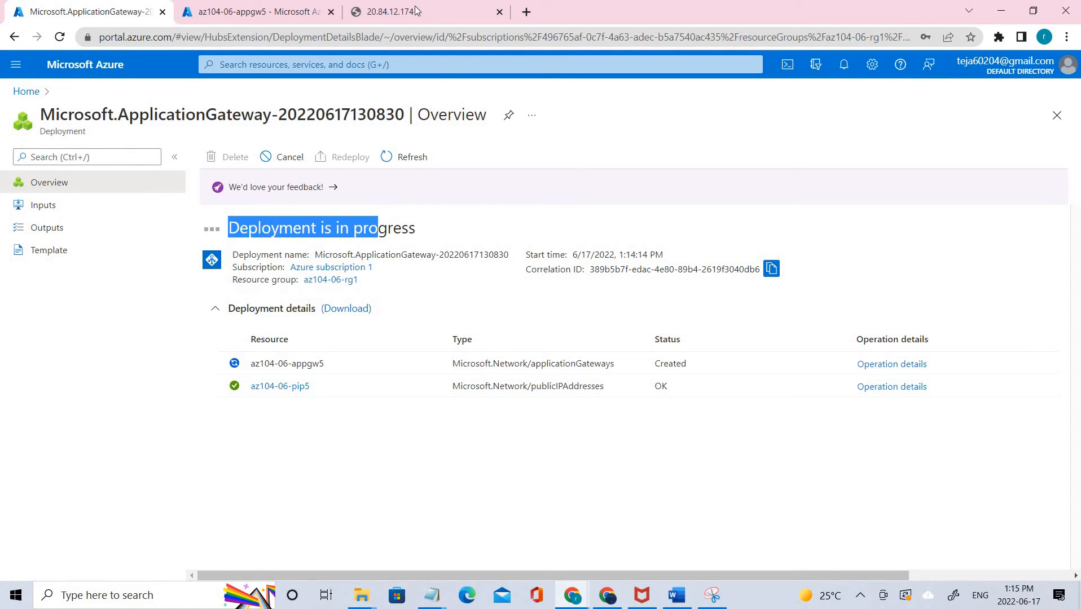
Step: Enter the gateway's public IP 40.87.25.35 in a new Chrome tab's address bar
type("40.87.25.35")
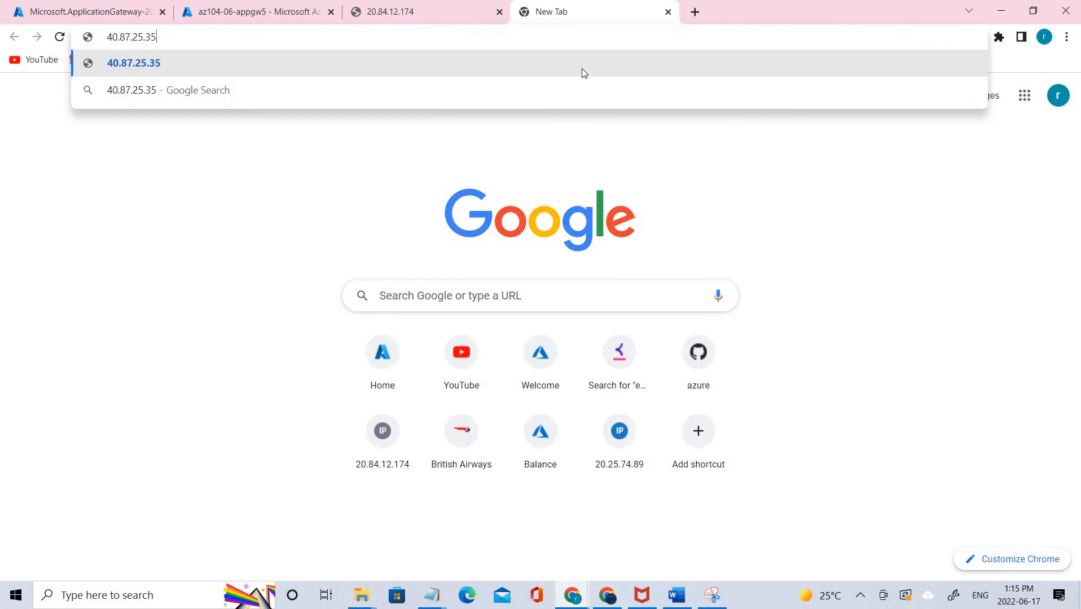
mouse_move(578, 255)
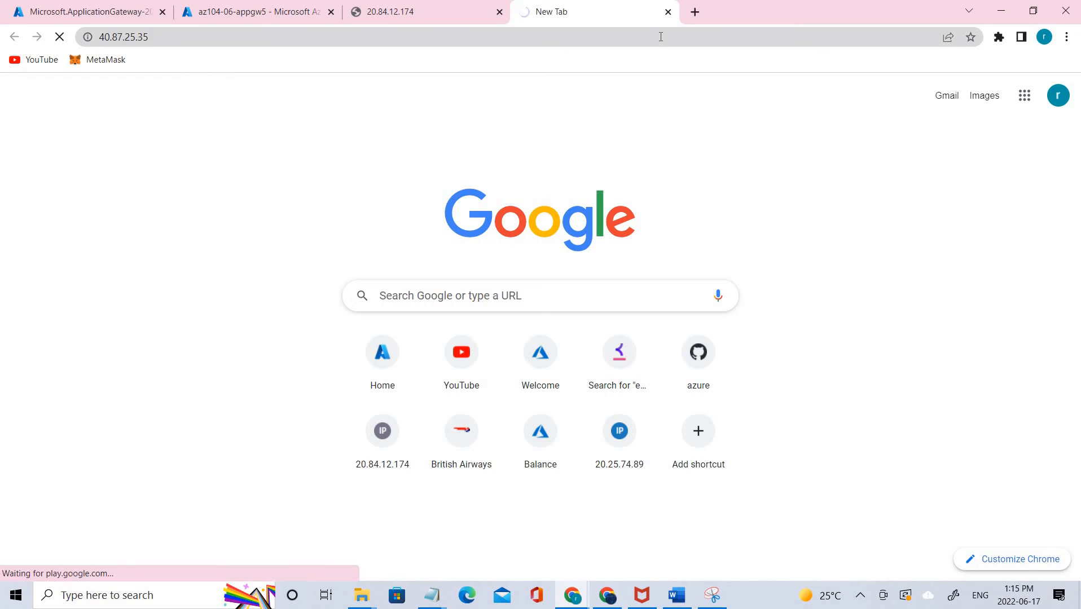
mouse_move(423, 171)
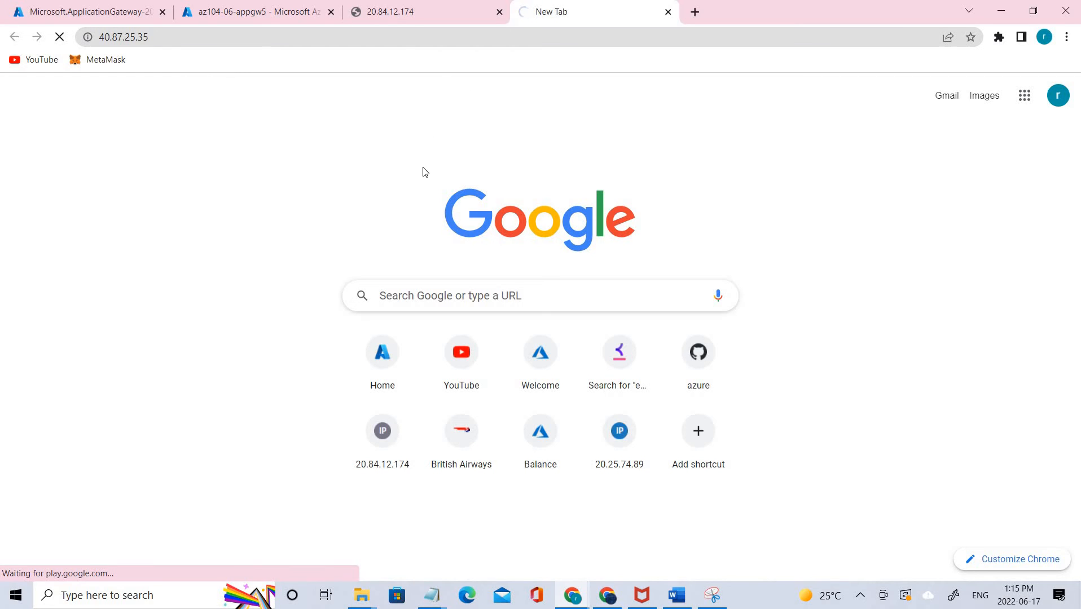
mouse_move(841, 190)
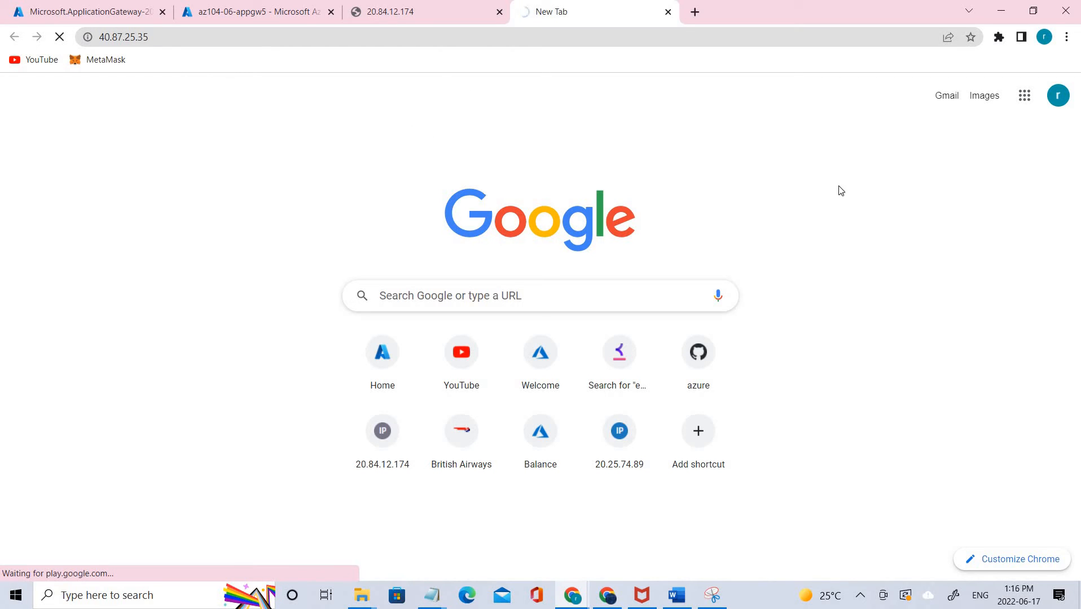
mouse_move(823, 154)
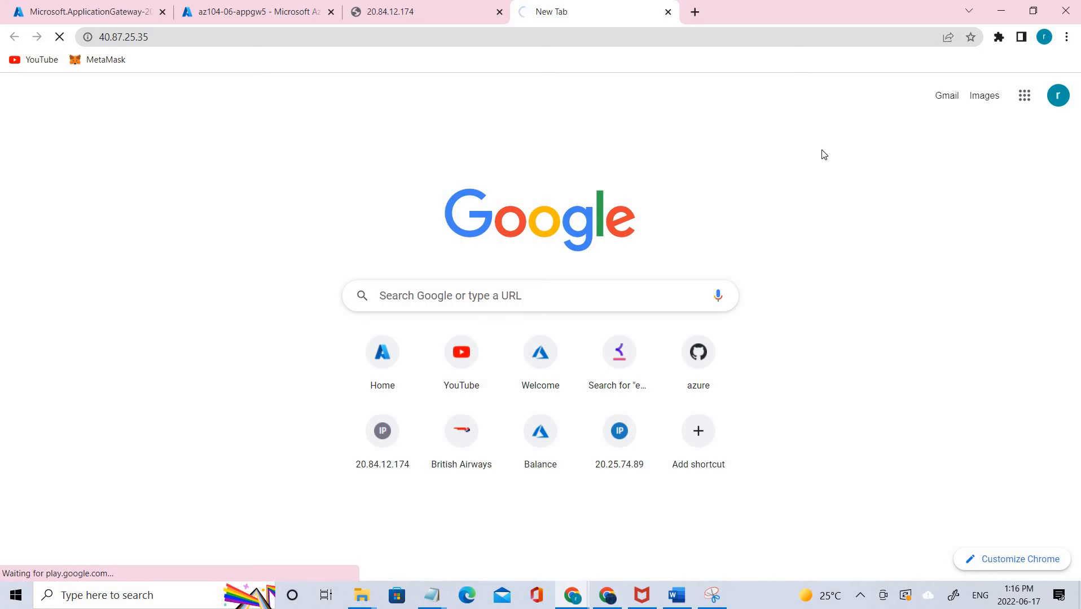
mouse_move(862, 157)
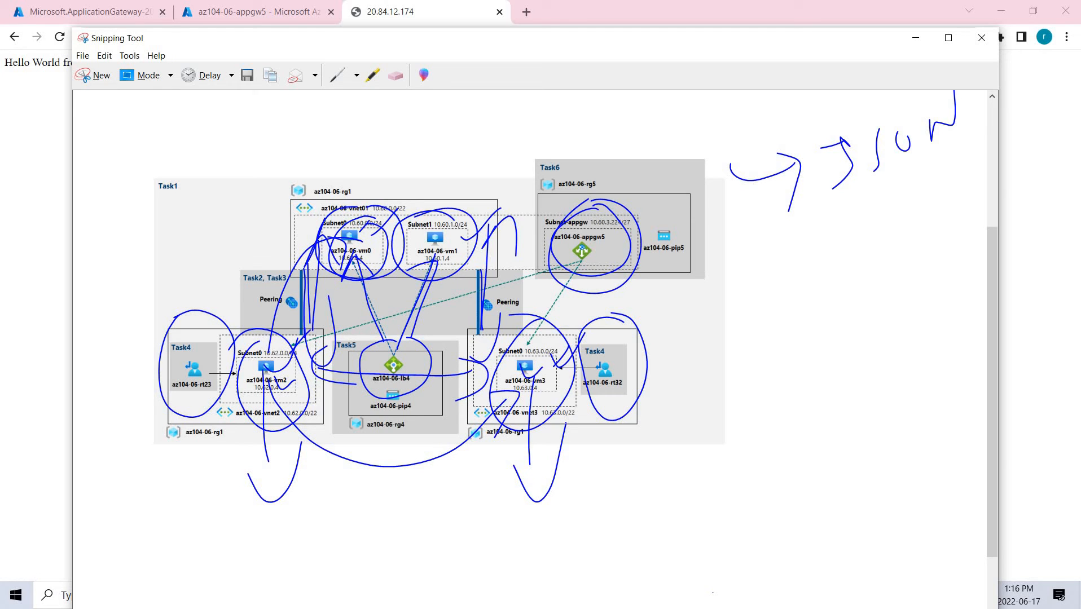
mouse_move(904, 42)
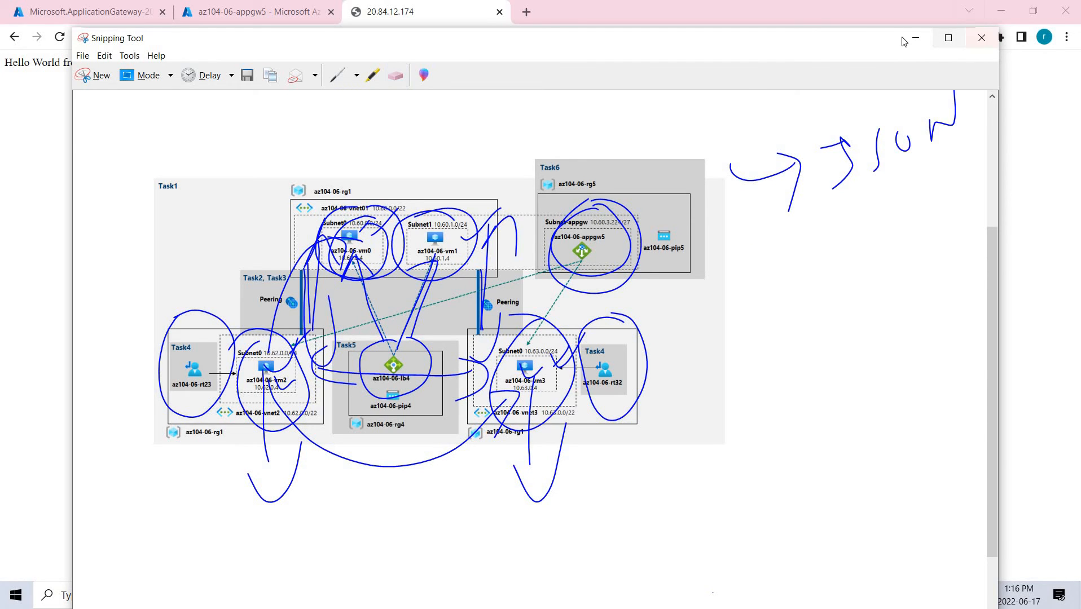
Step: Minimize the Snipping Tool diagram to return to the az104-06-appgw5 overview
left_click(980, 38)
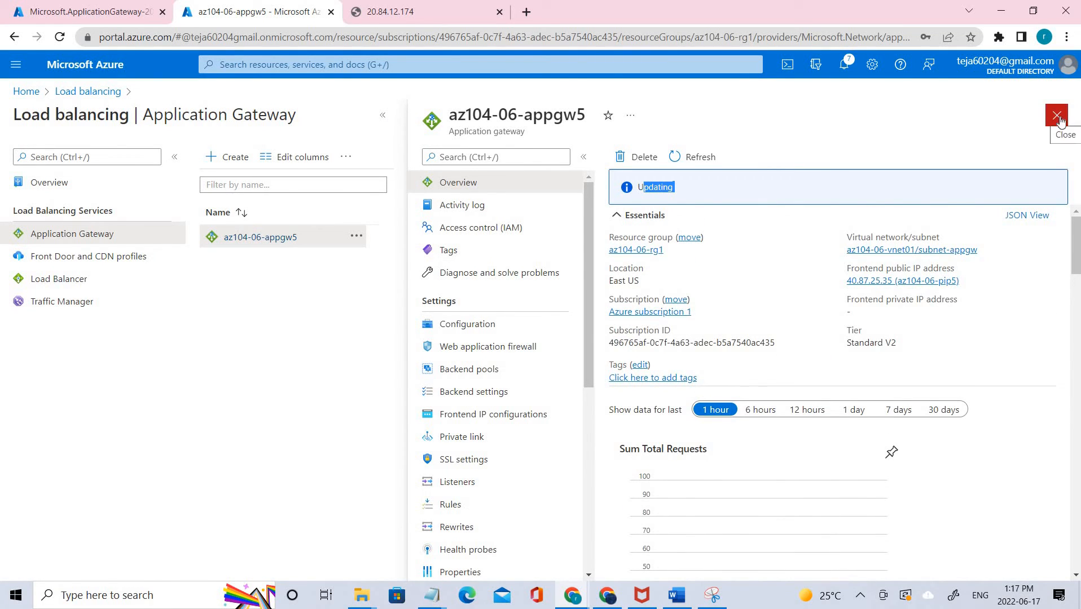
Step: Check that the az104-06-appgw5 deployment shows complete, then return to the gateway list
left_click(1058, 115)
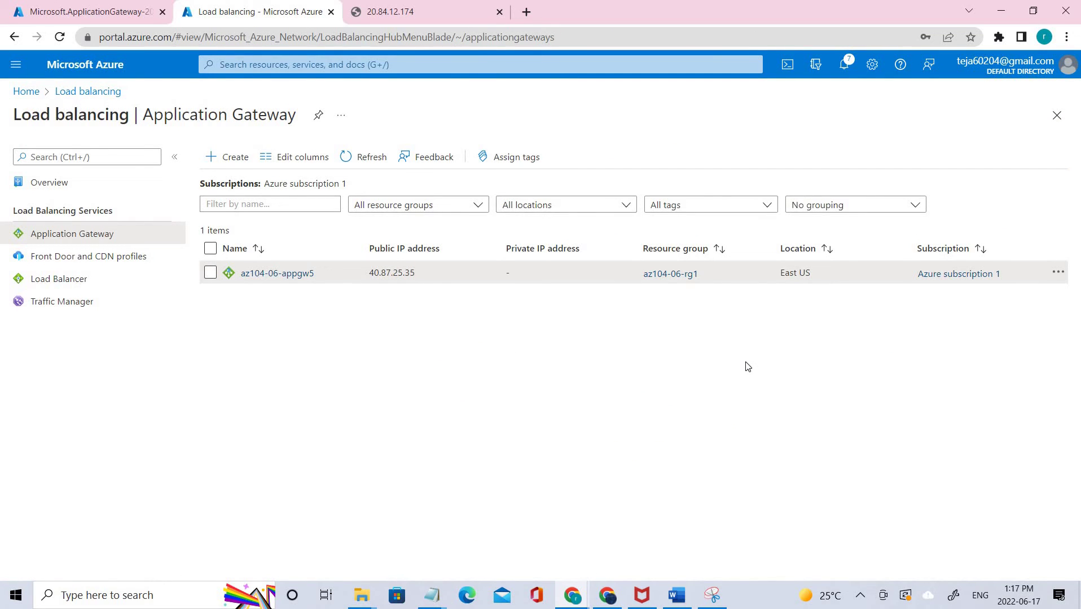
left_click(83, 11)
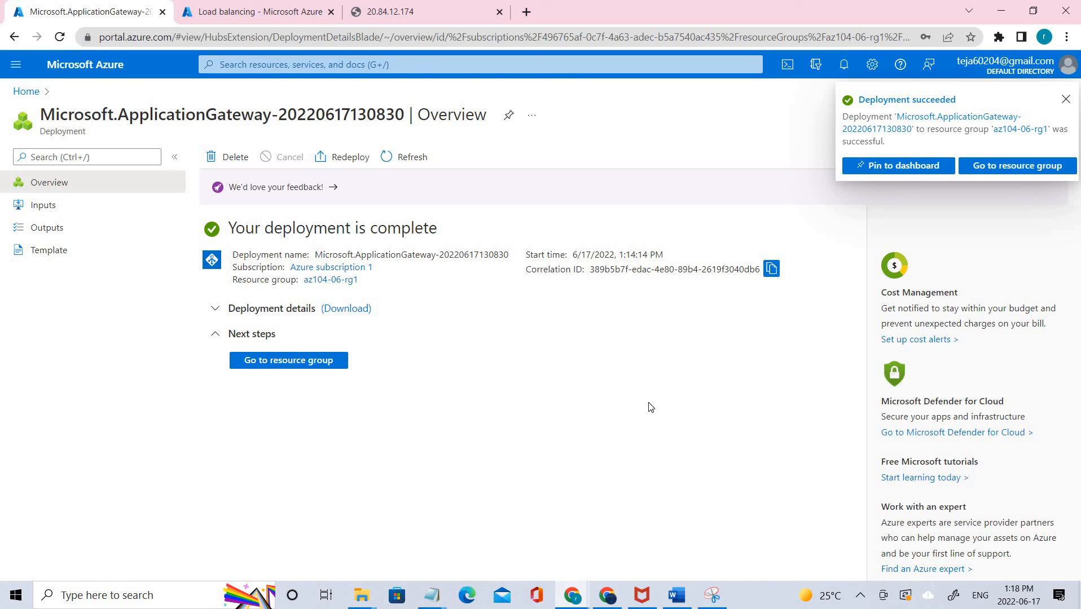
mouse_move(663, 184)
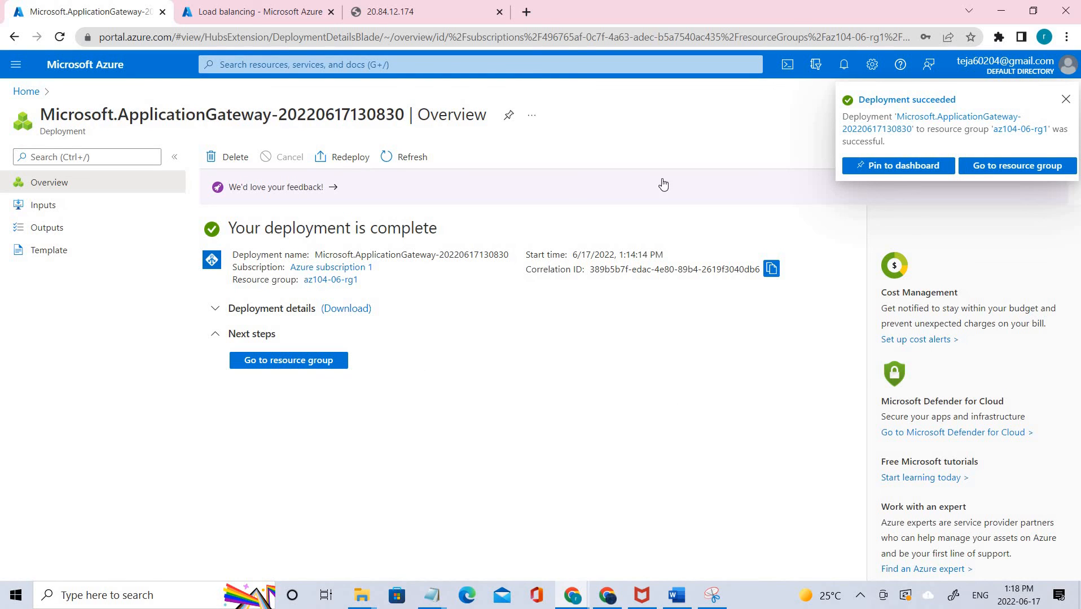
left_click(255, 12)
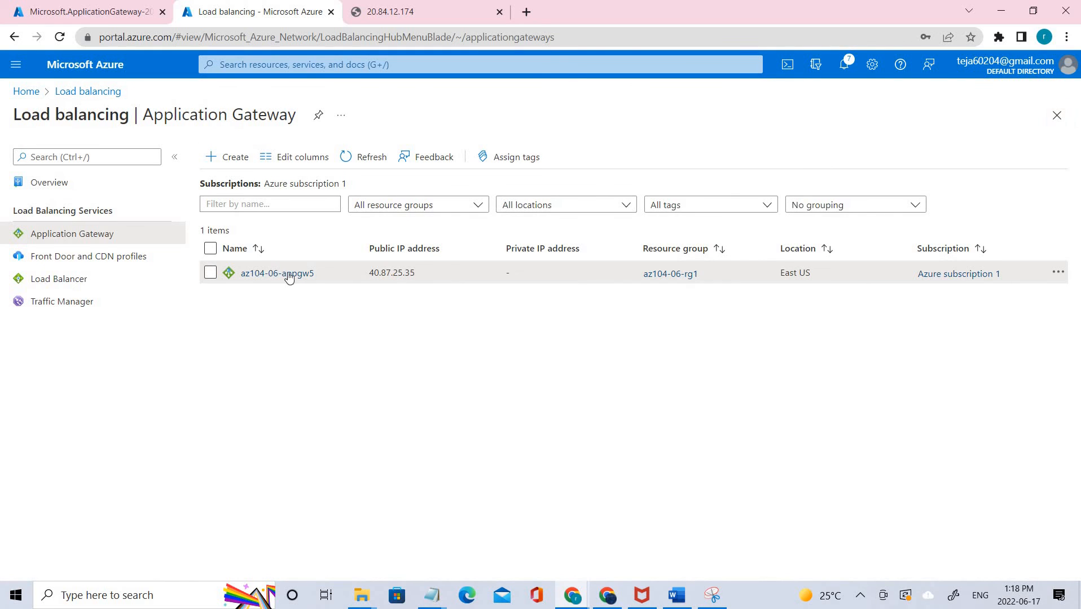
Step: Reopen az104-06-appgw5 and bring up options for its frontend public IP 40.87.25.35
left_click(276, 273)
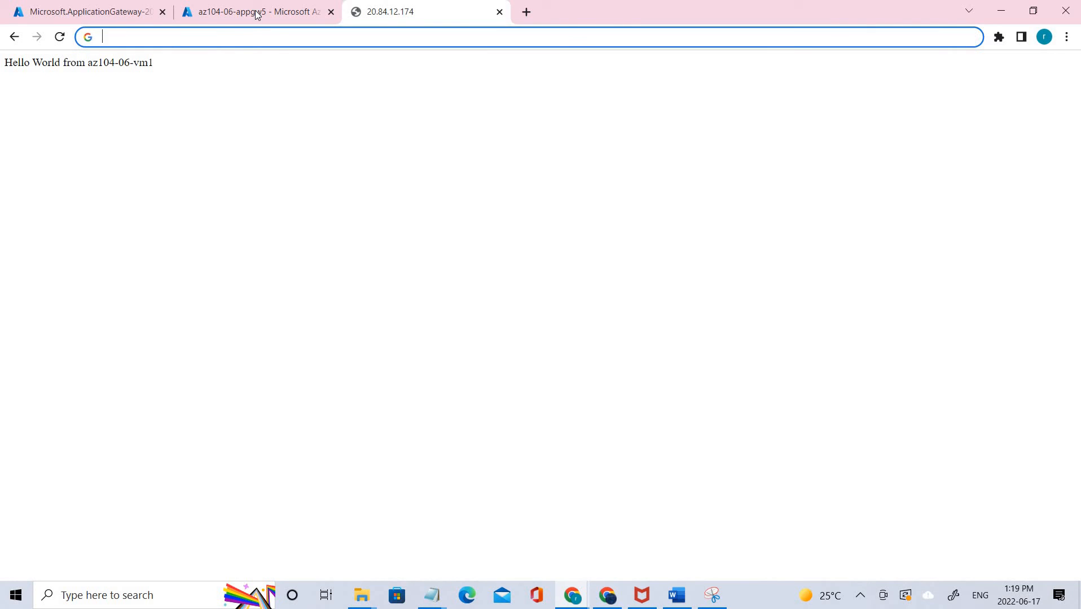
left_click(255, 11)
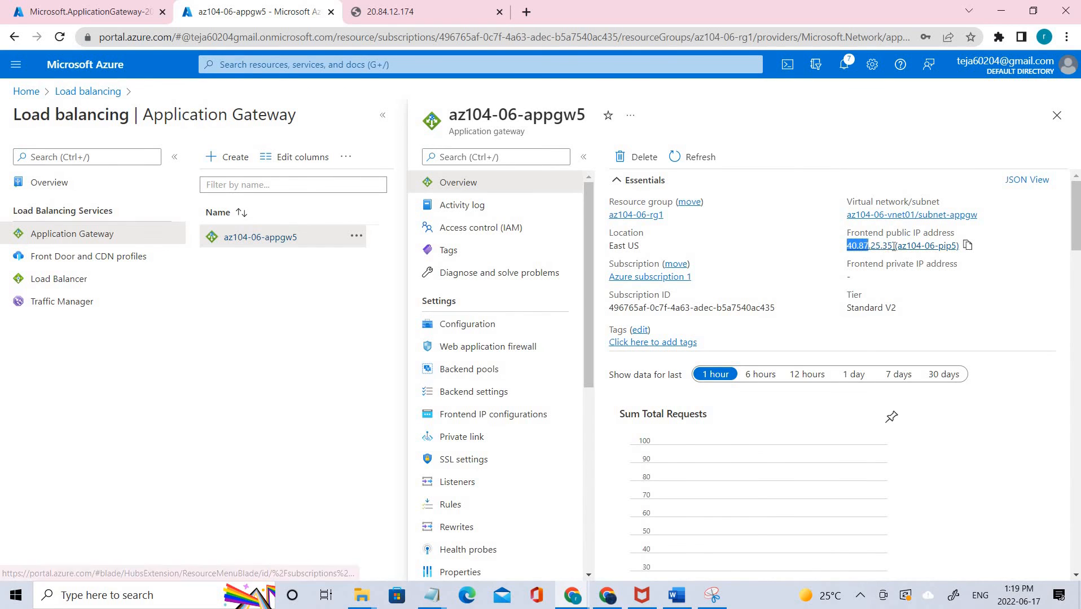
right_click(871, 245)
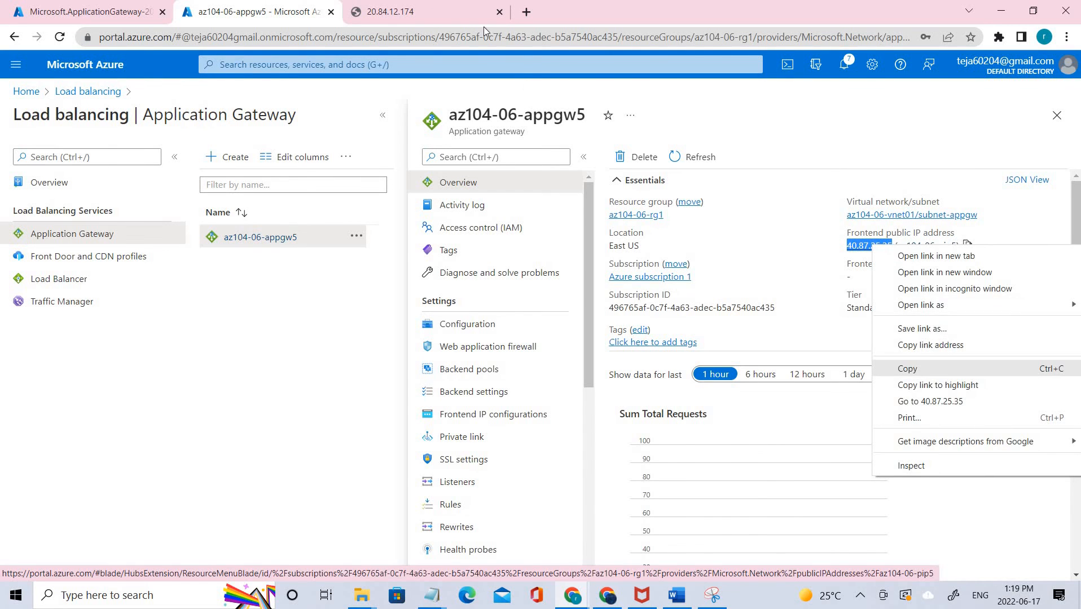
left_click(930, 402)
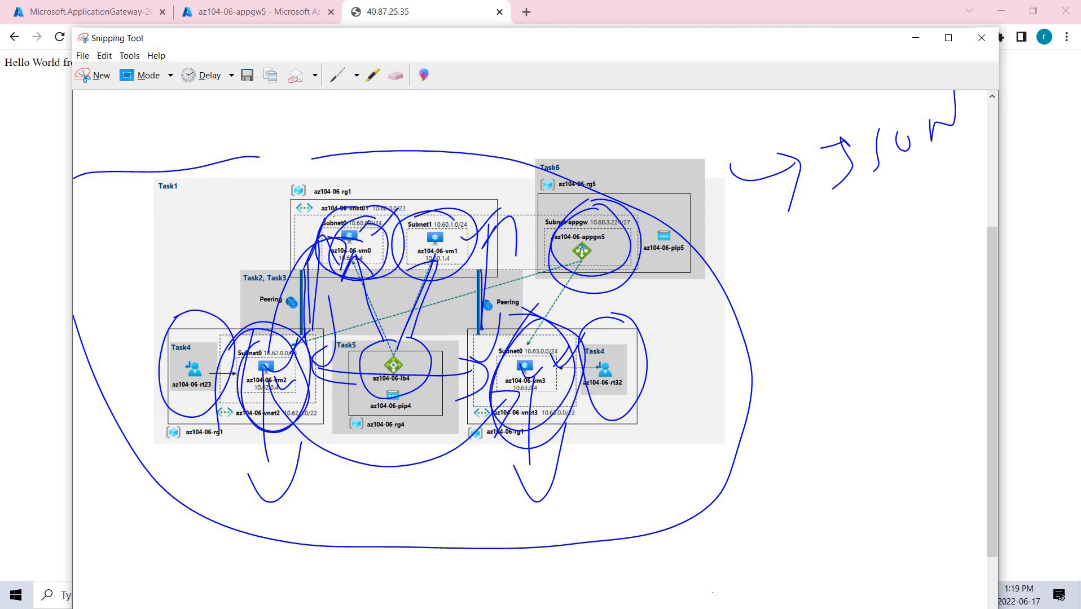
mouse_move(694, 43)
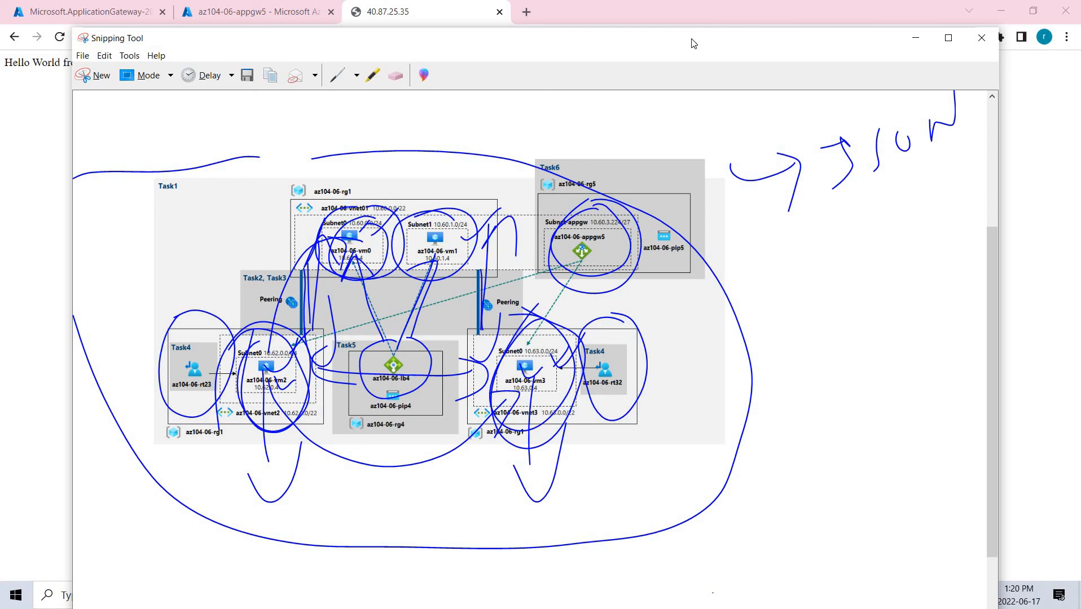